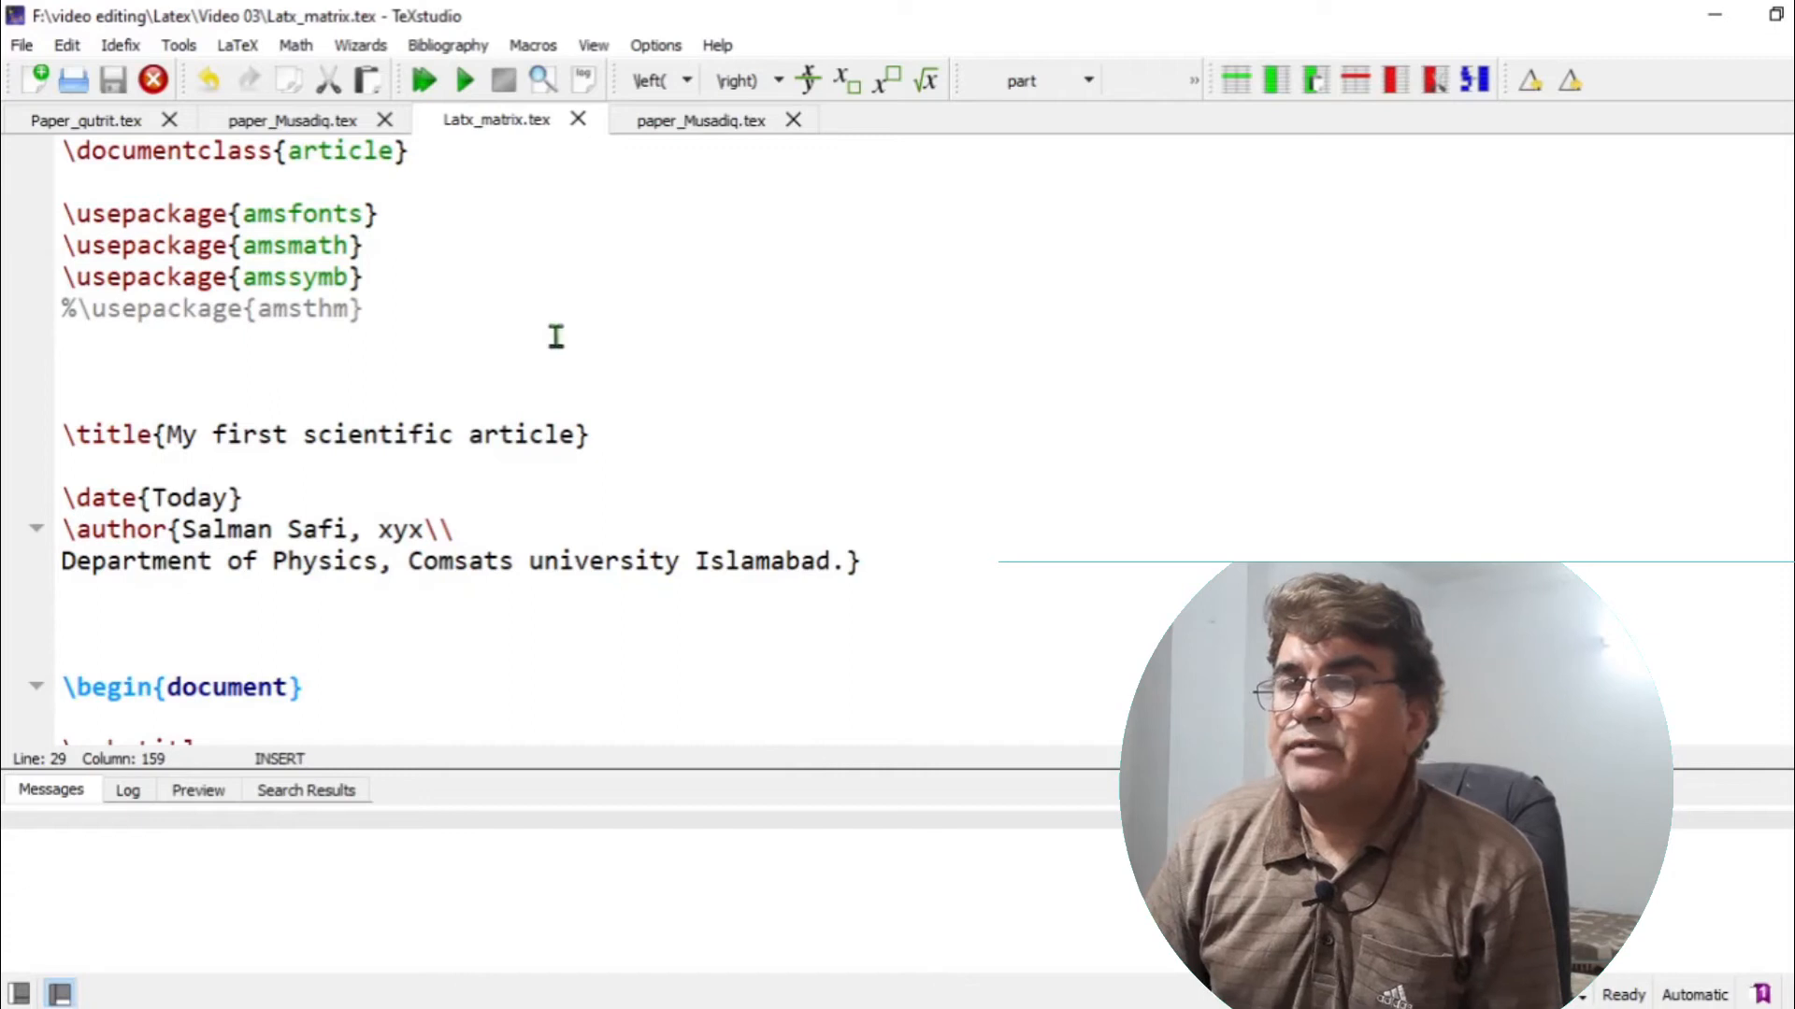
- Highlight the article class name and the three loaded package lines, including amsfonts and amsmath
left_click(419, 149)
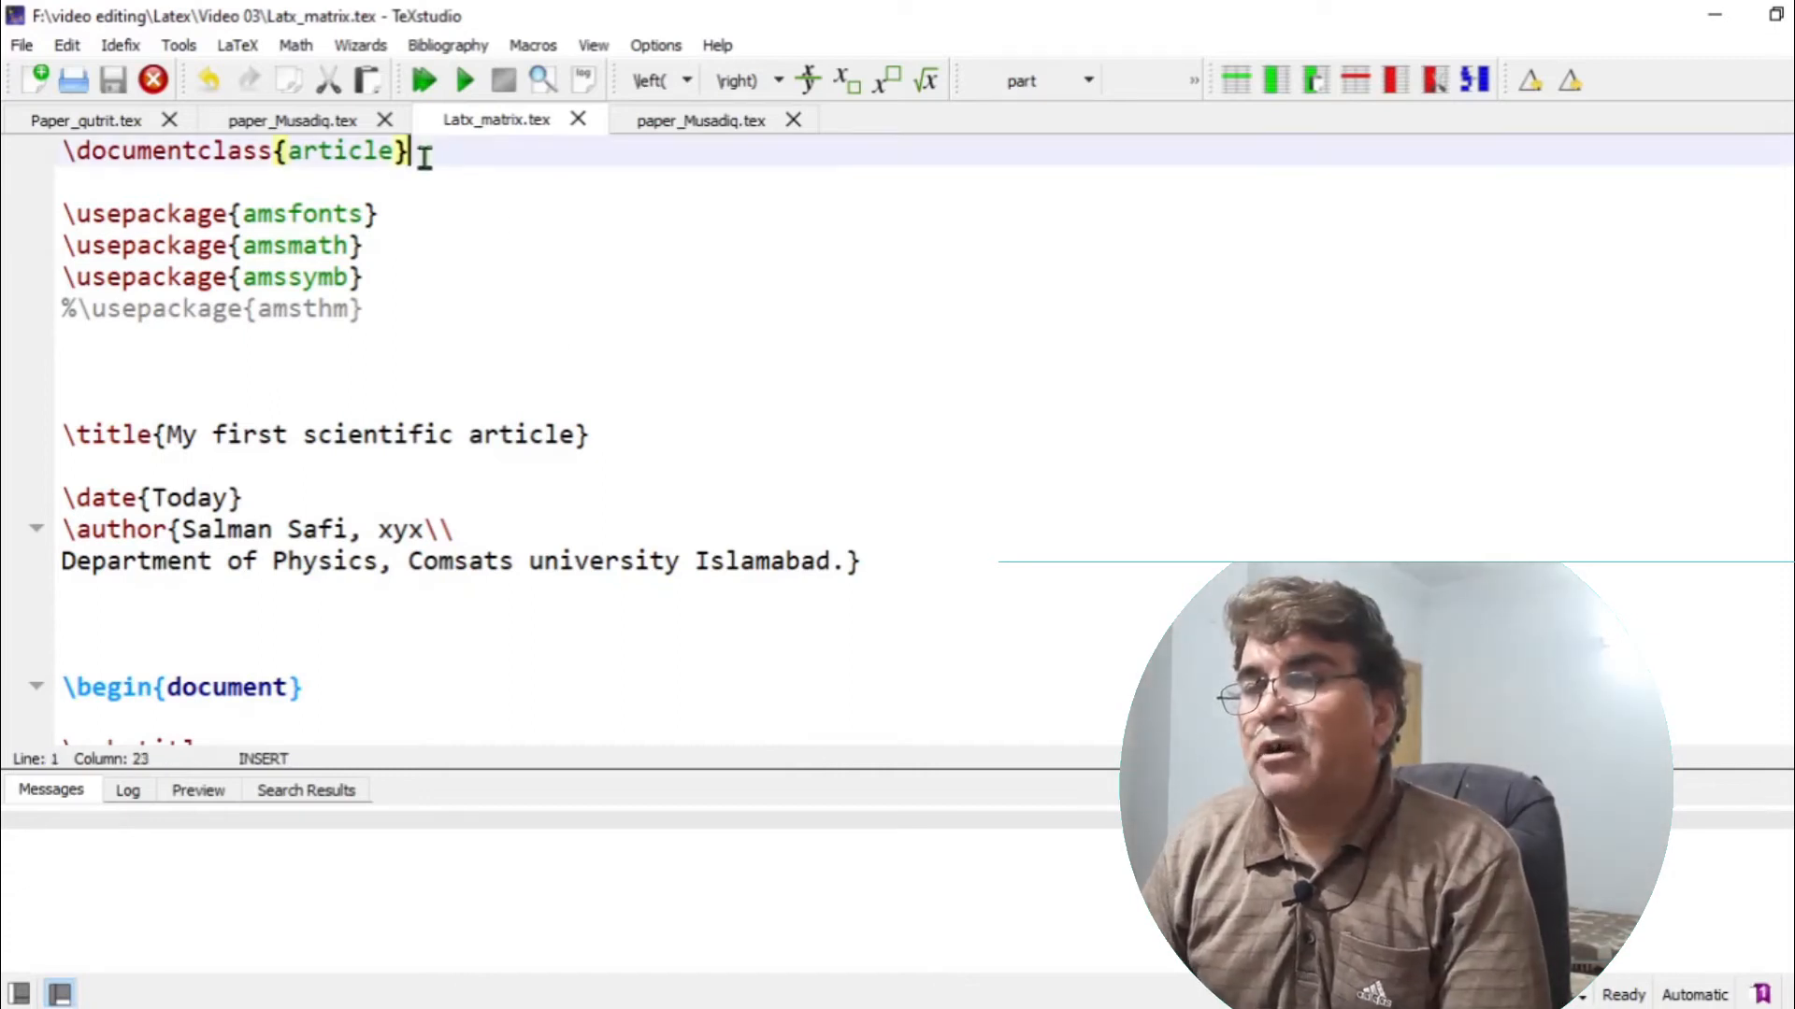
double_click(340, 150)
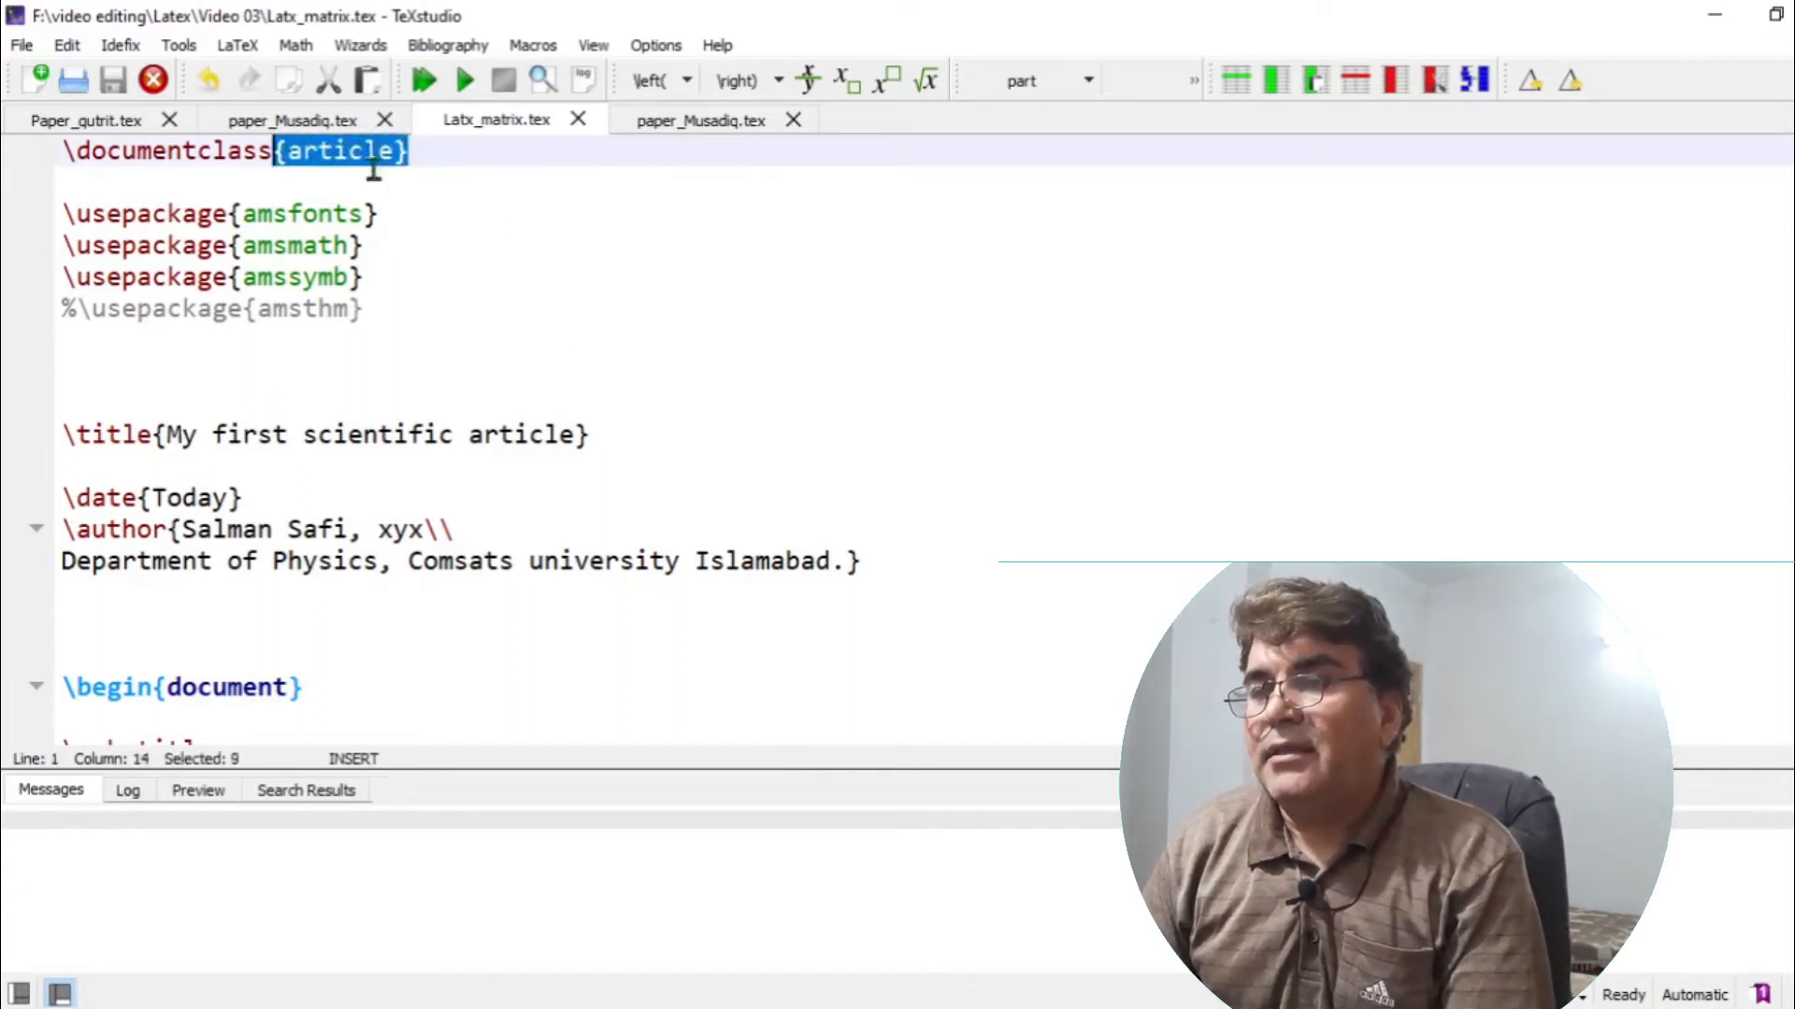
left_click(395, 214)
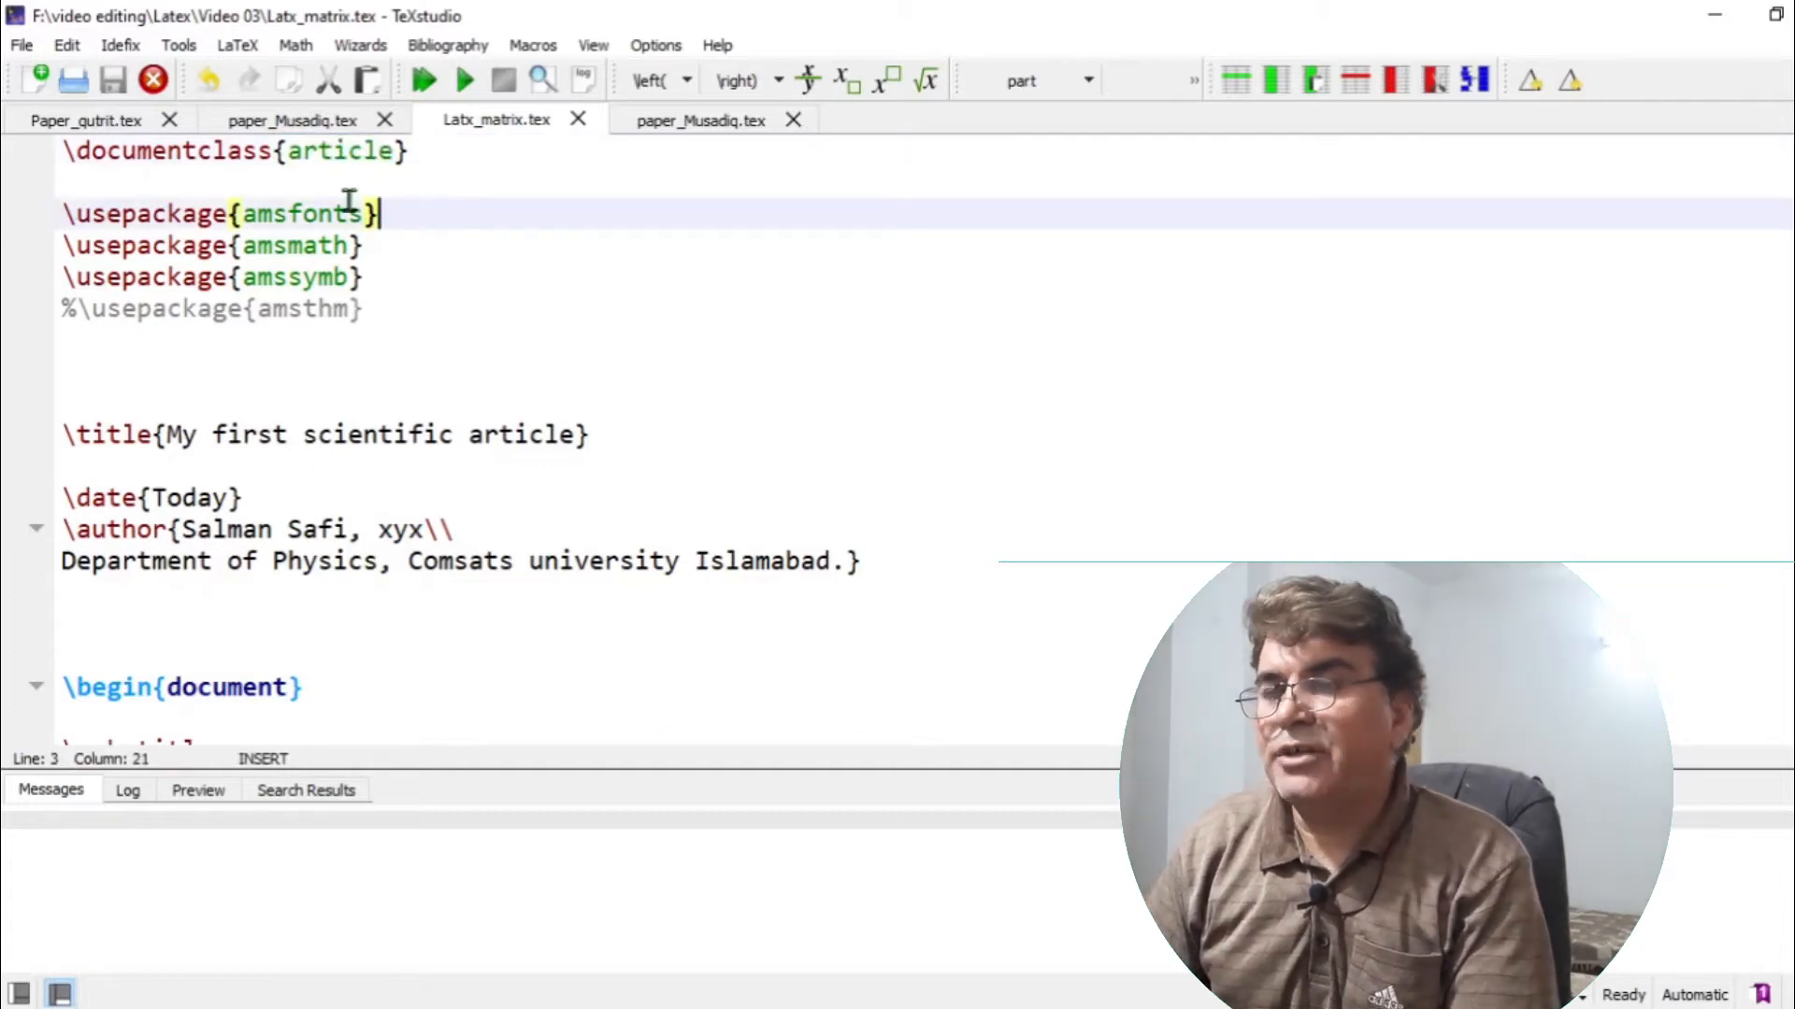
left_click_drag(379, 214, 297, 245)
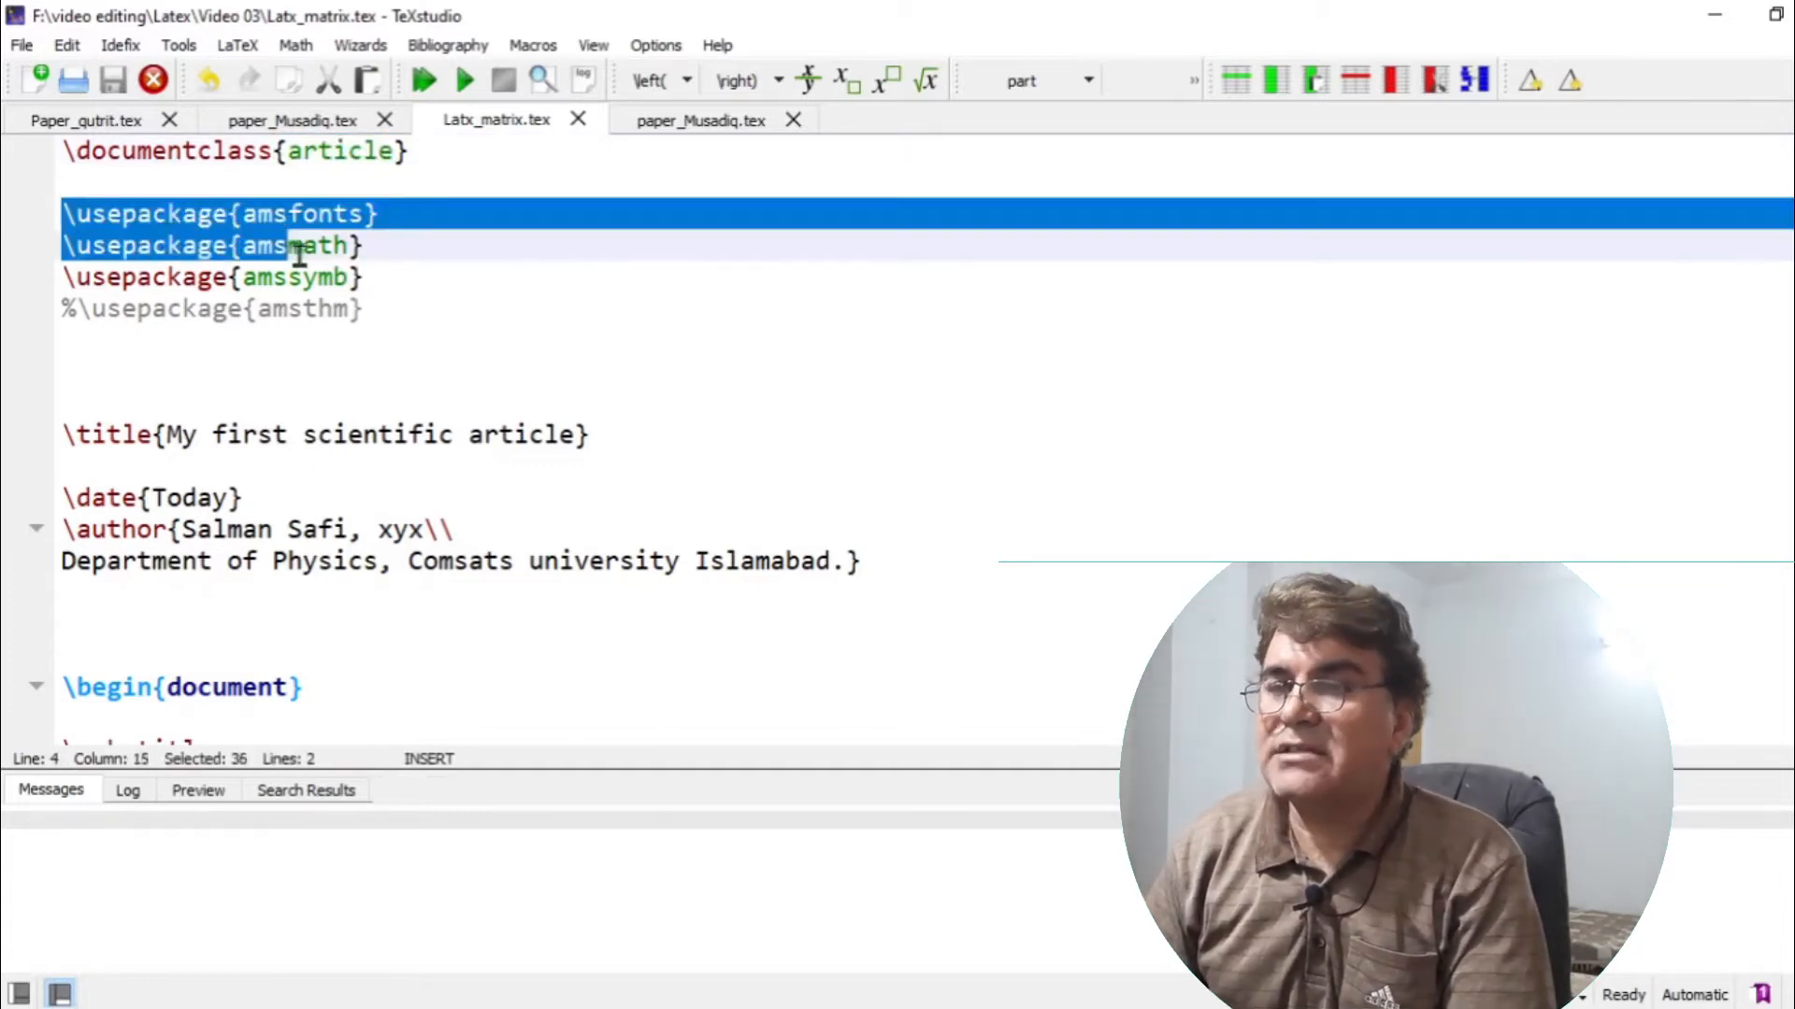
left_click_drag(297, 245, 364, 277)
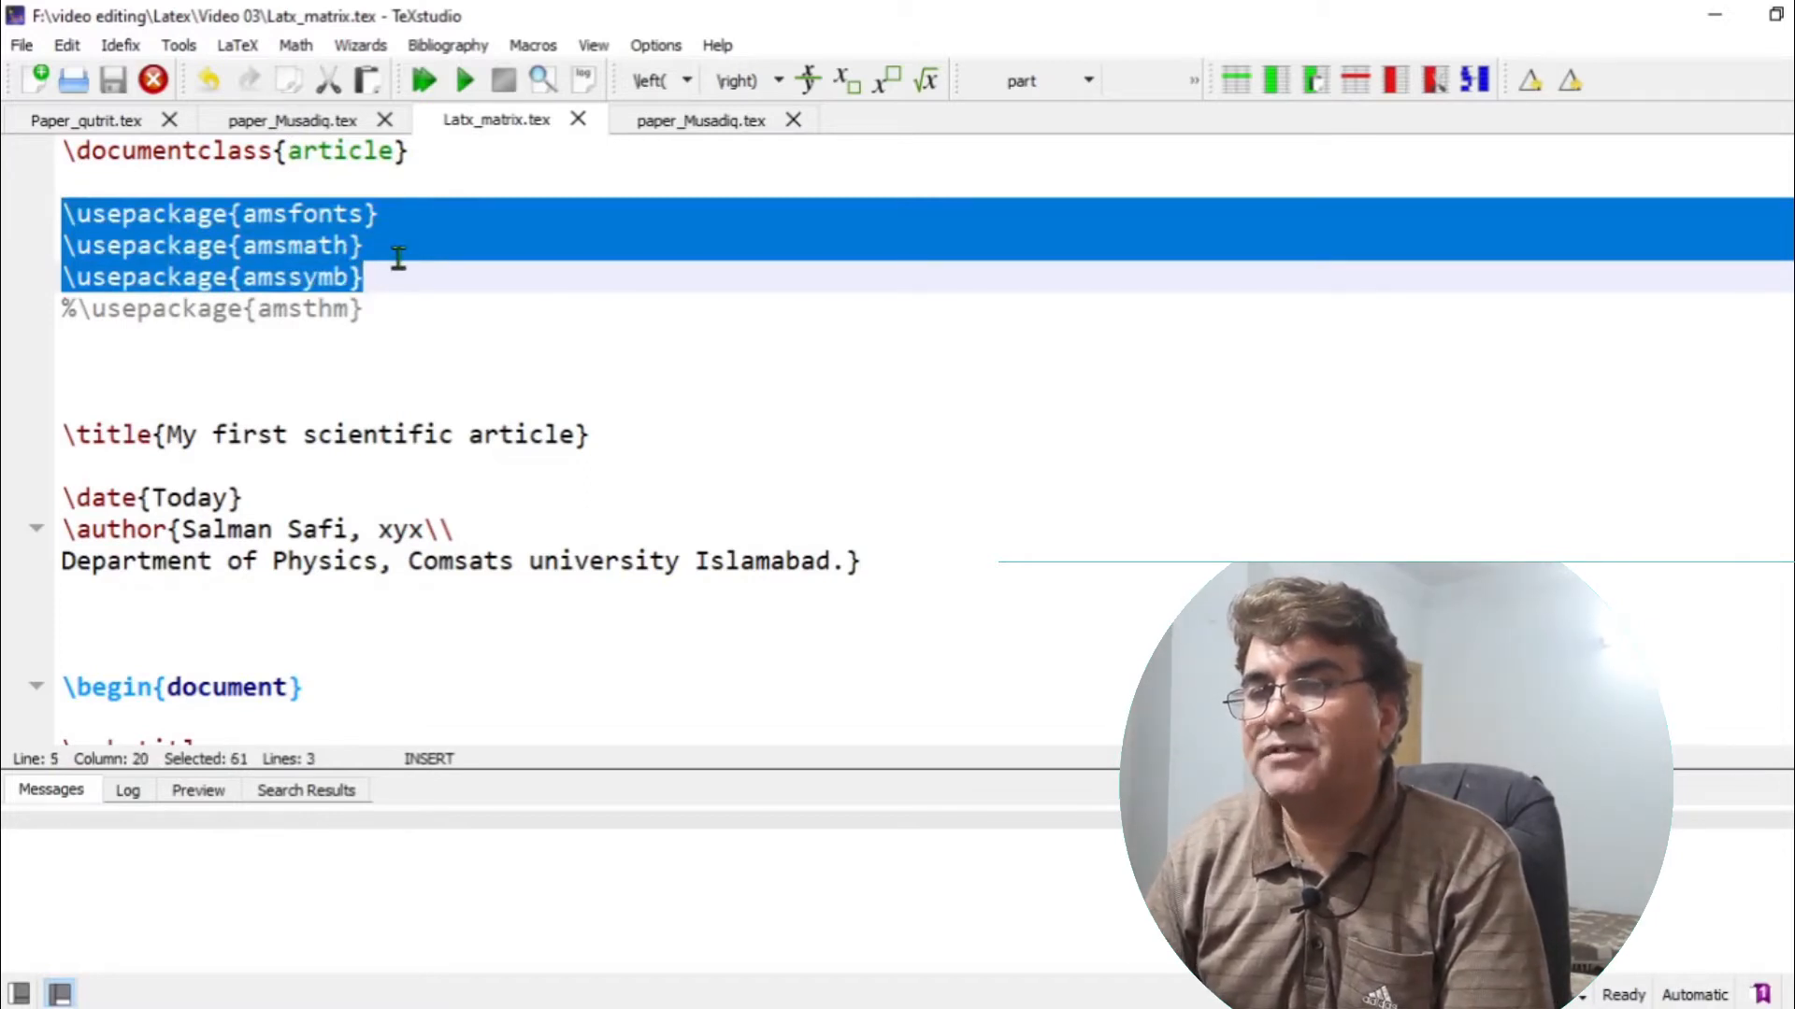
mouse_move(269, 277)
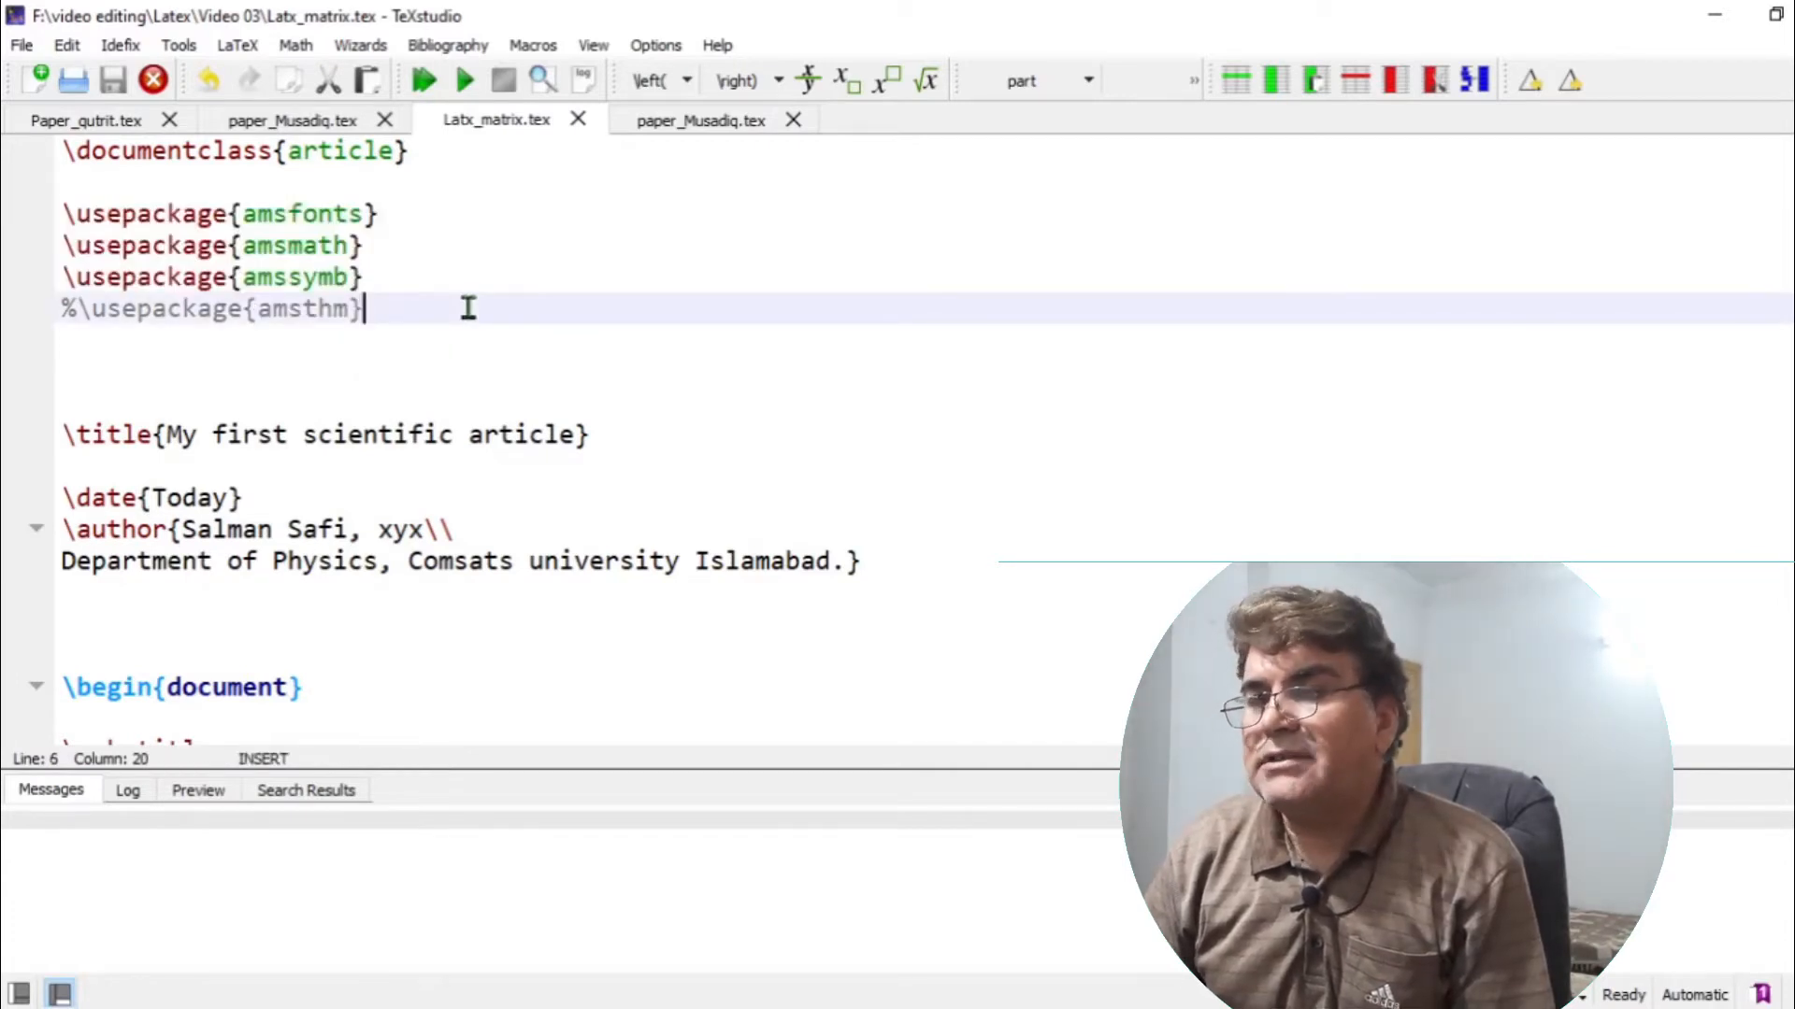
- Scroll to the Introduction's smallmatrix line and highlight smallmatrix, \end{smallmatrix} and \right)
scroll("down", 3)
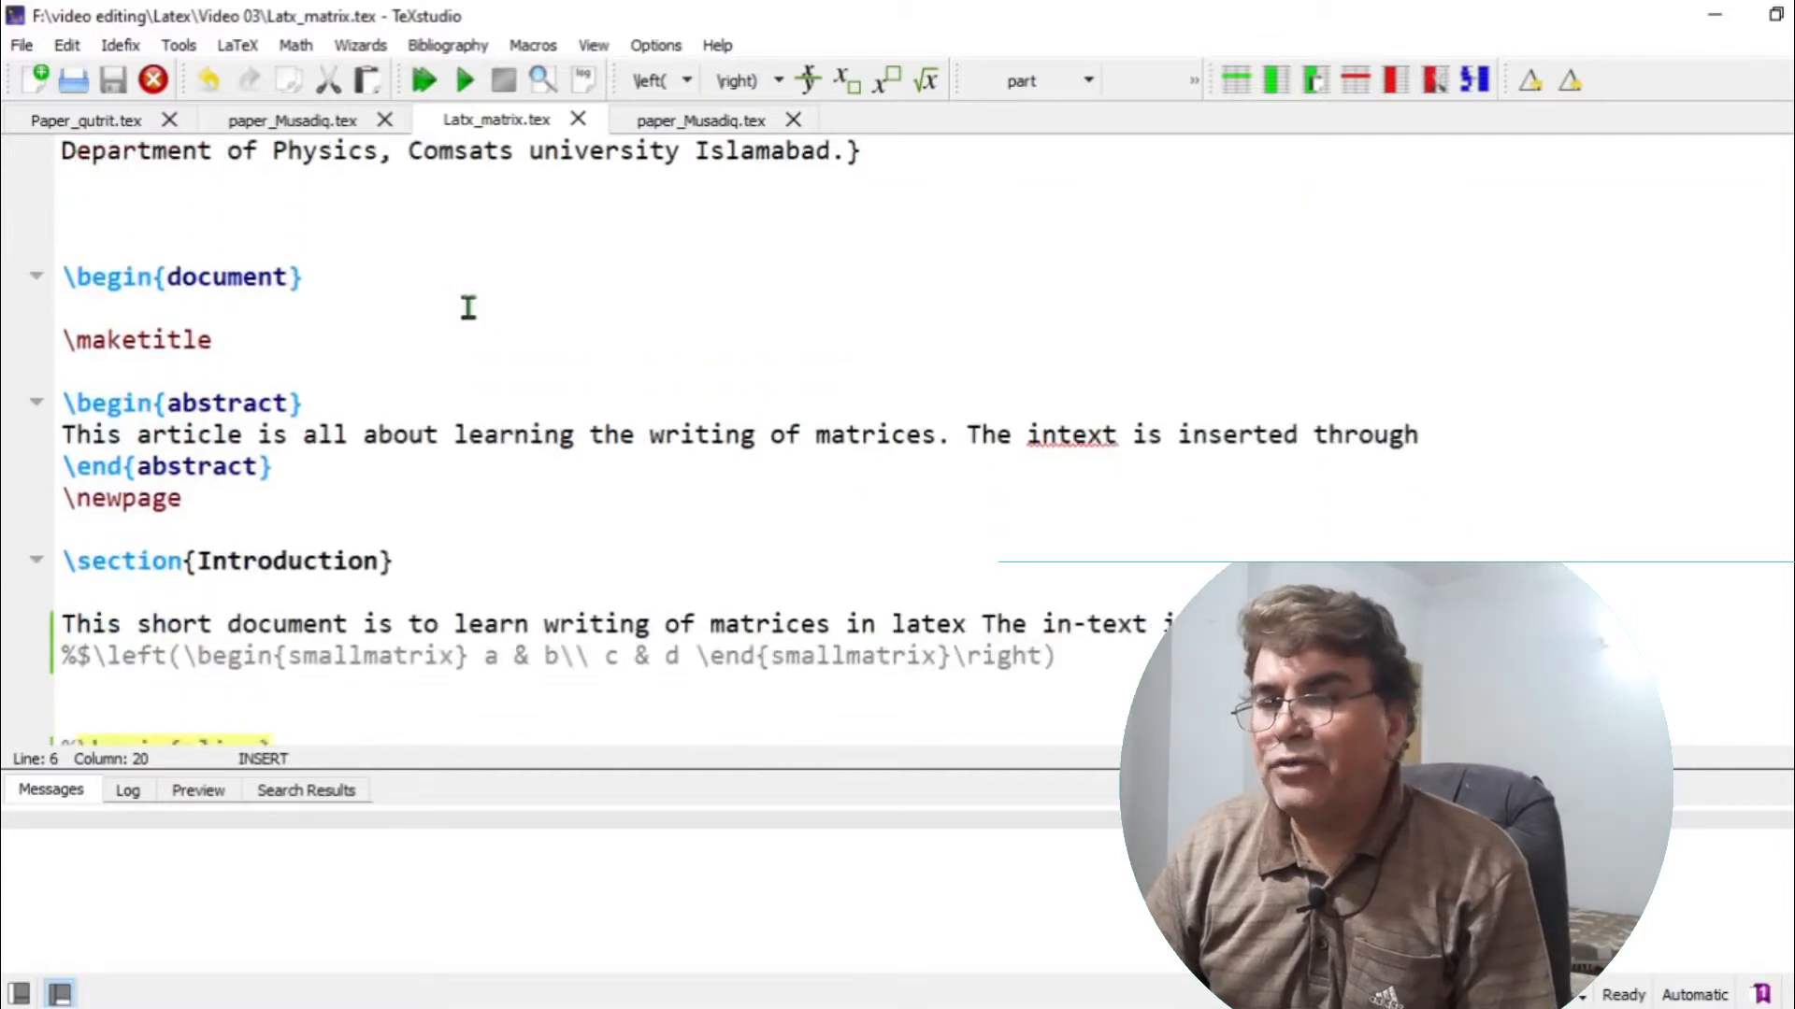
scroll("down", 3)
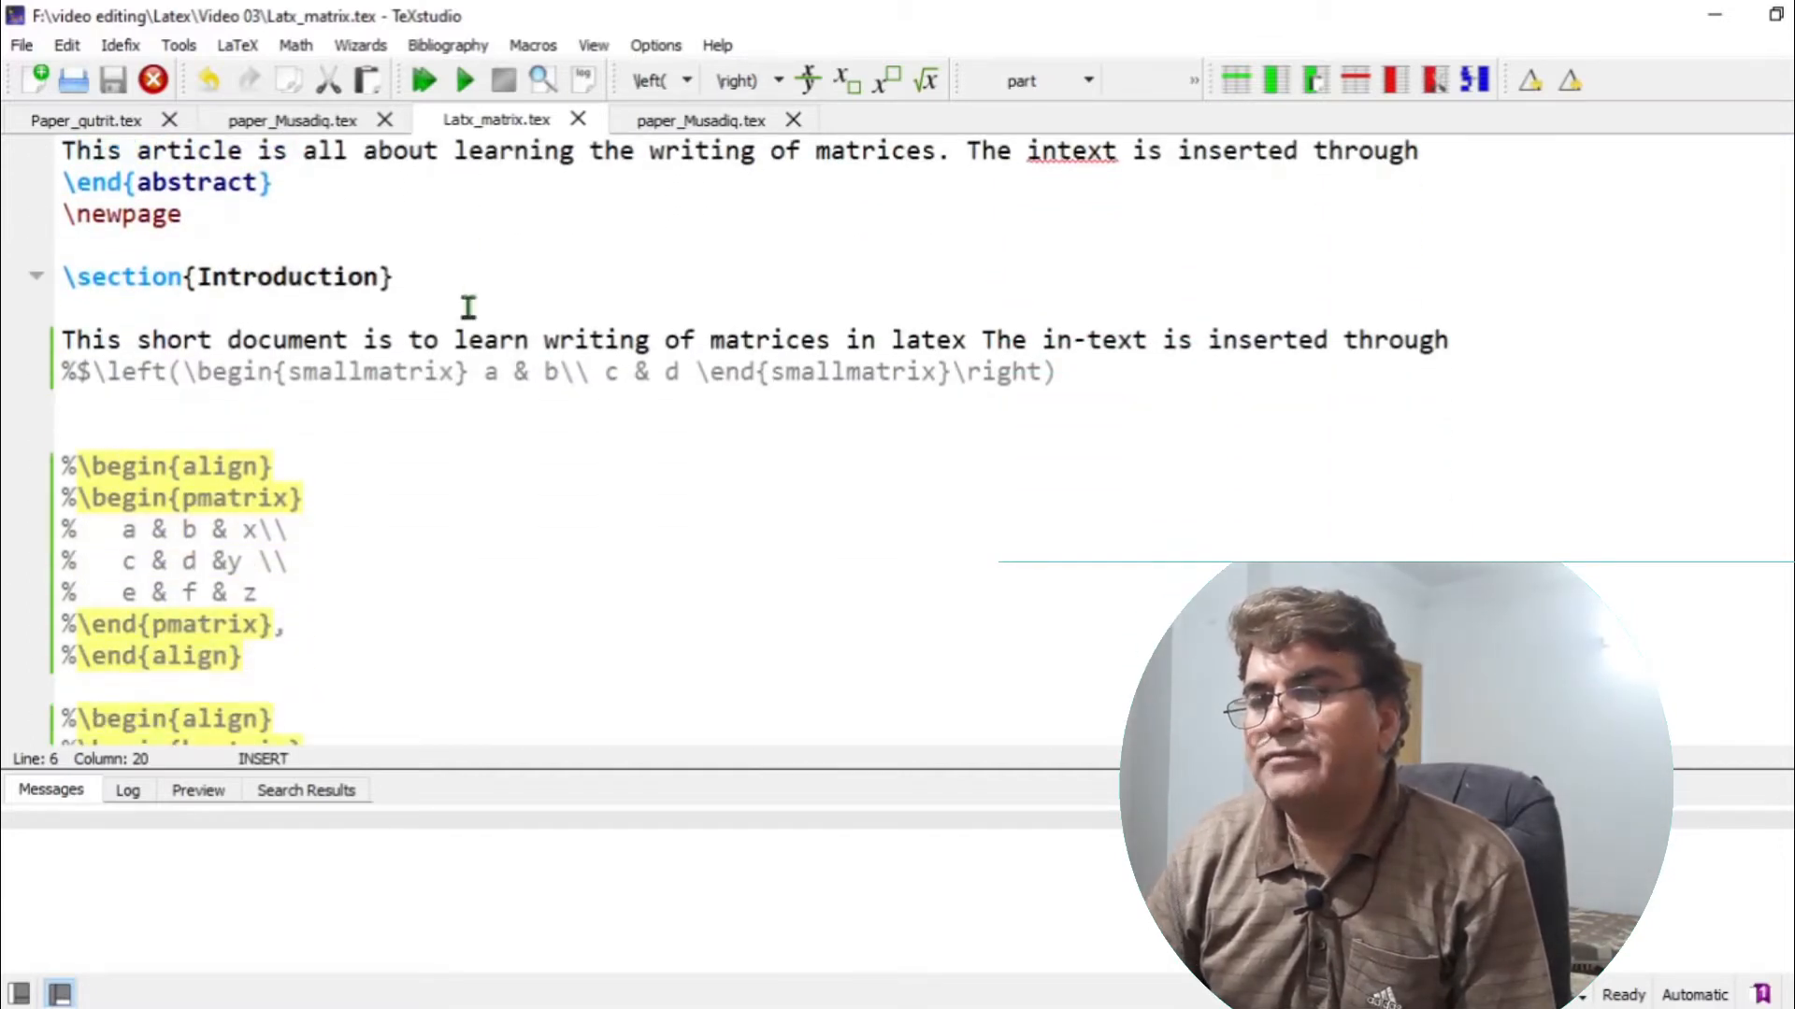
mouse_move(114, 321)
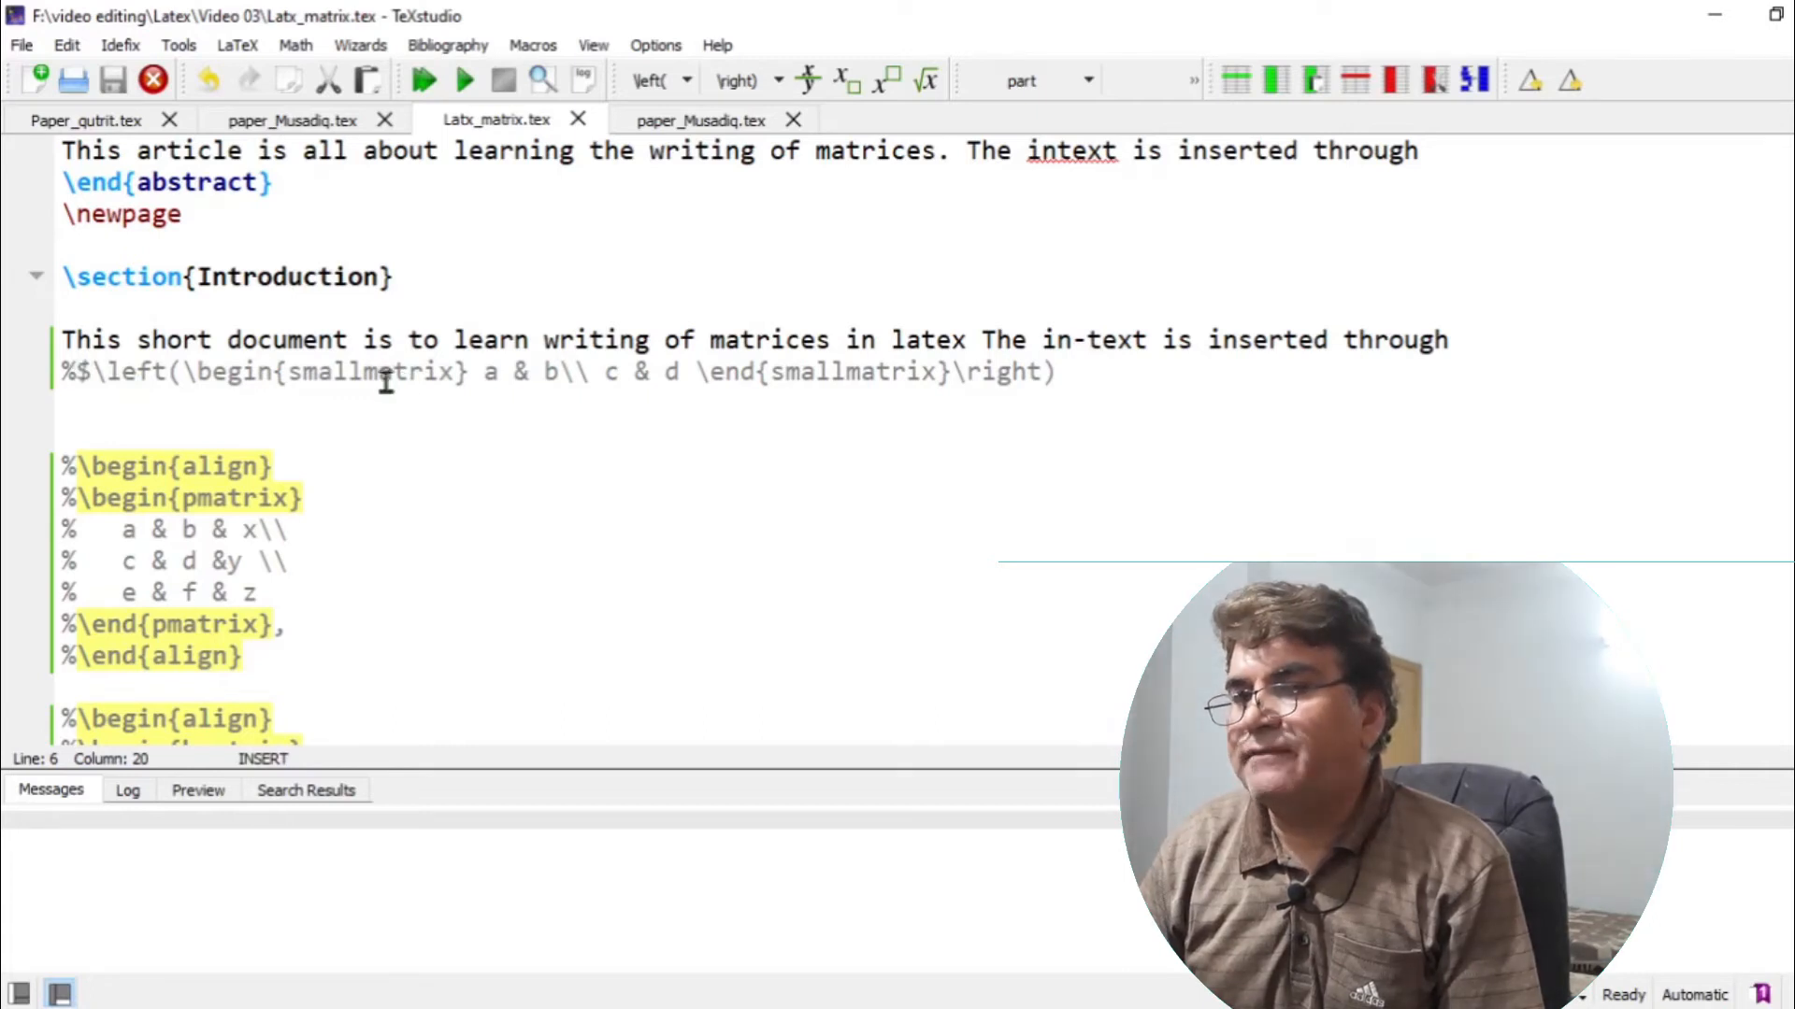
mouse_move(656, 404)
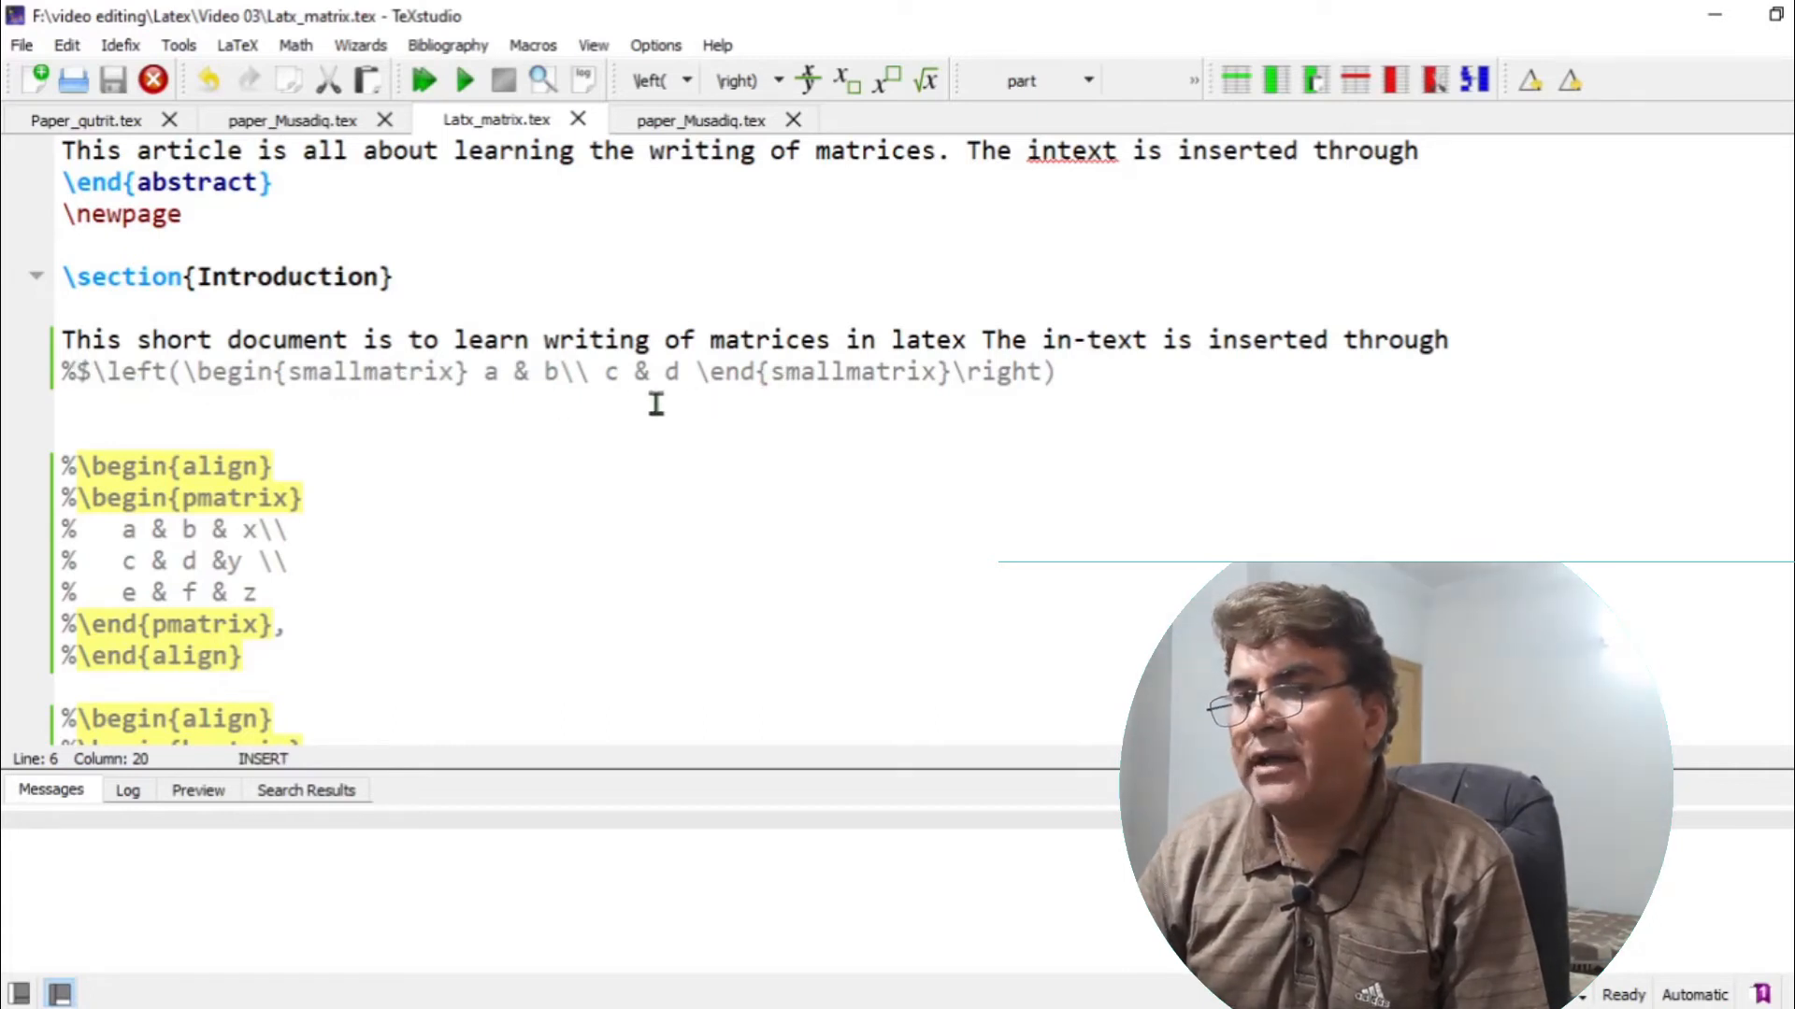
mouse_move(266, 370)
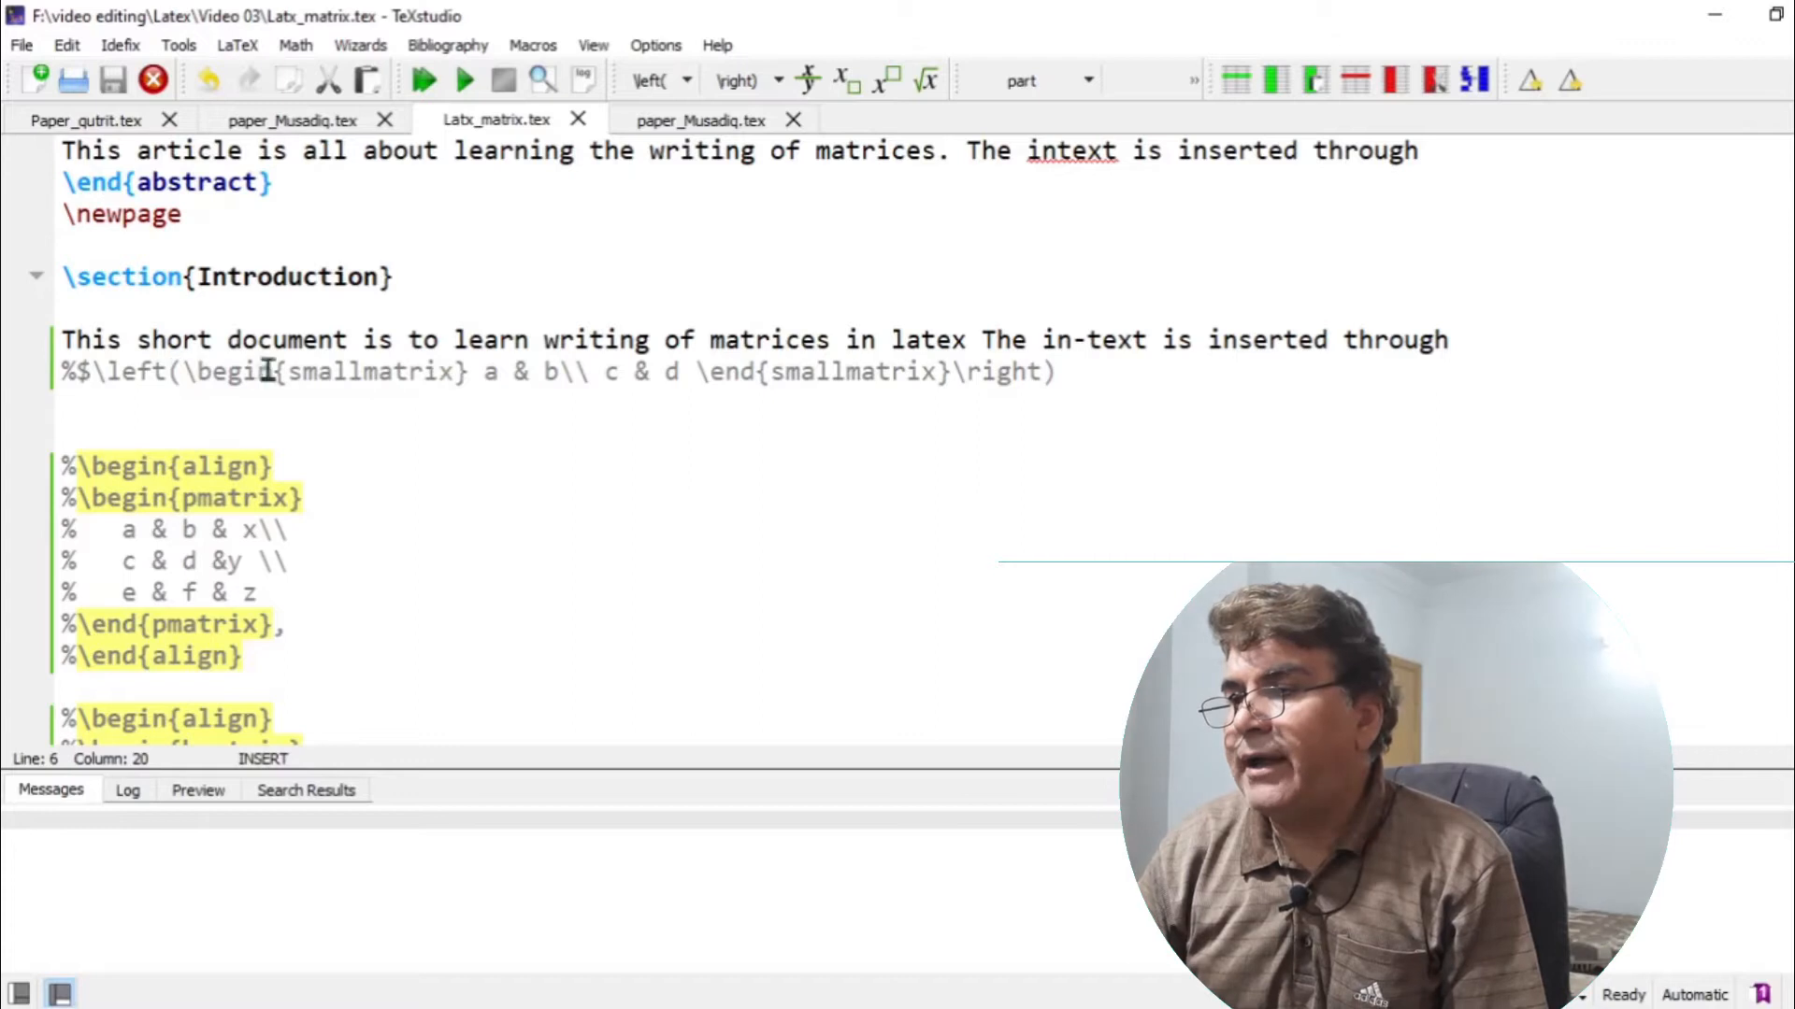
mouse_move(337, 383)
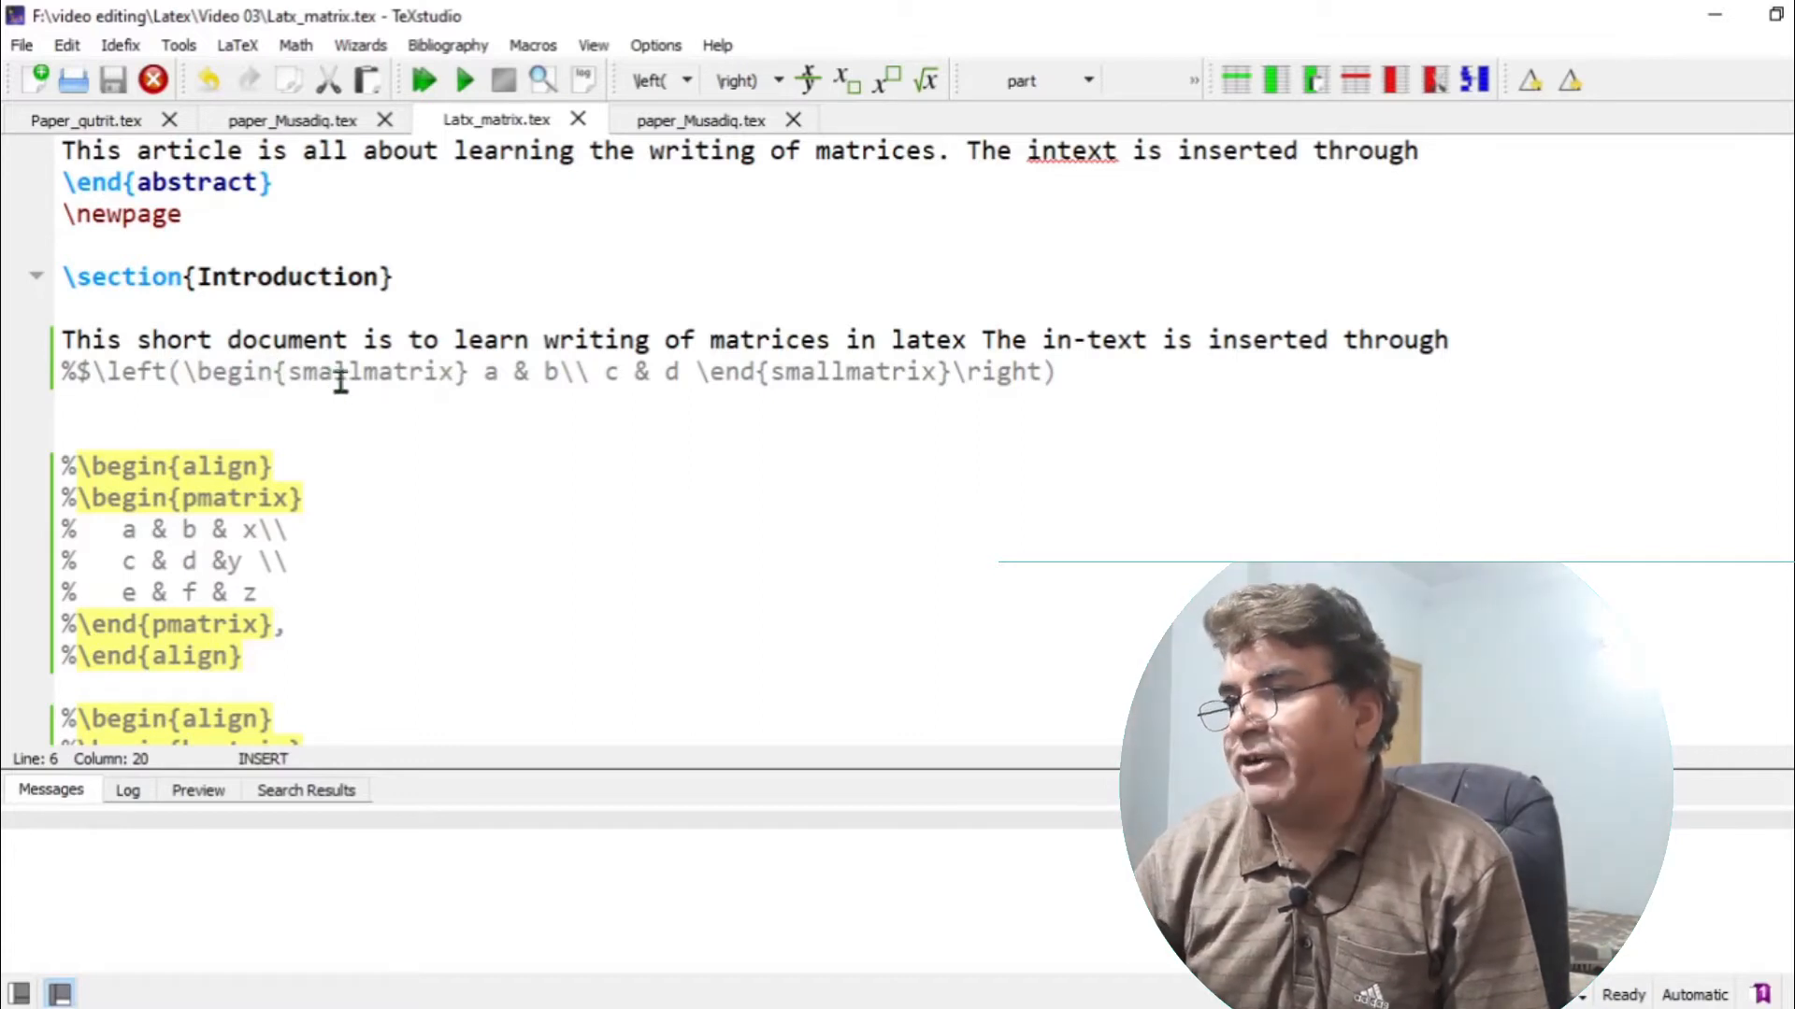
left_click(434, 403)
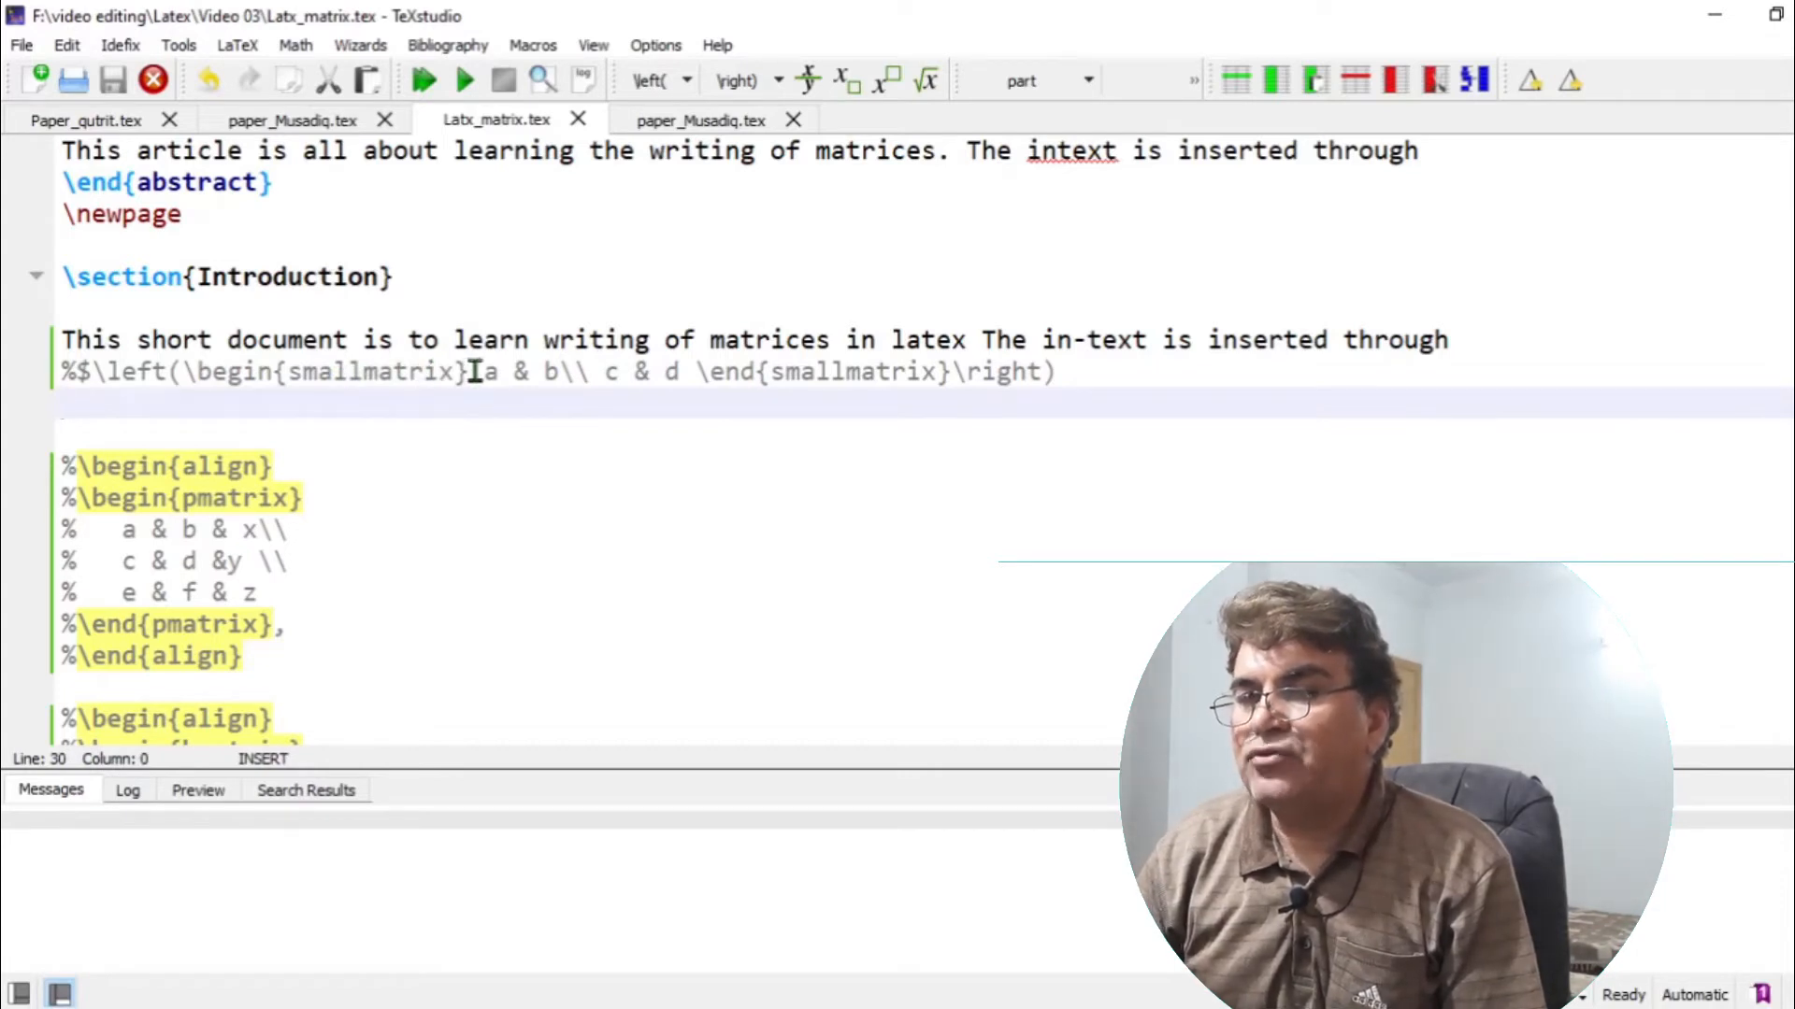
double_click(435, 372)
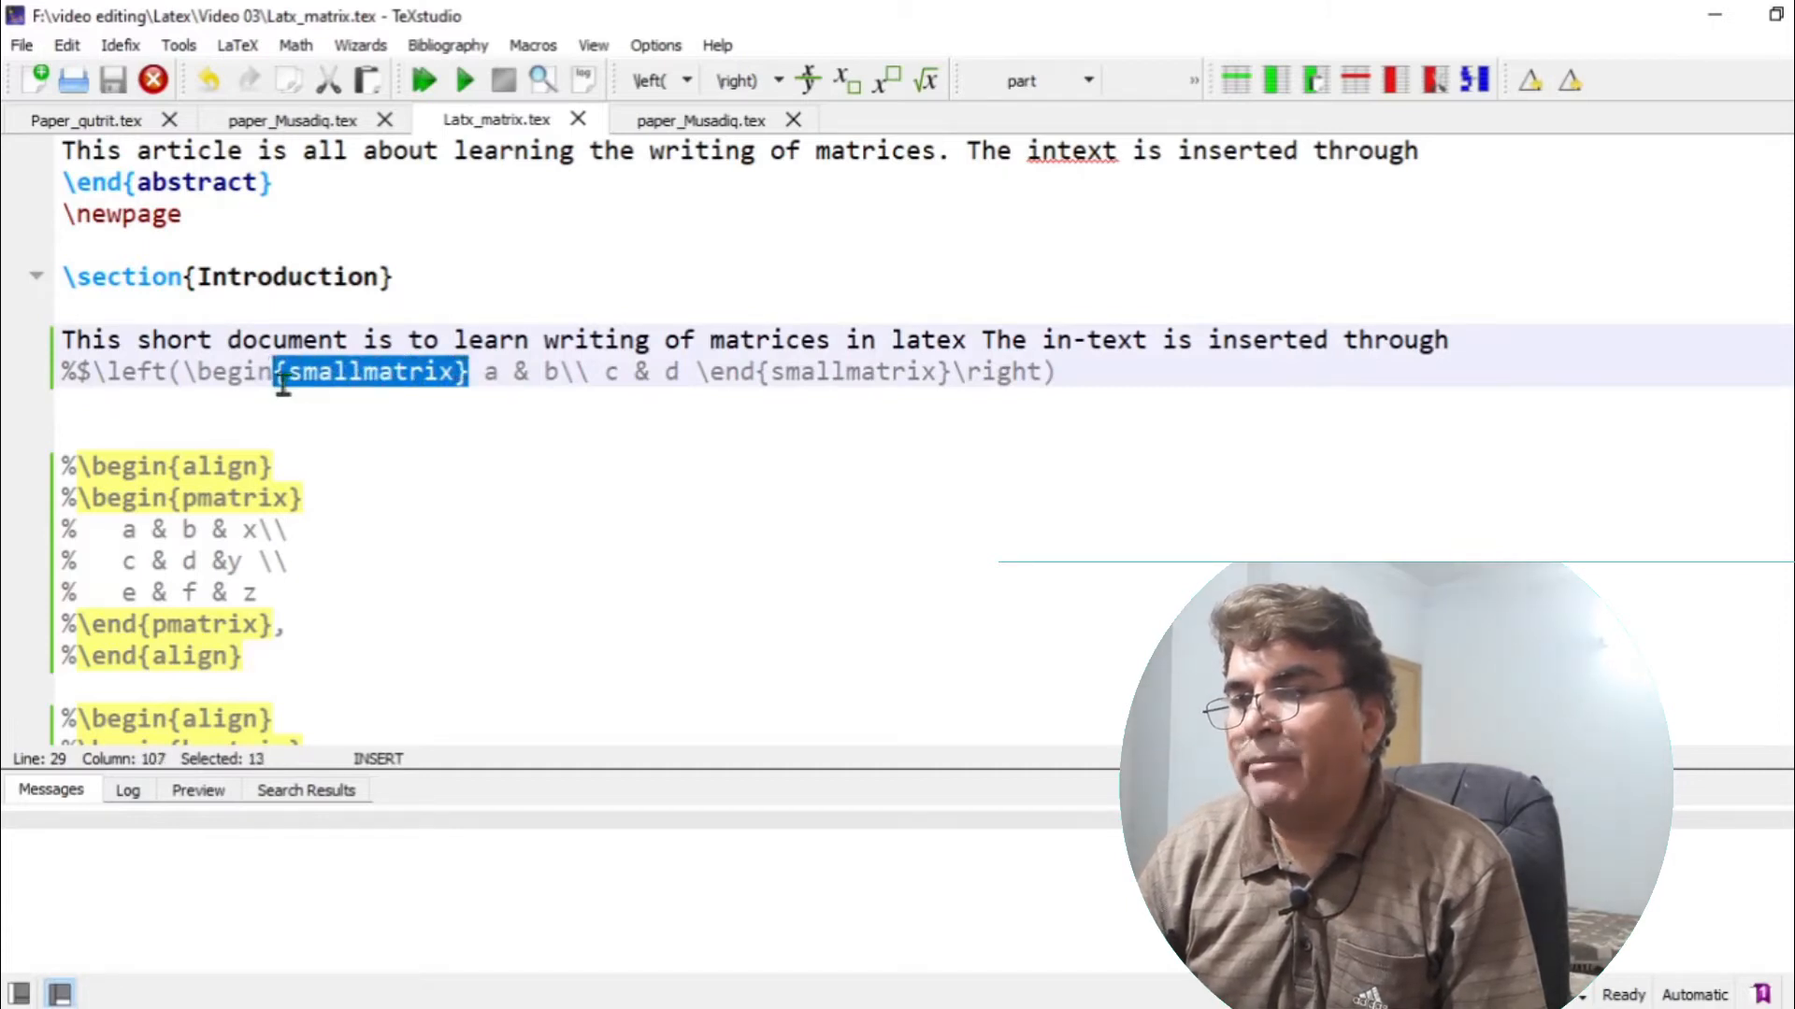
left_click(195, 372)
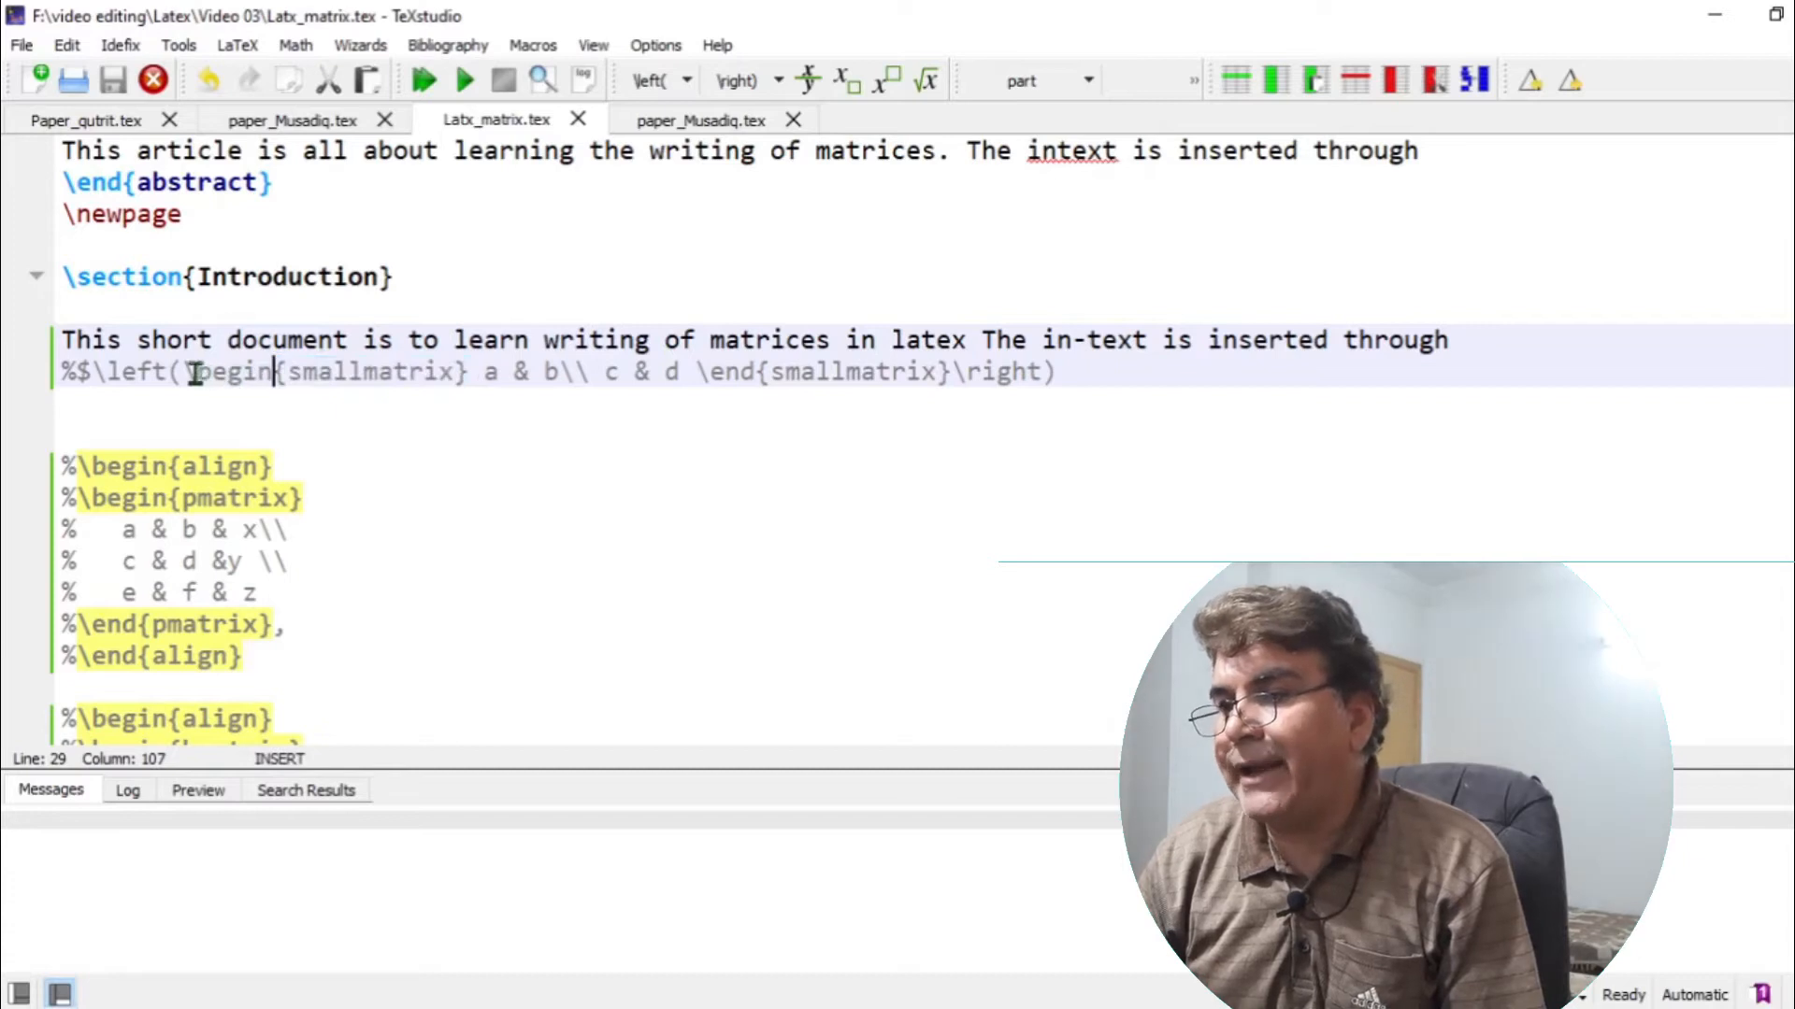
left_click_drag(191, 372, 469, 372)
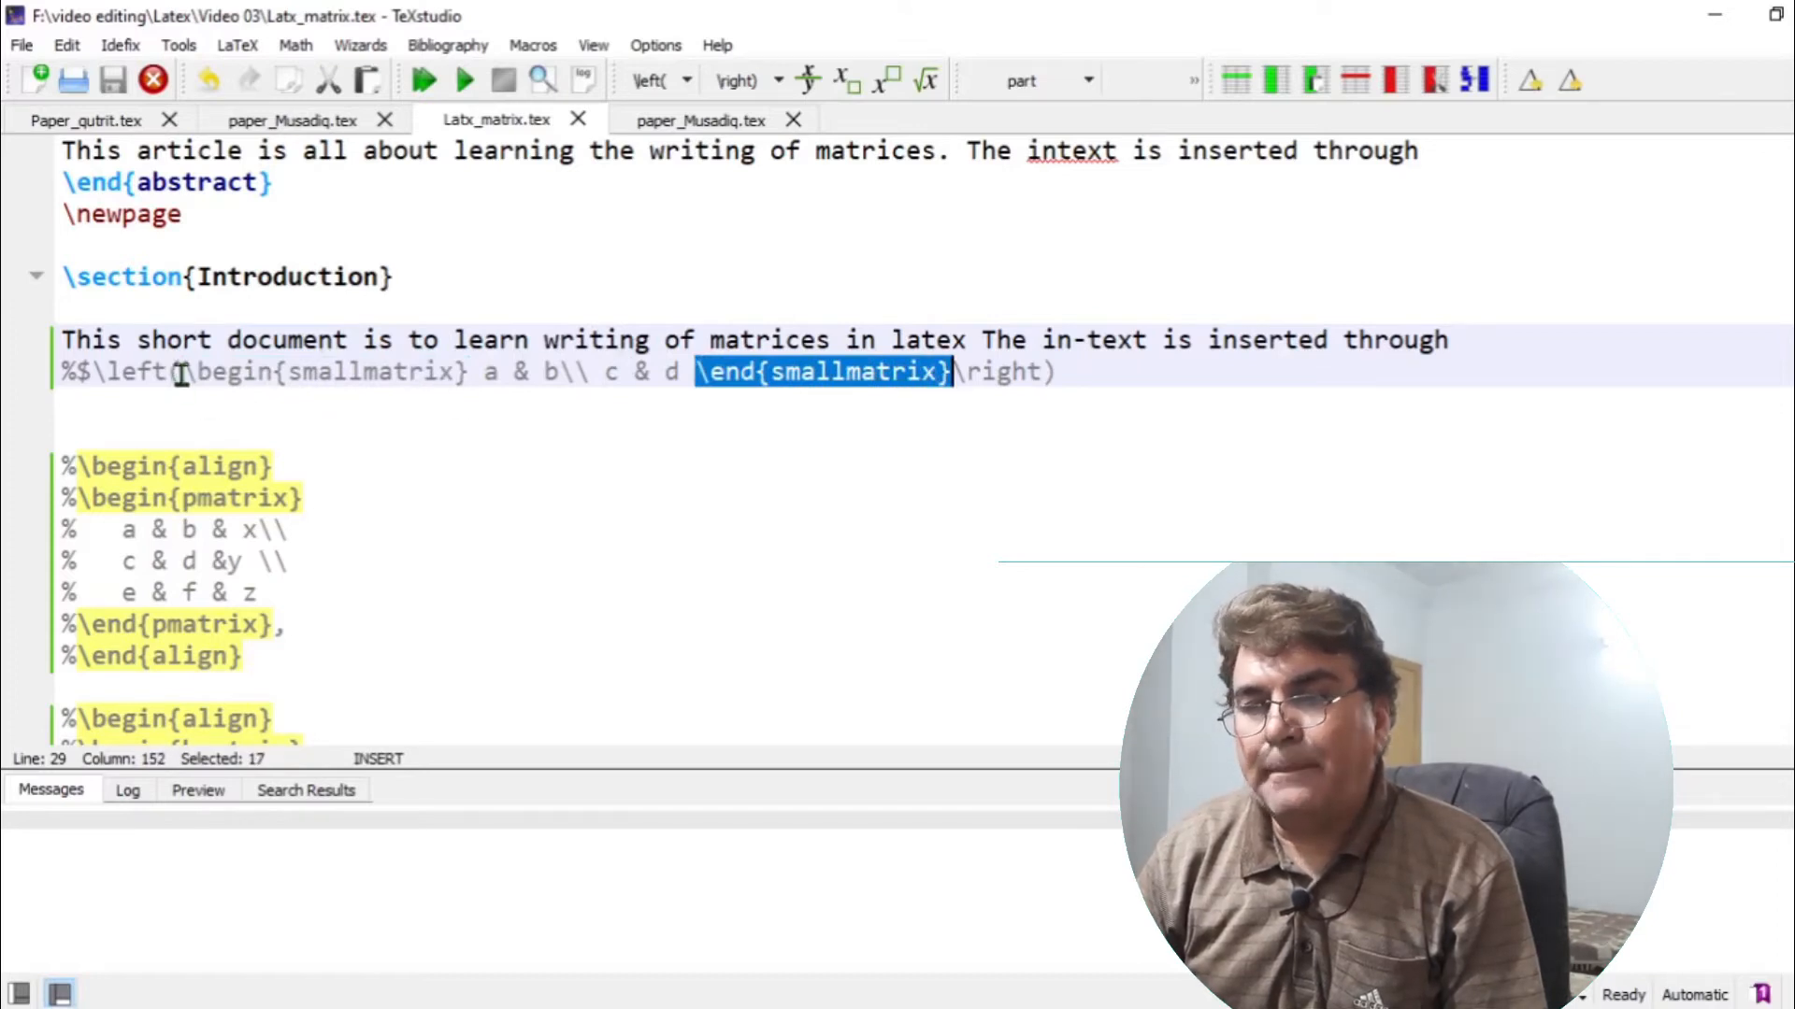
left_click(132, 372)
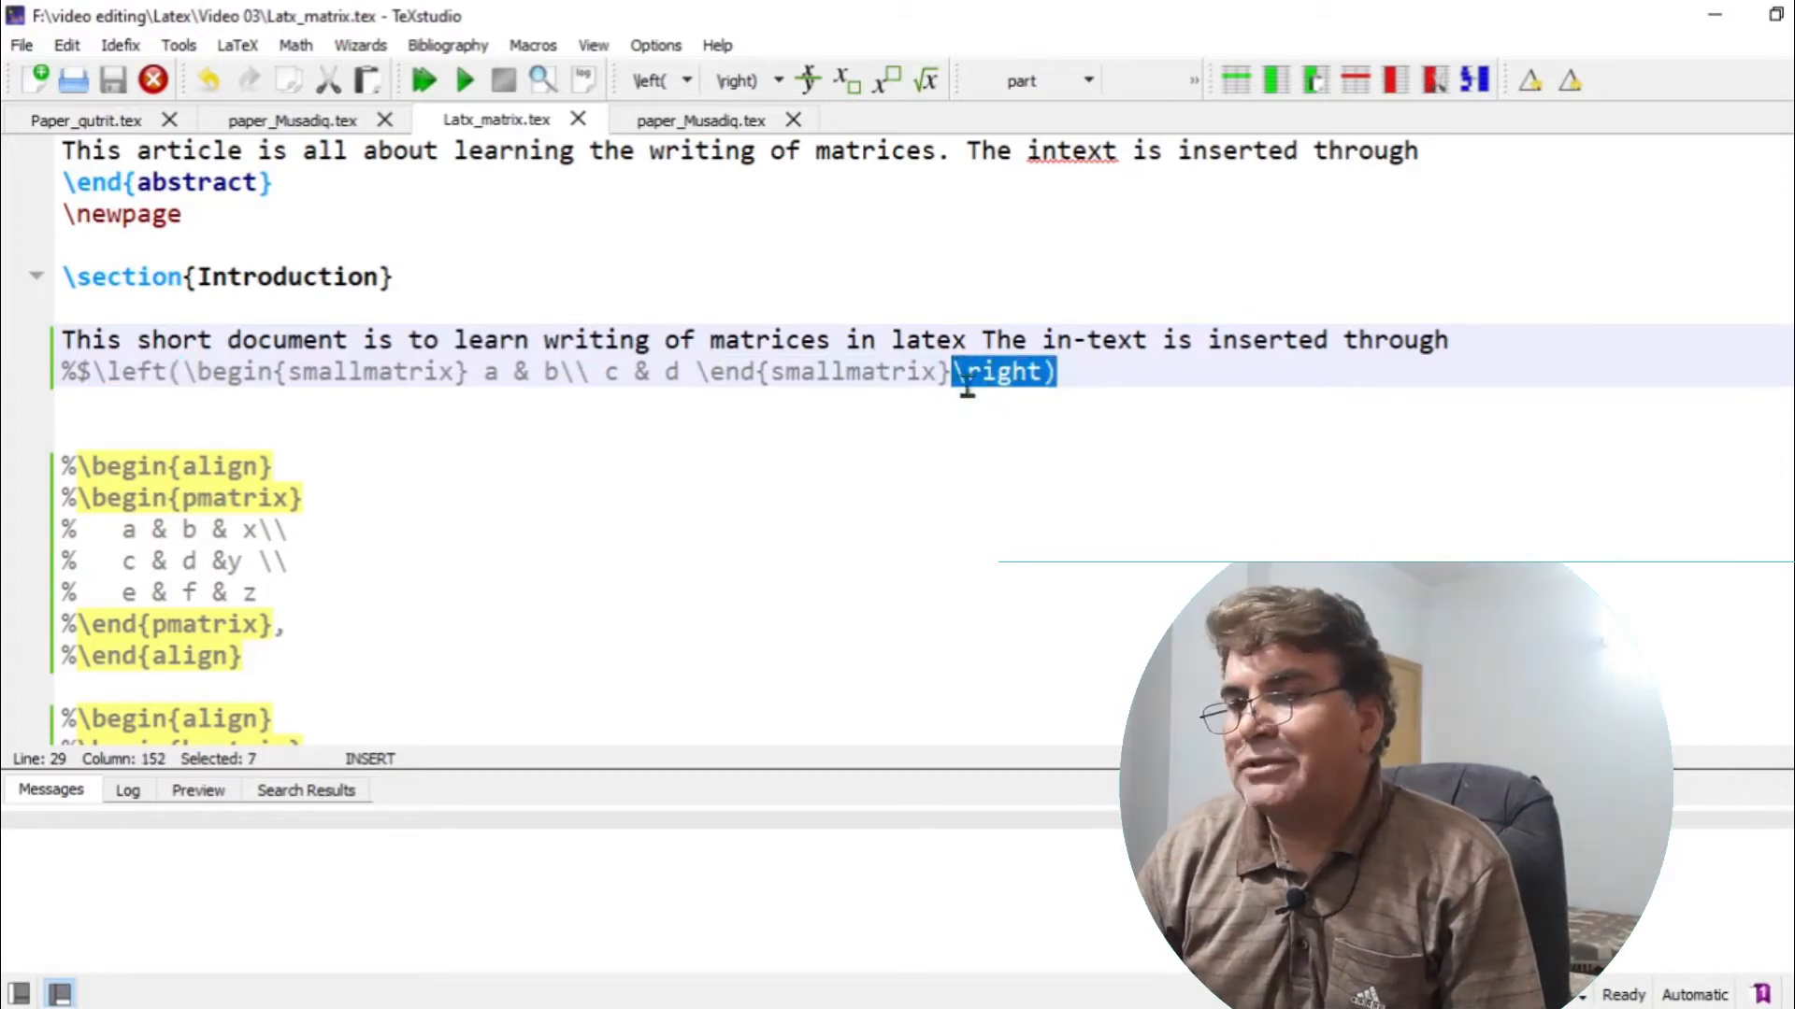
mouse_move(519, 444)
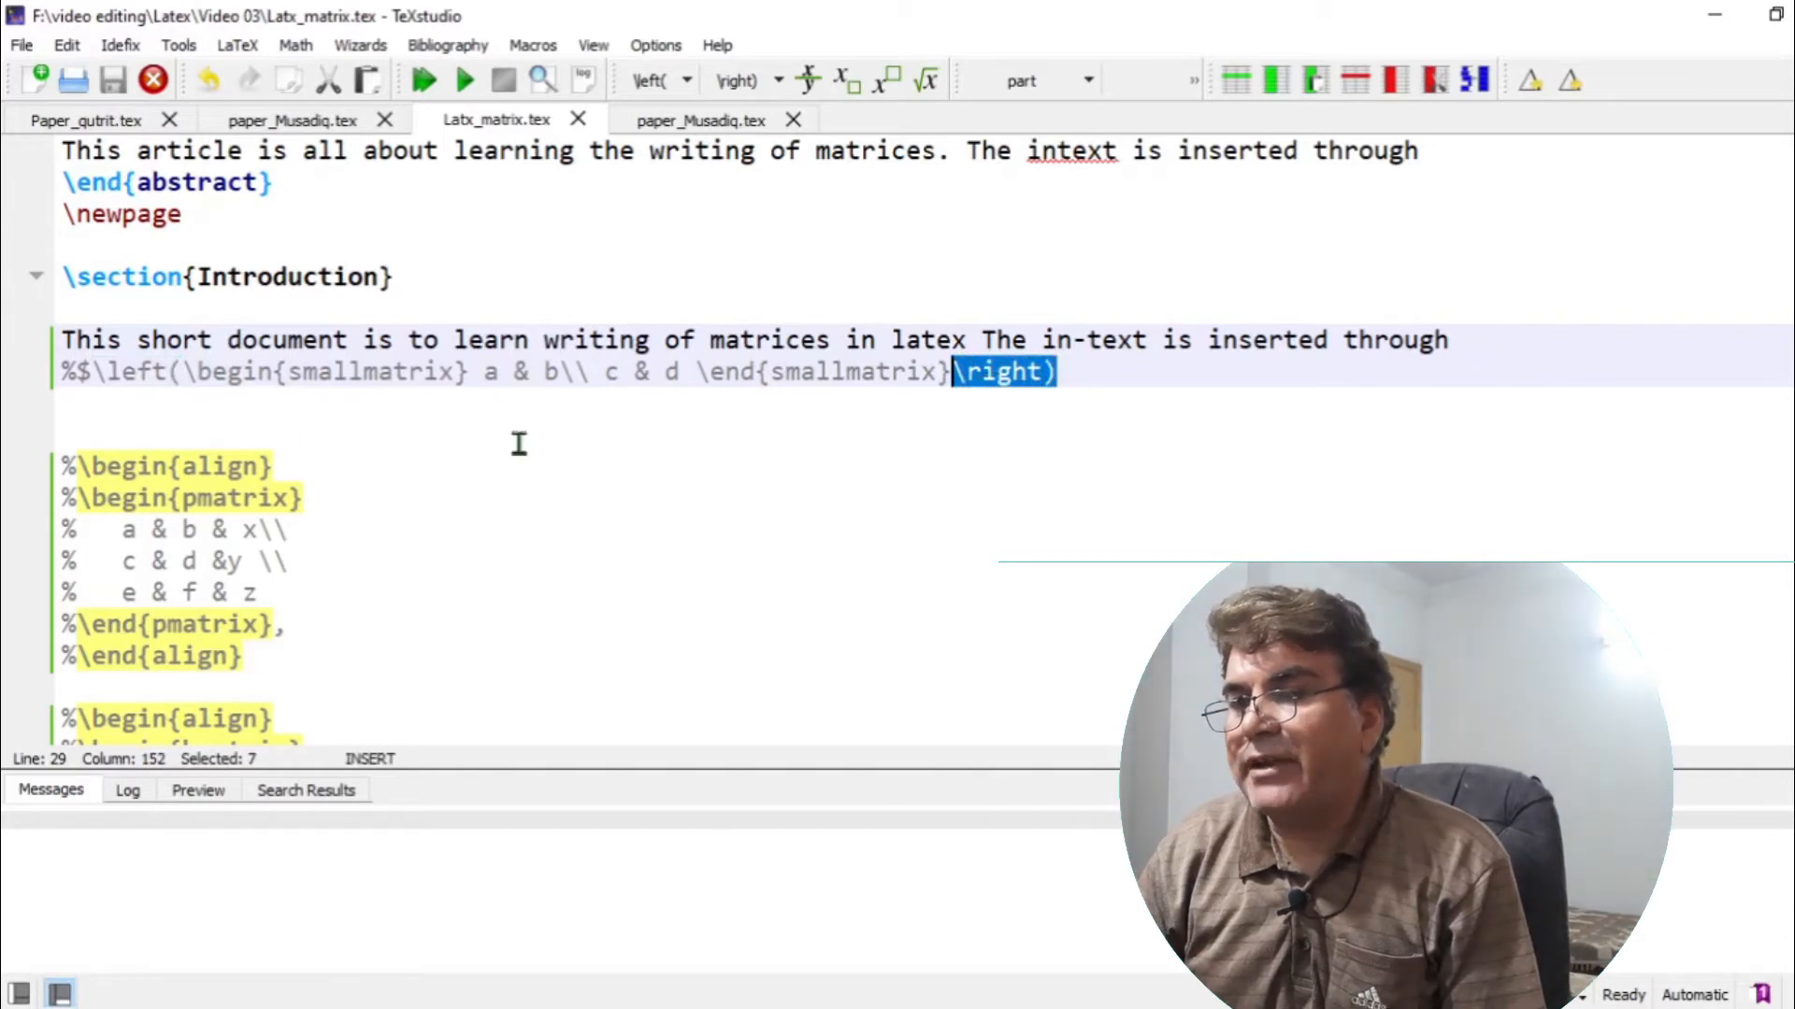
mouse_move(205, 412)
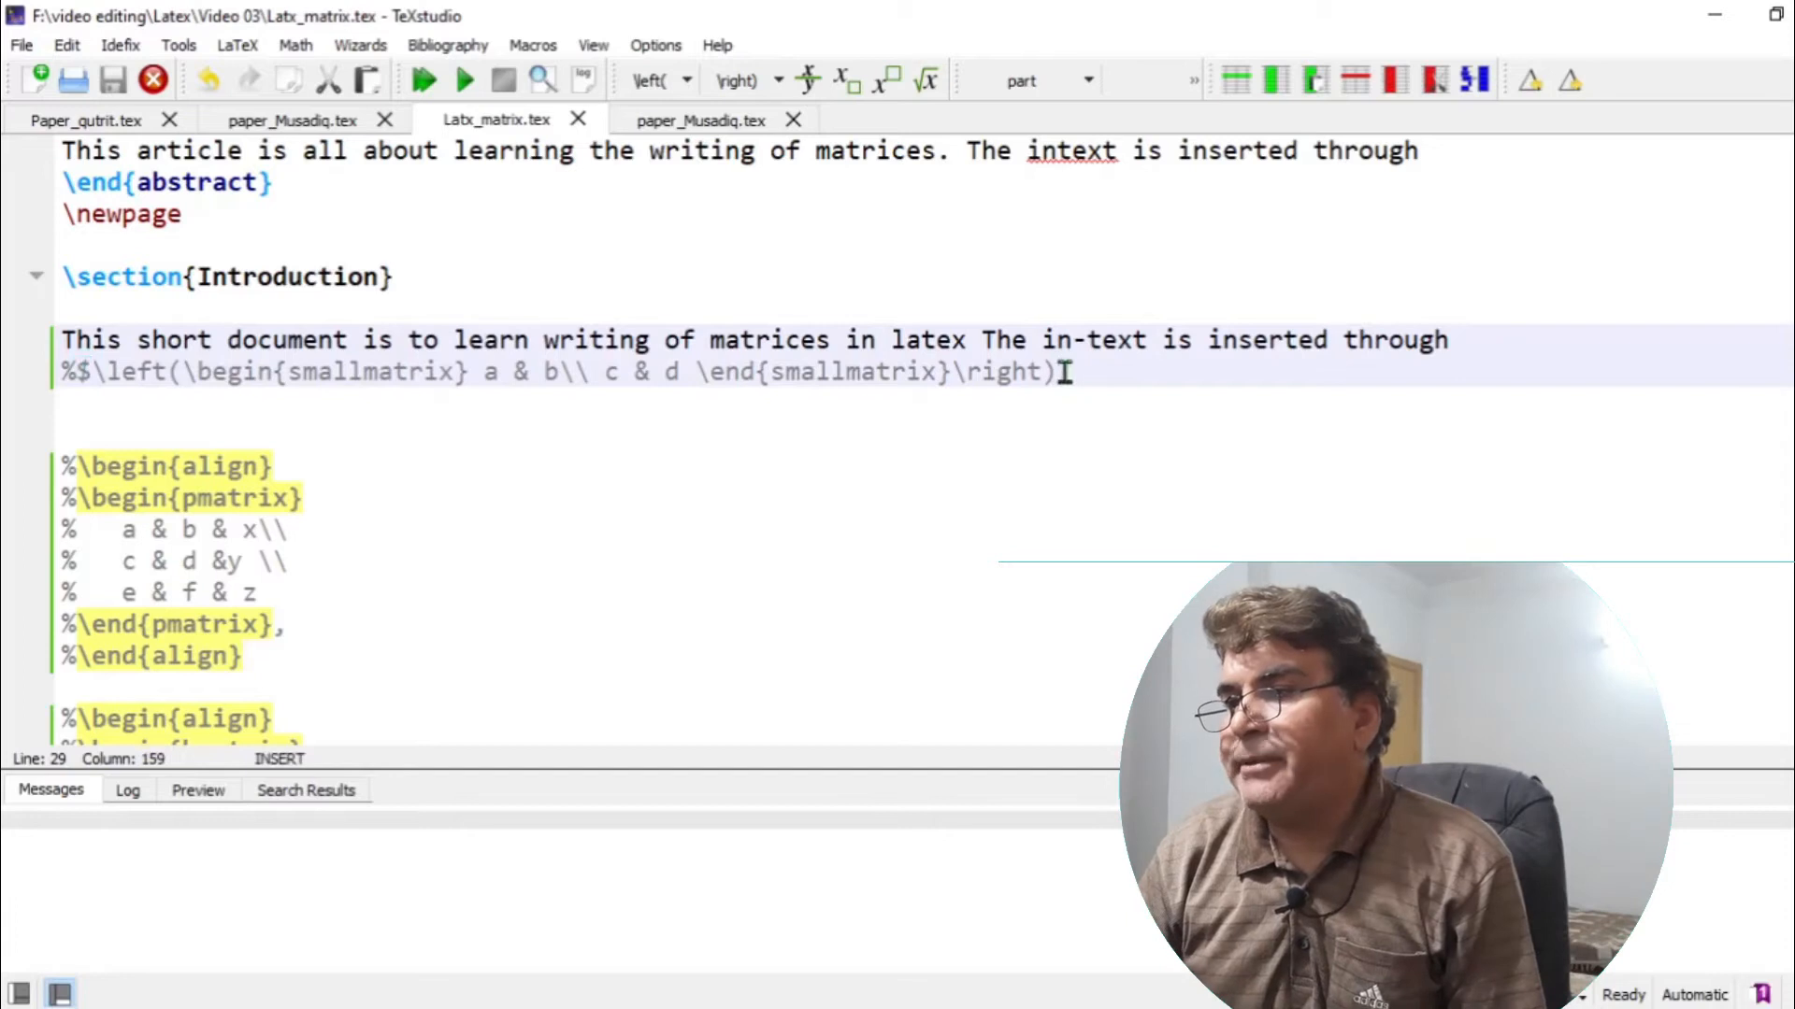
- Add the closing $ after \right), then highlight entry b, its row break, and row c & d
type("$")
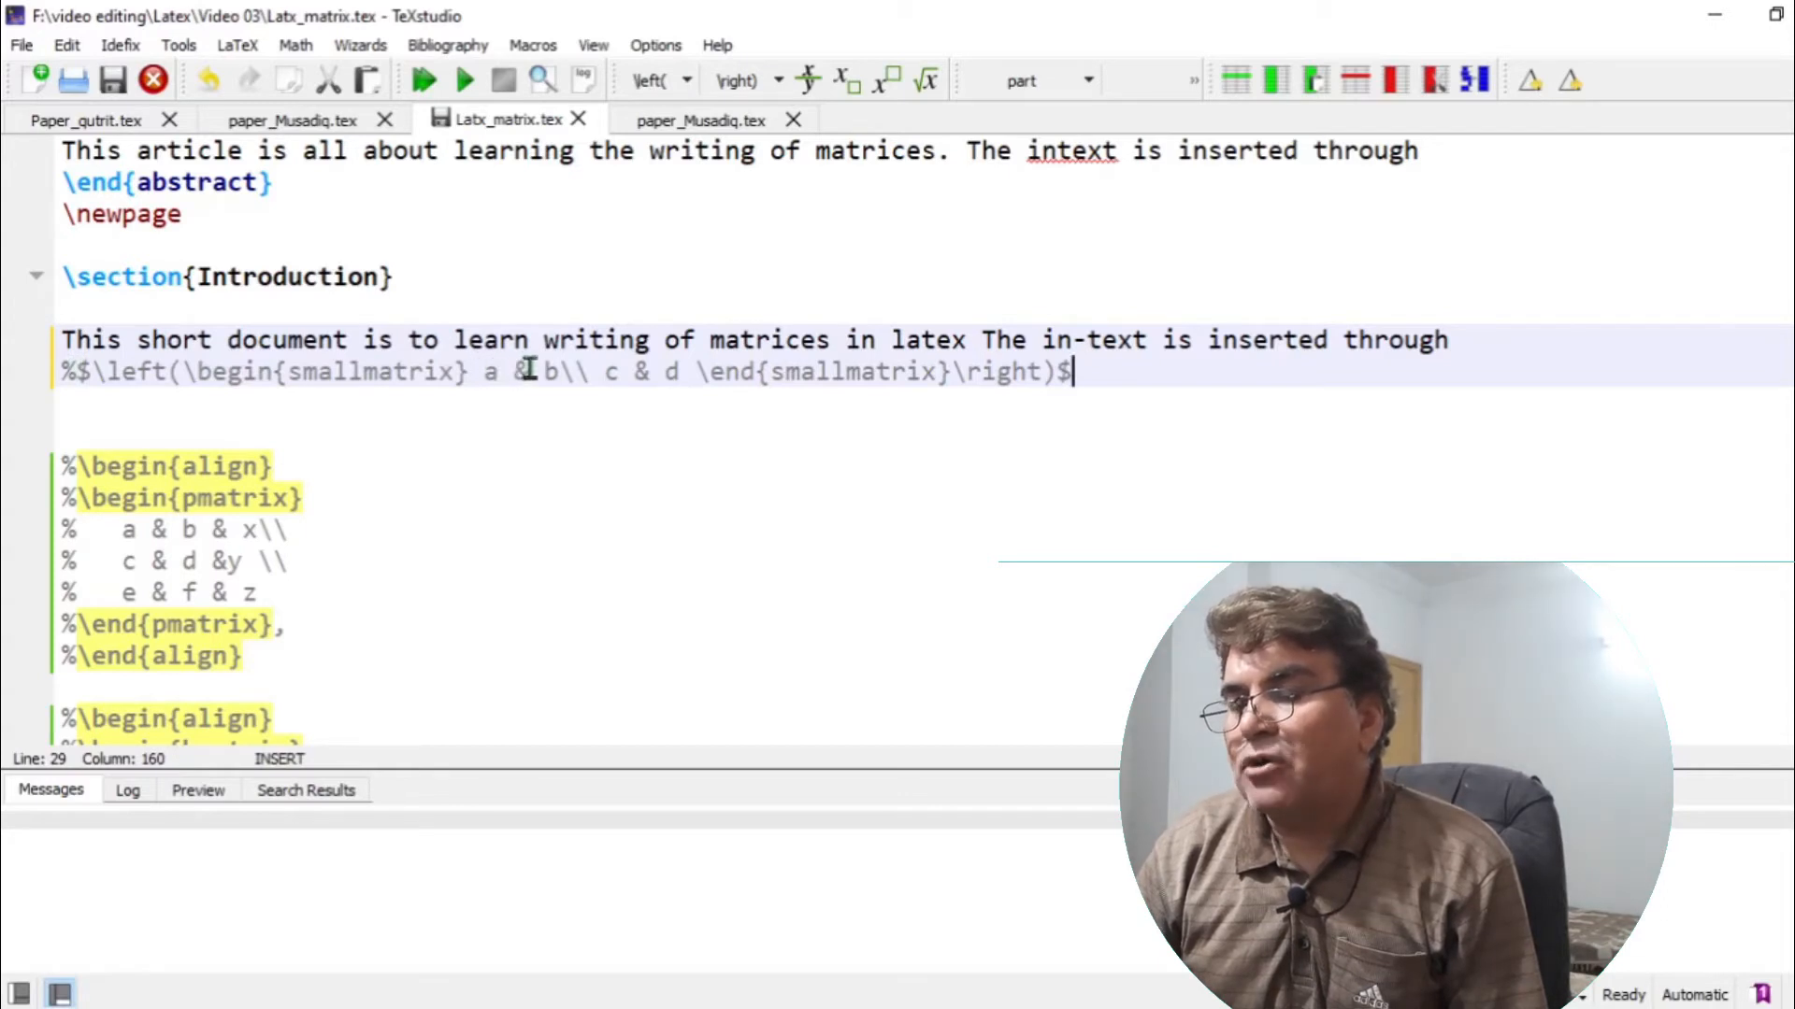
double_click(521, 372)
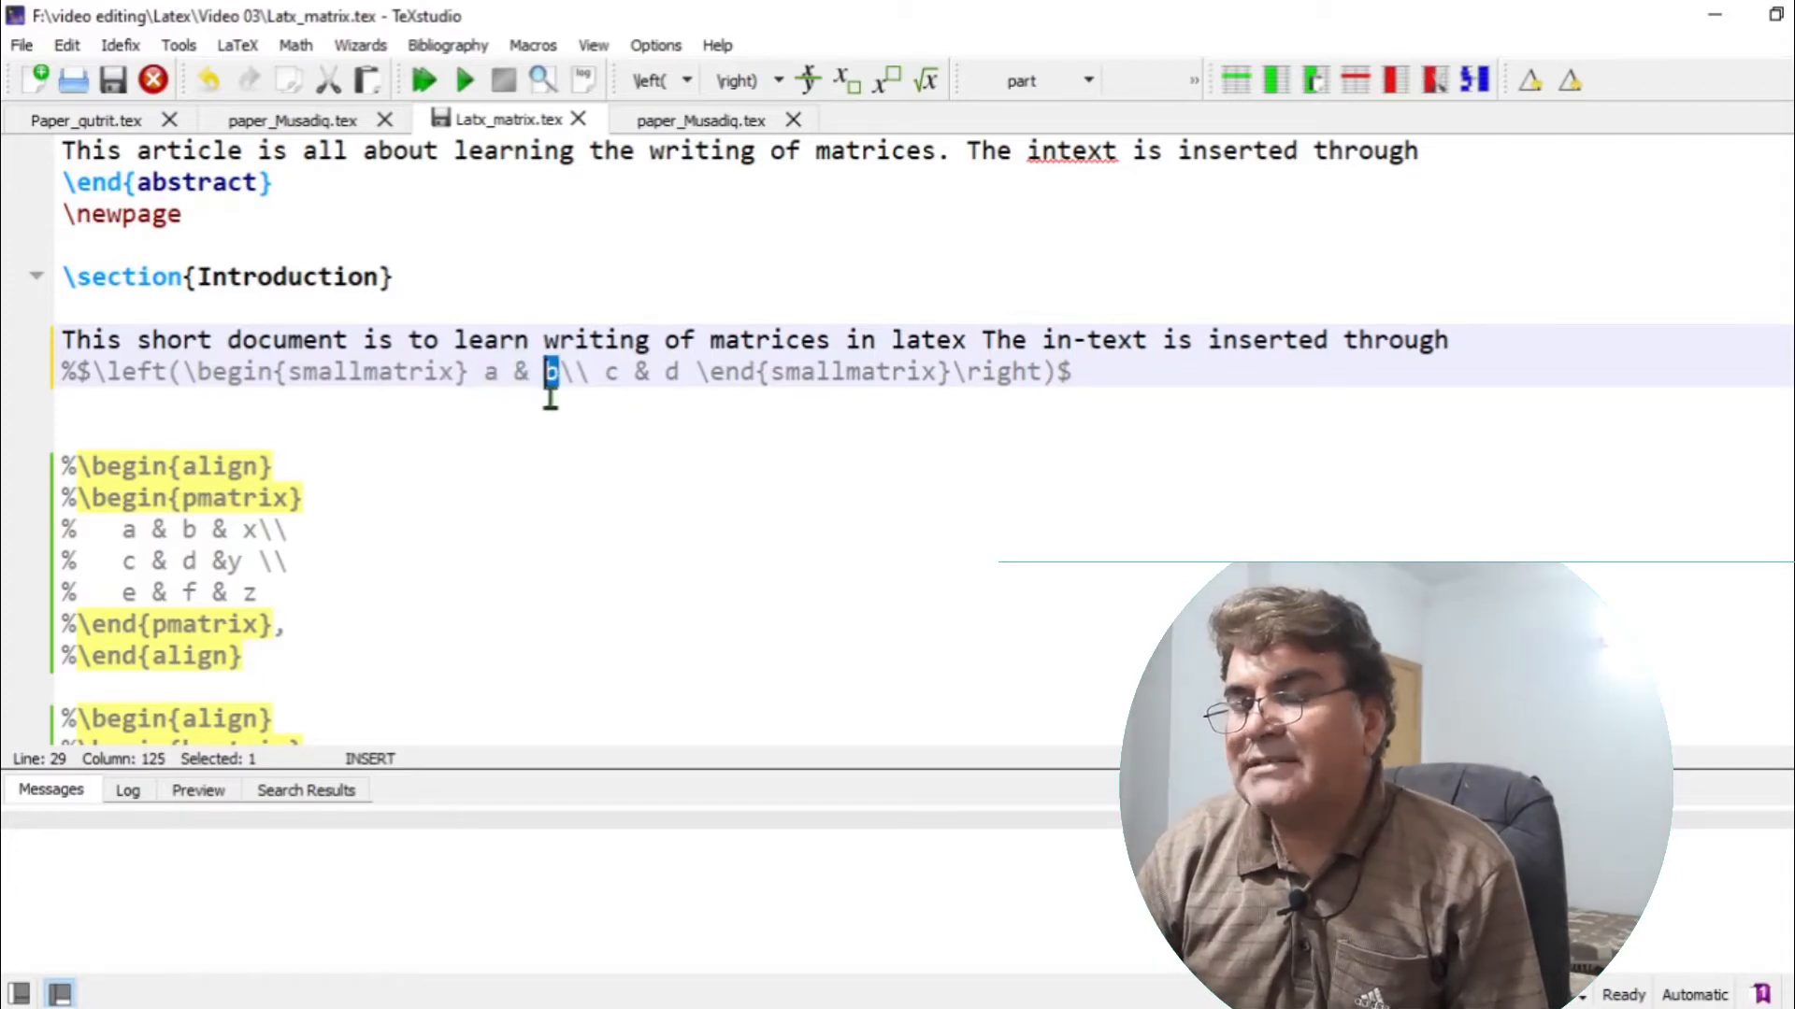
key("shift+Right")
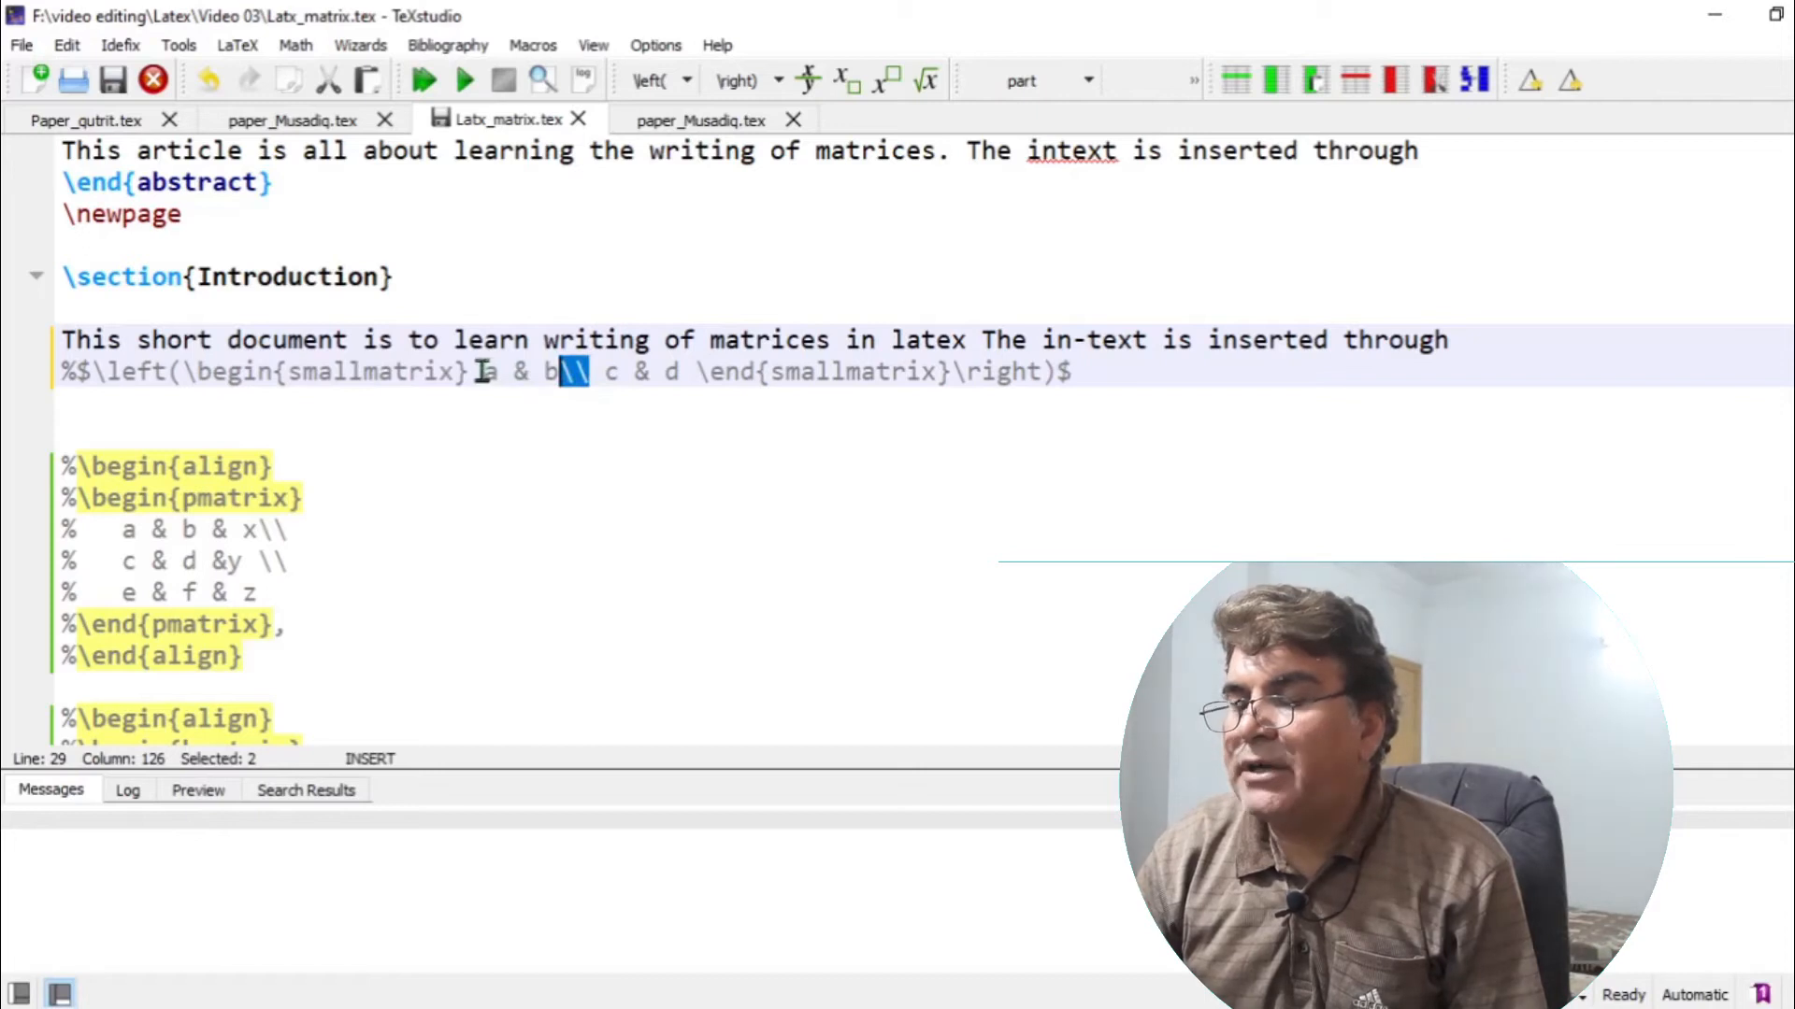
left_click_drag(572, 371, 481, 371)
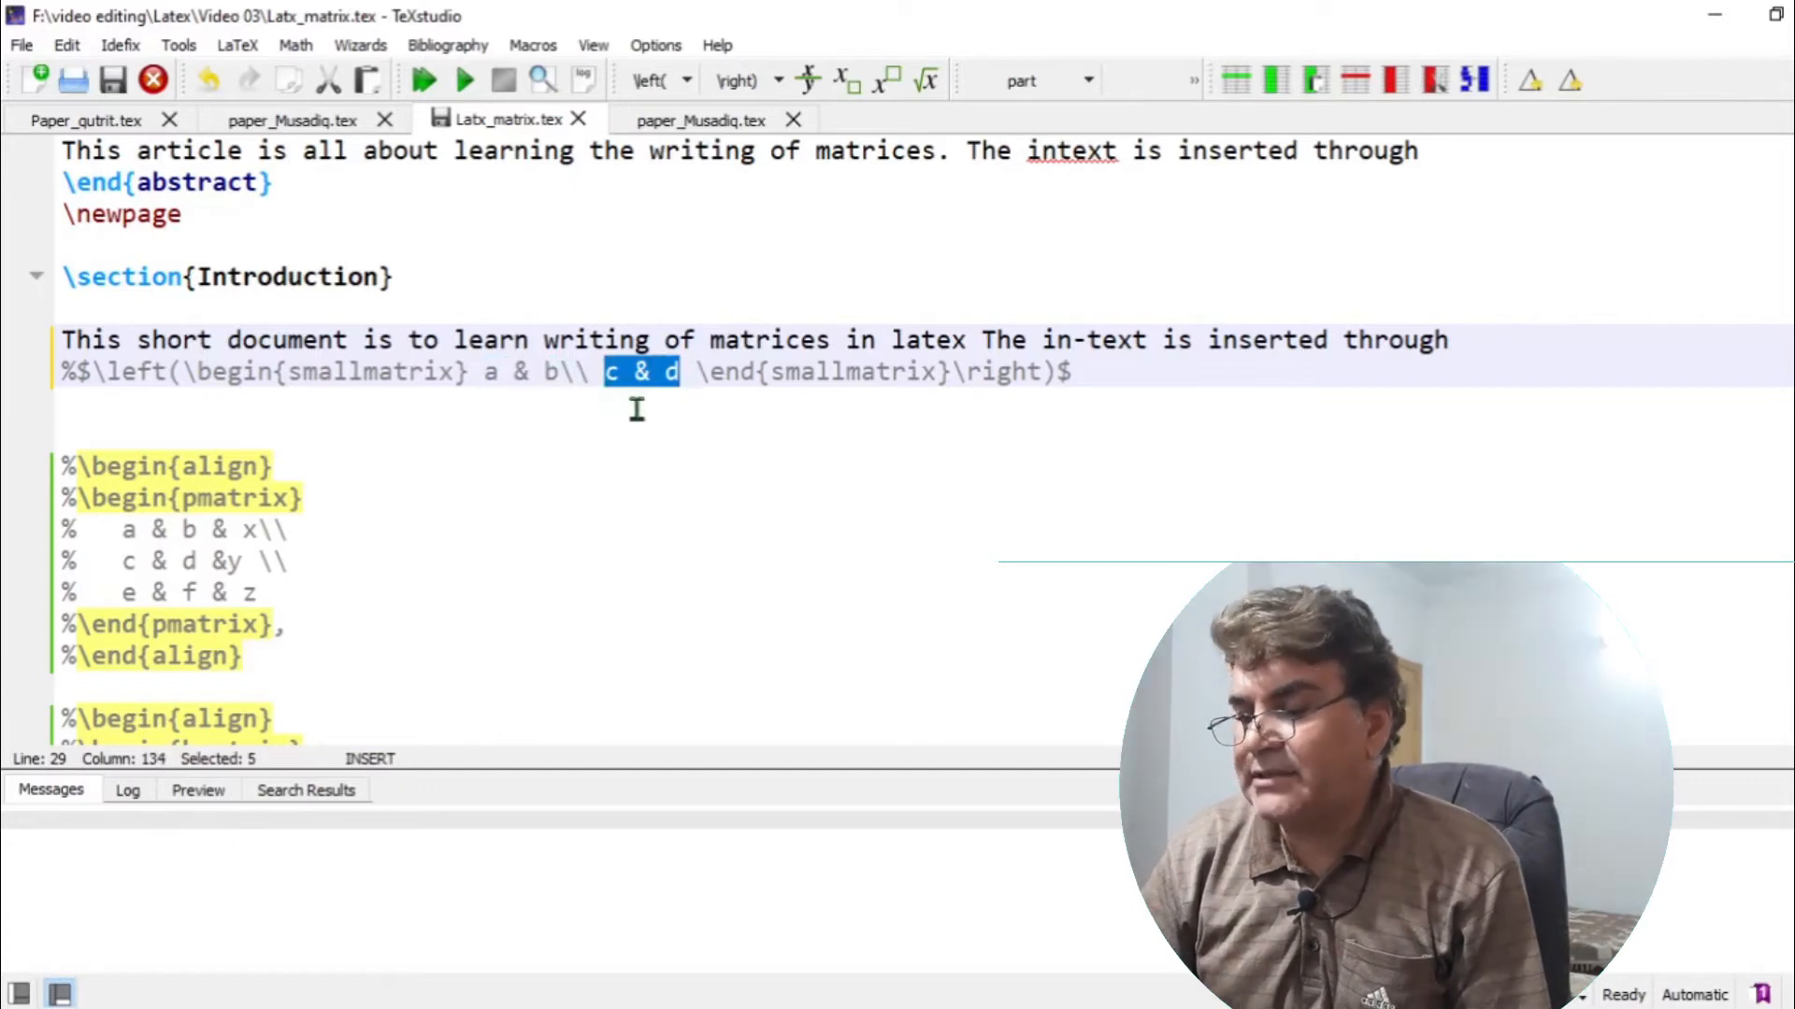
left_click(108, 433)
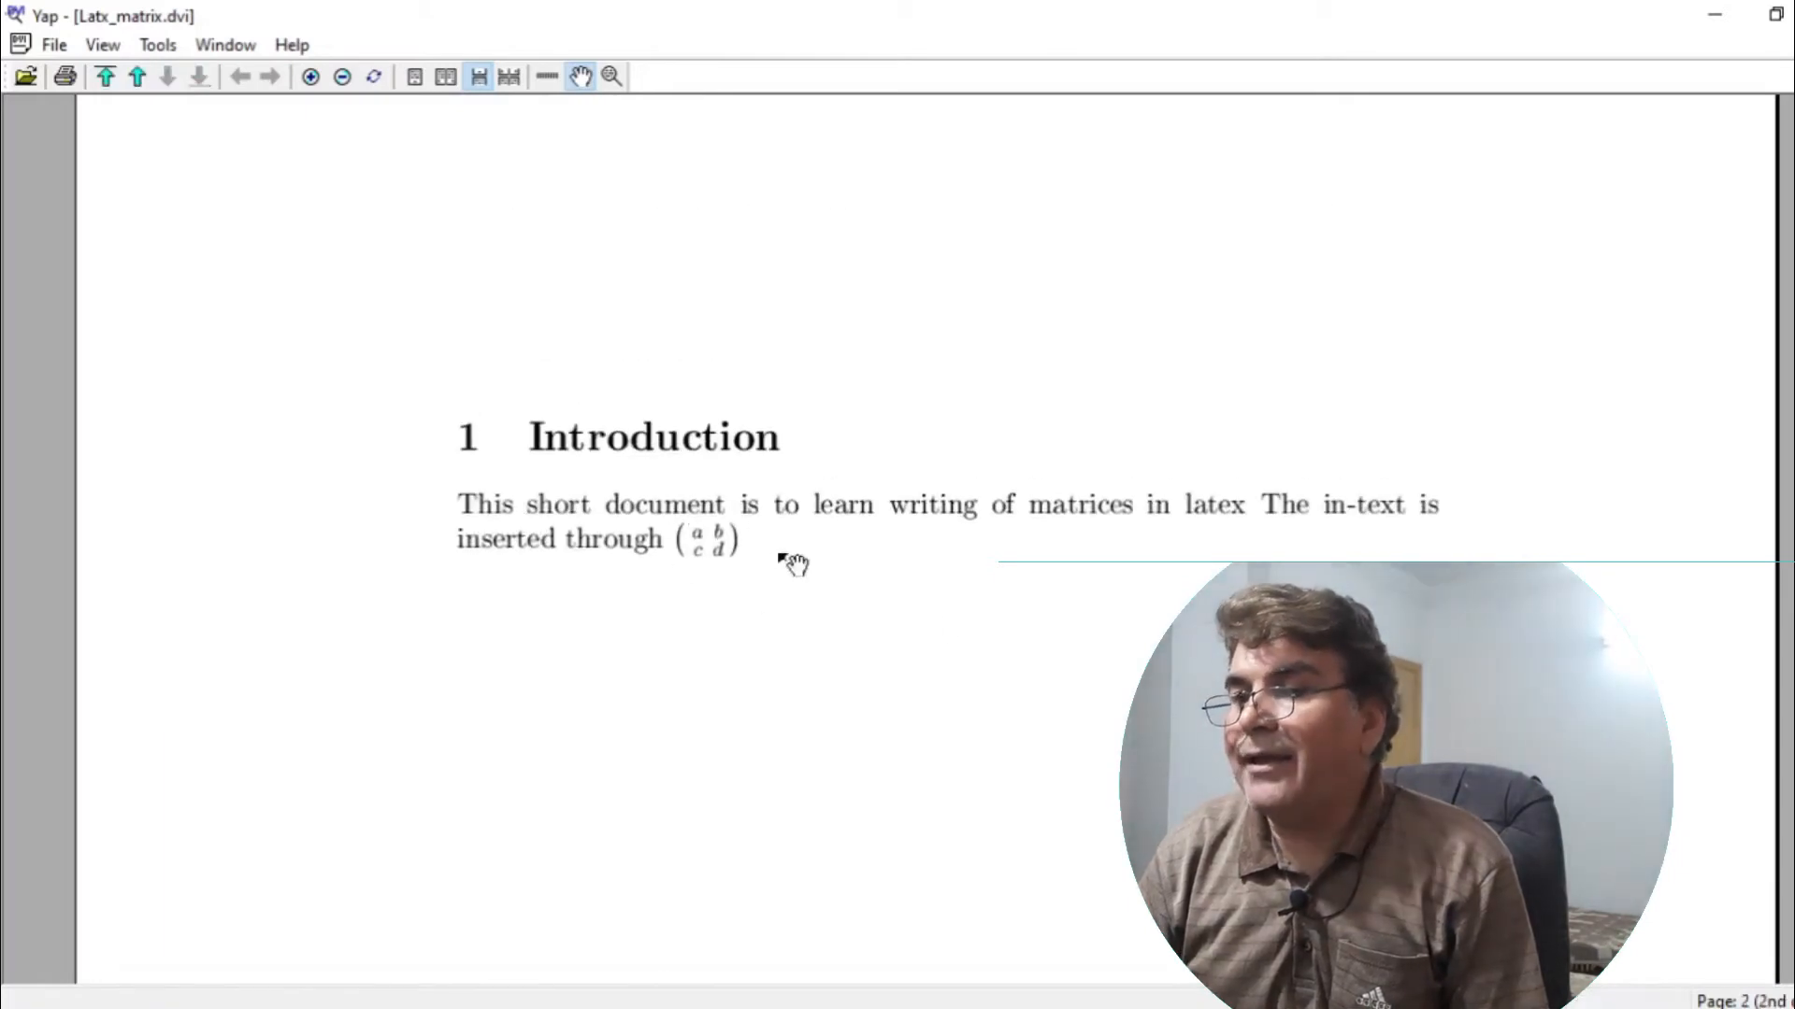
mouse_move(752, 572)
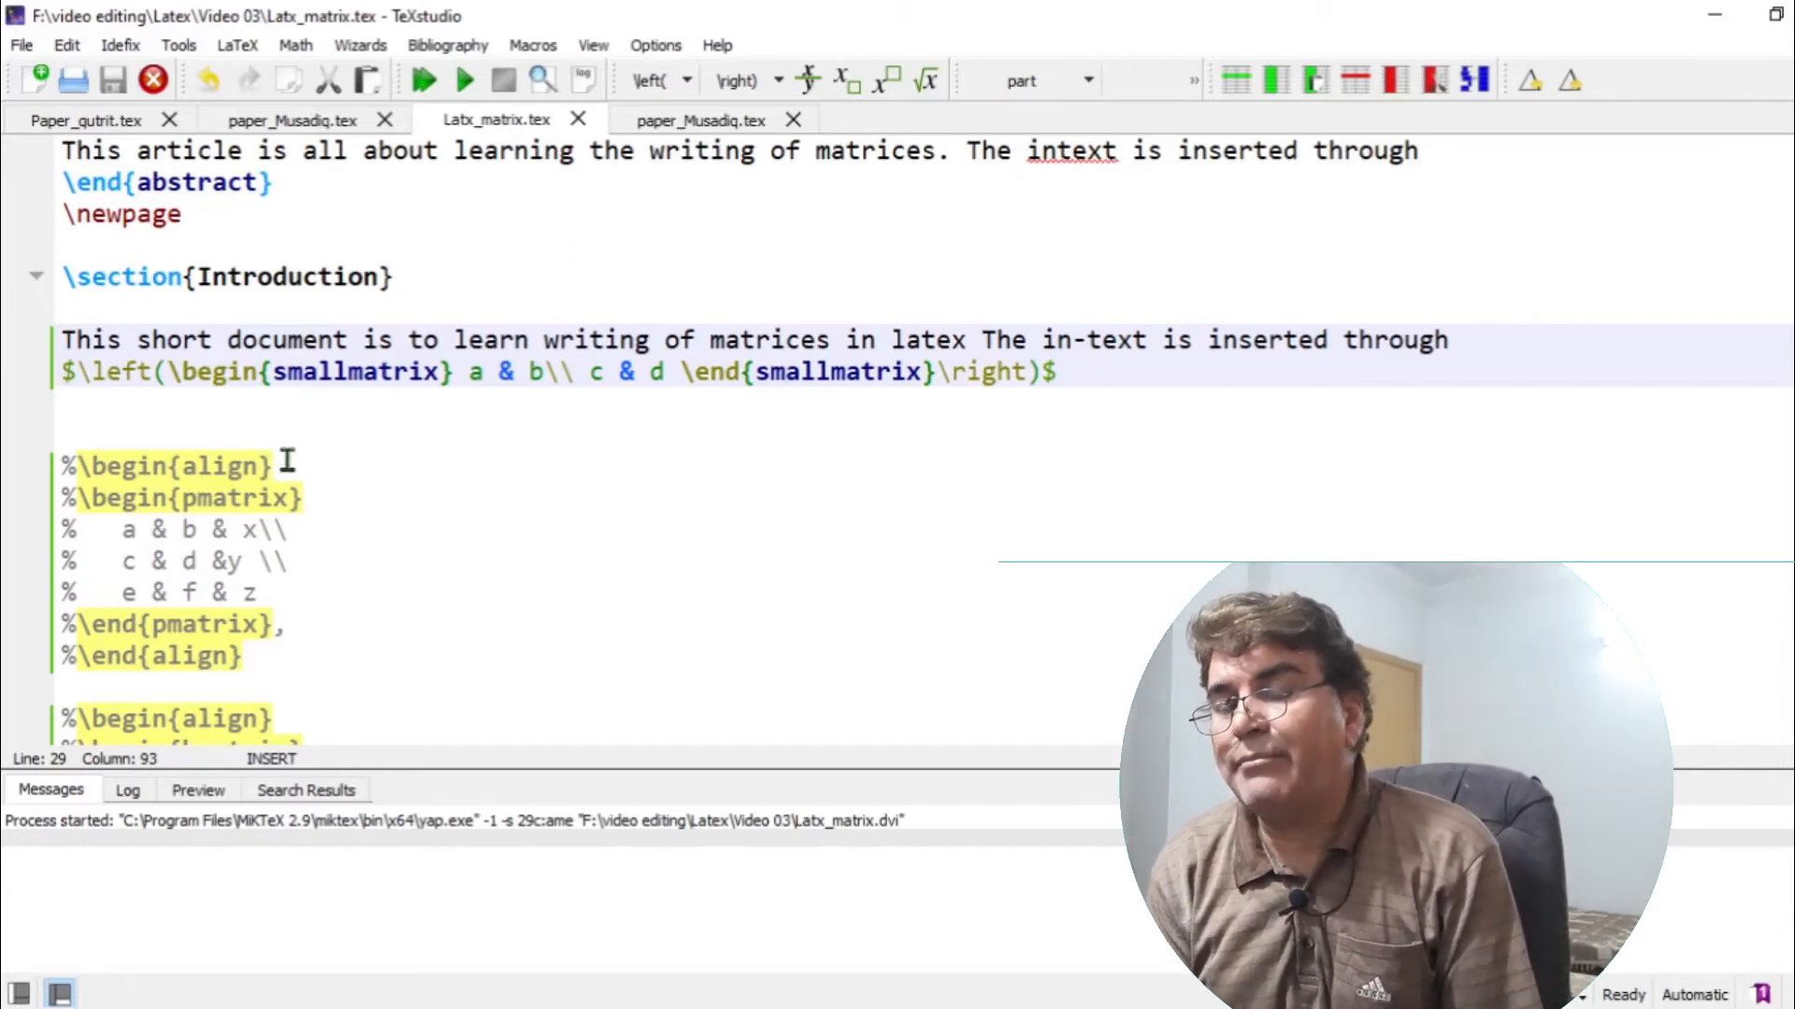
- Select the commented 3×3 pmatrix align block (rows a b x, c d y, e f z) and rebuild
double_click(220, 466)
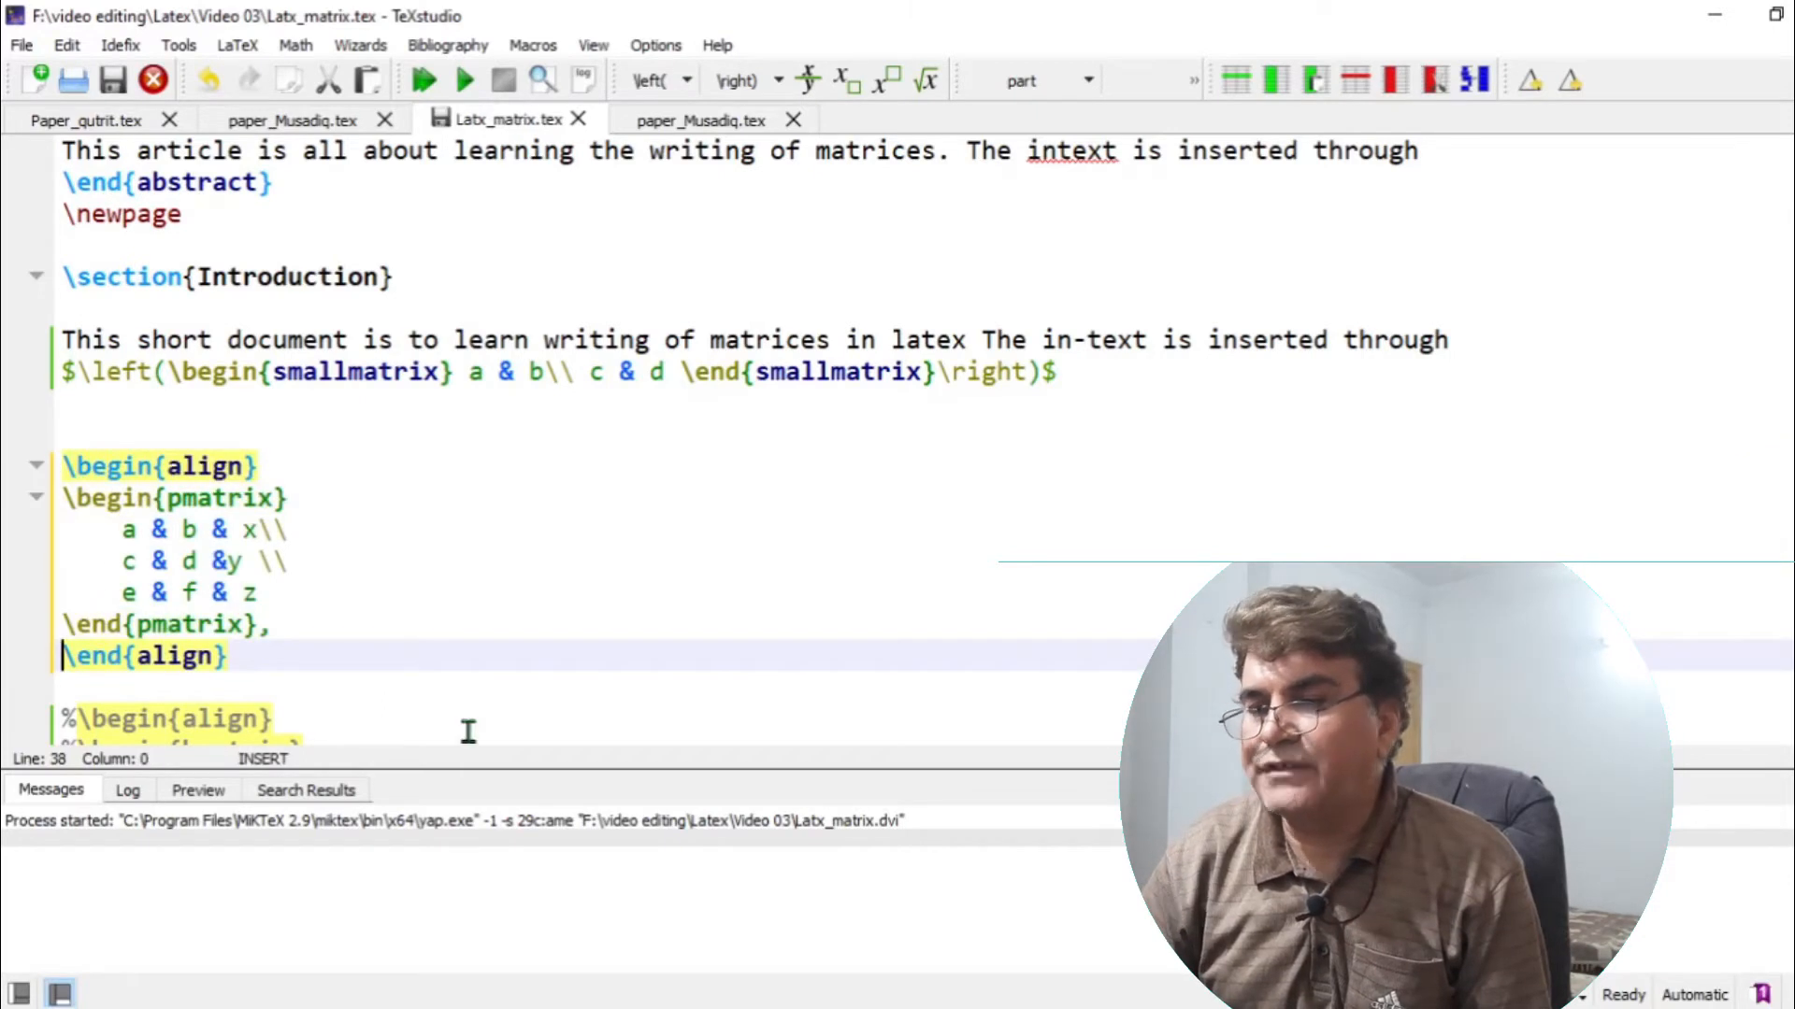
left_click(463, 79)
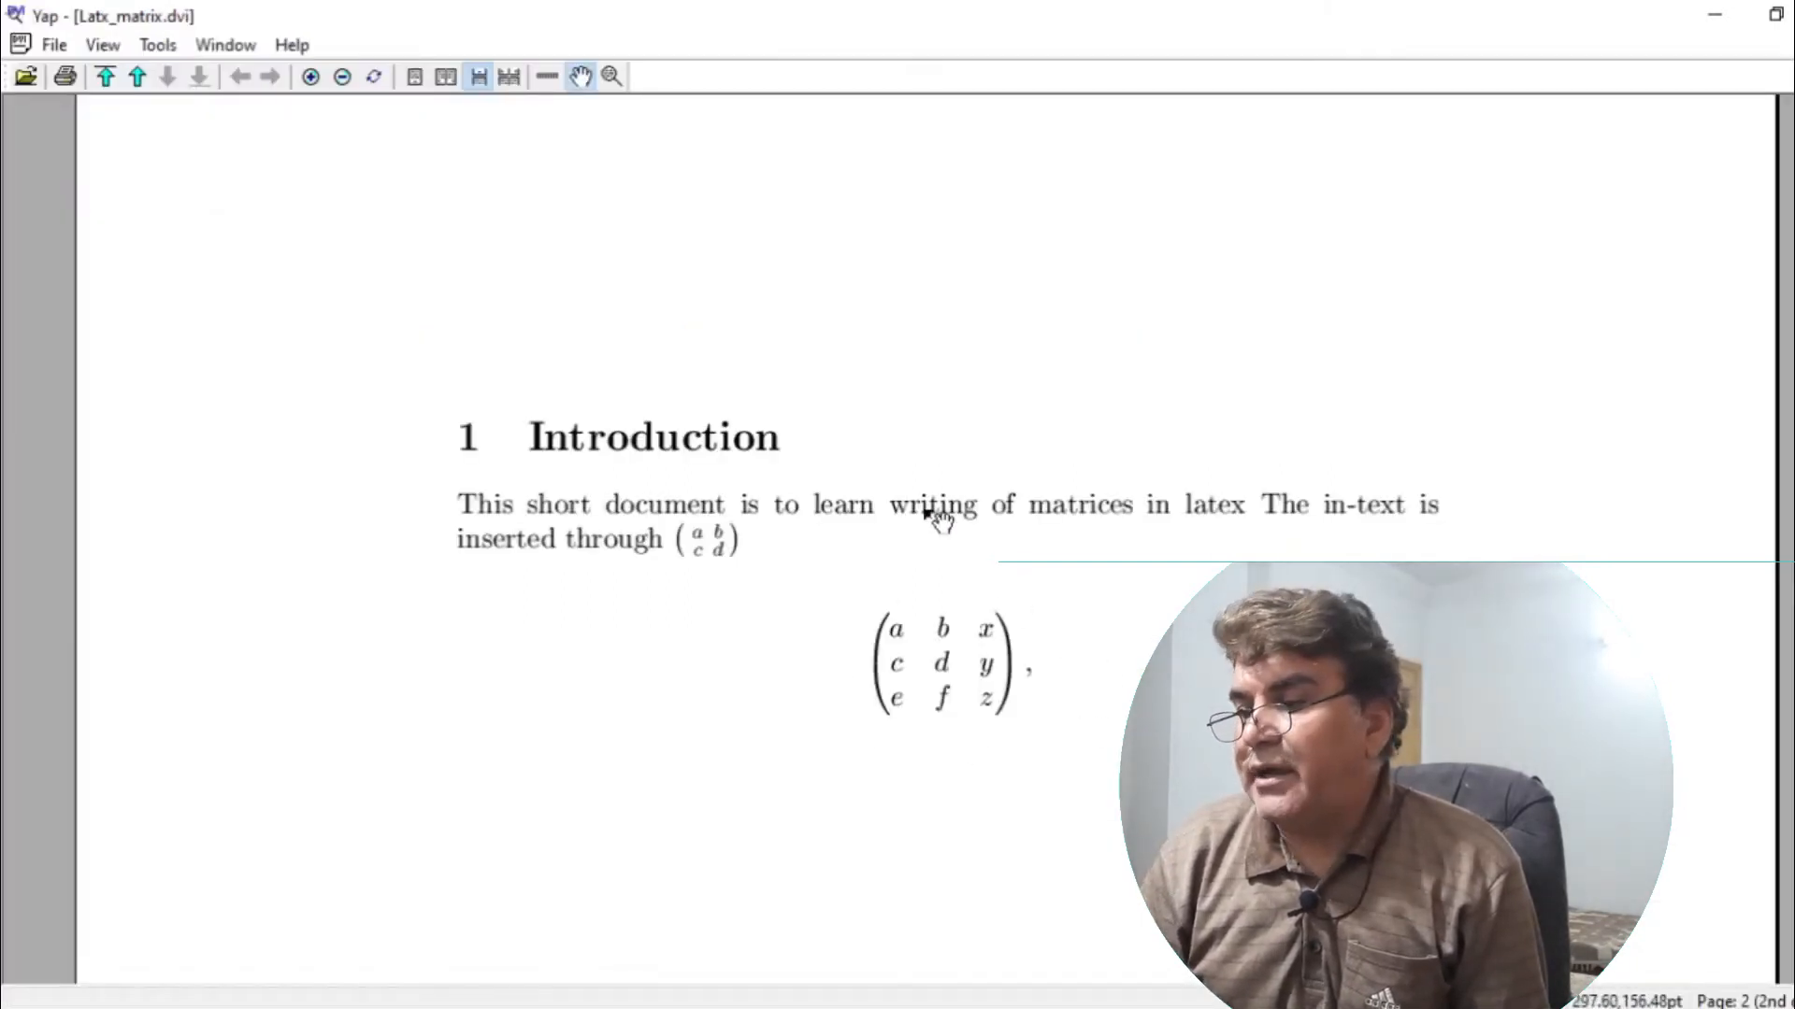
mouse_move(973, 704)
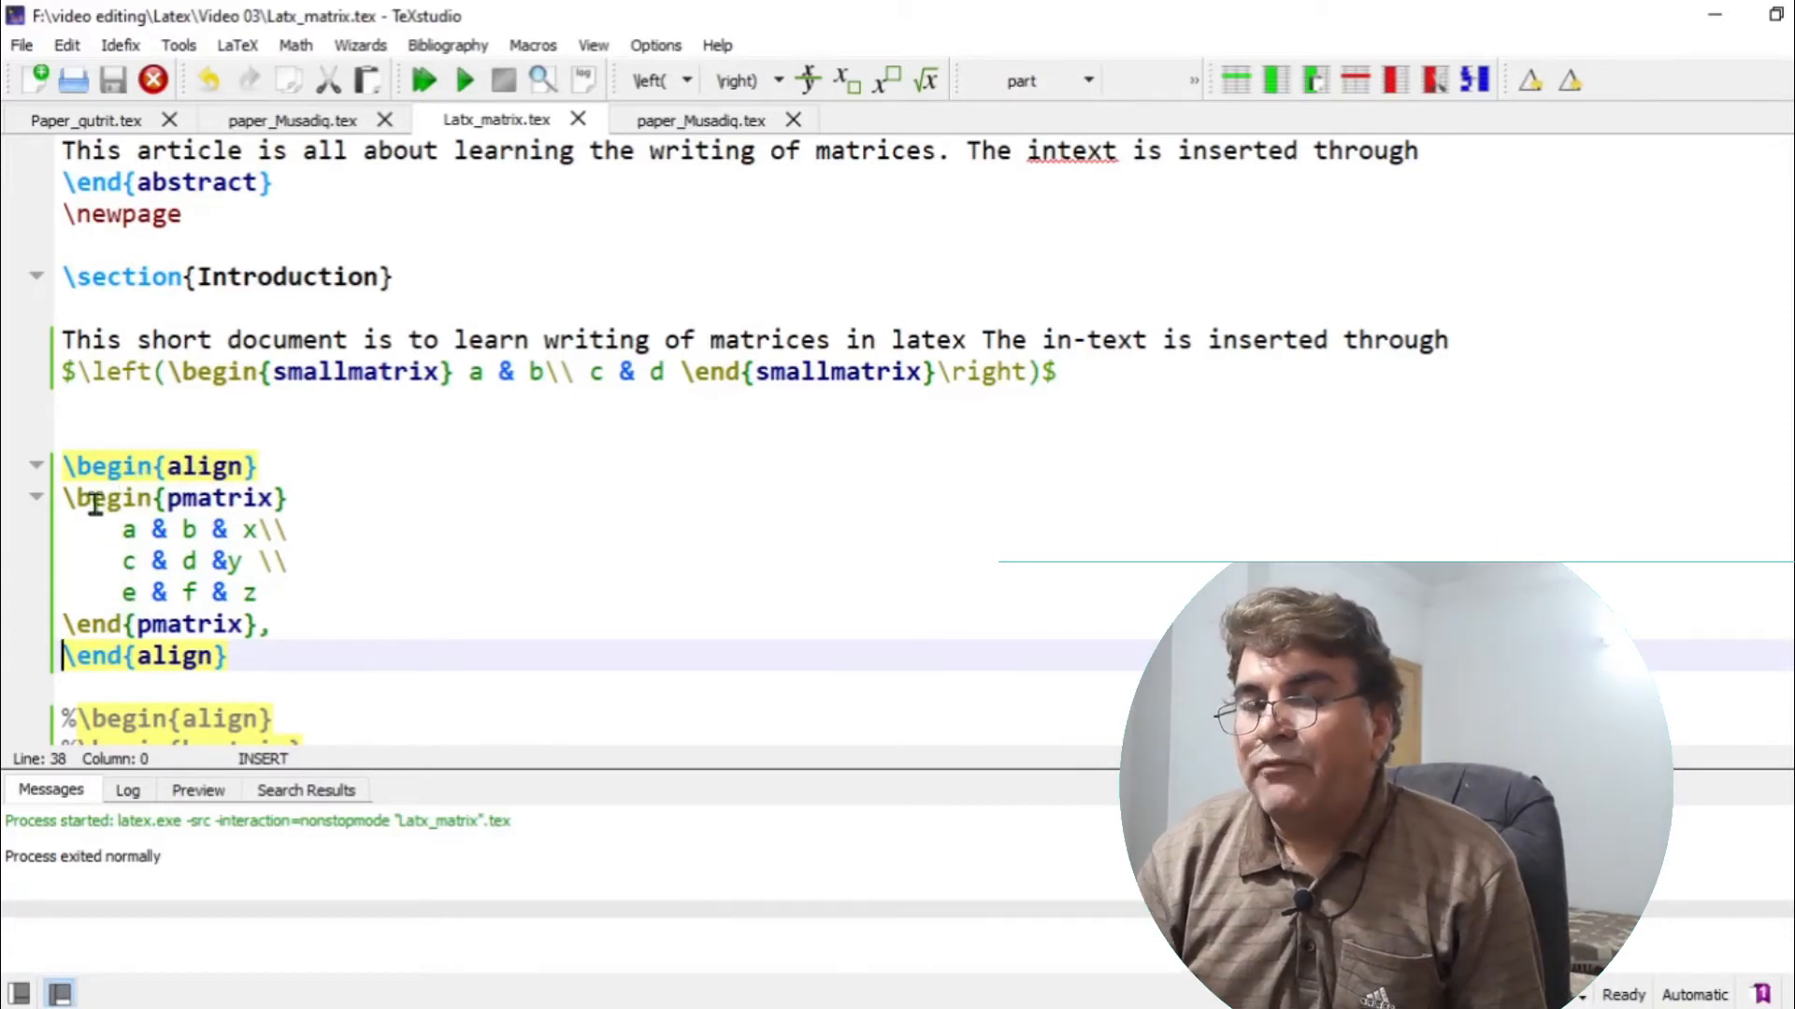
left_click(275, 530)
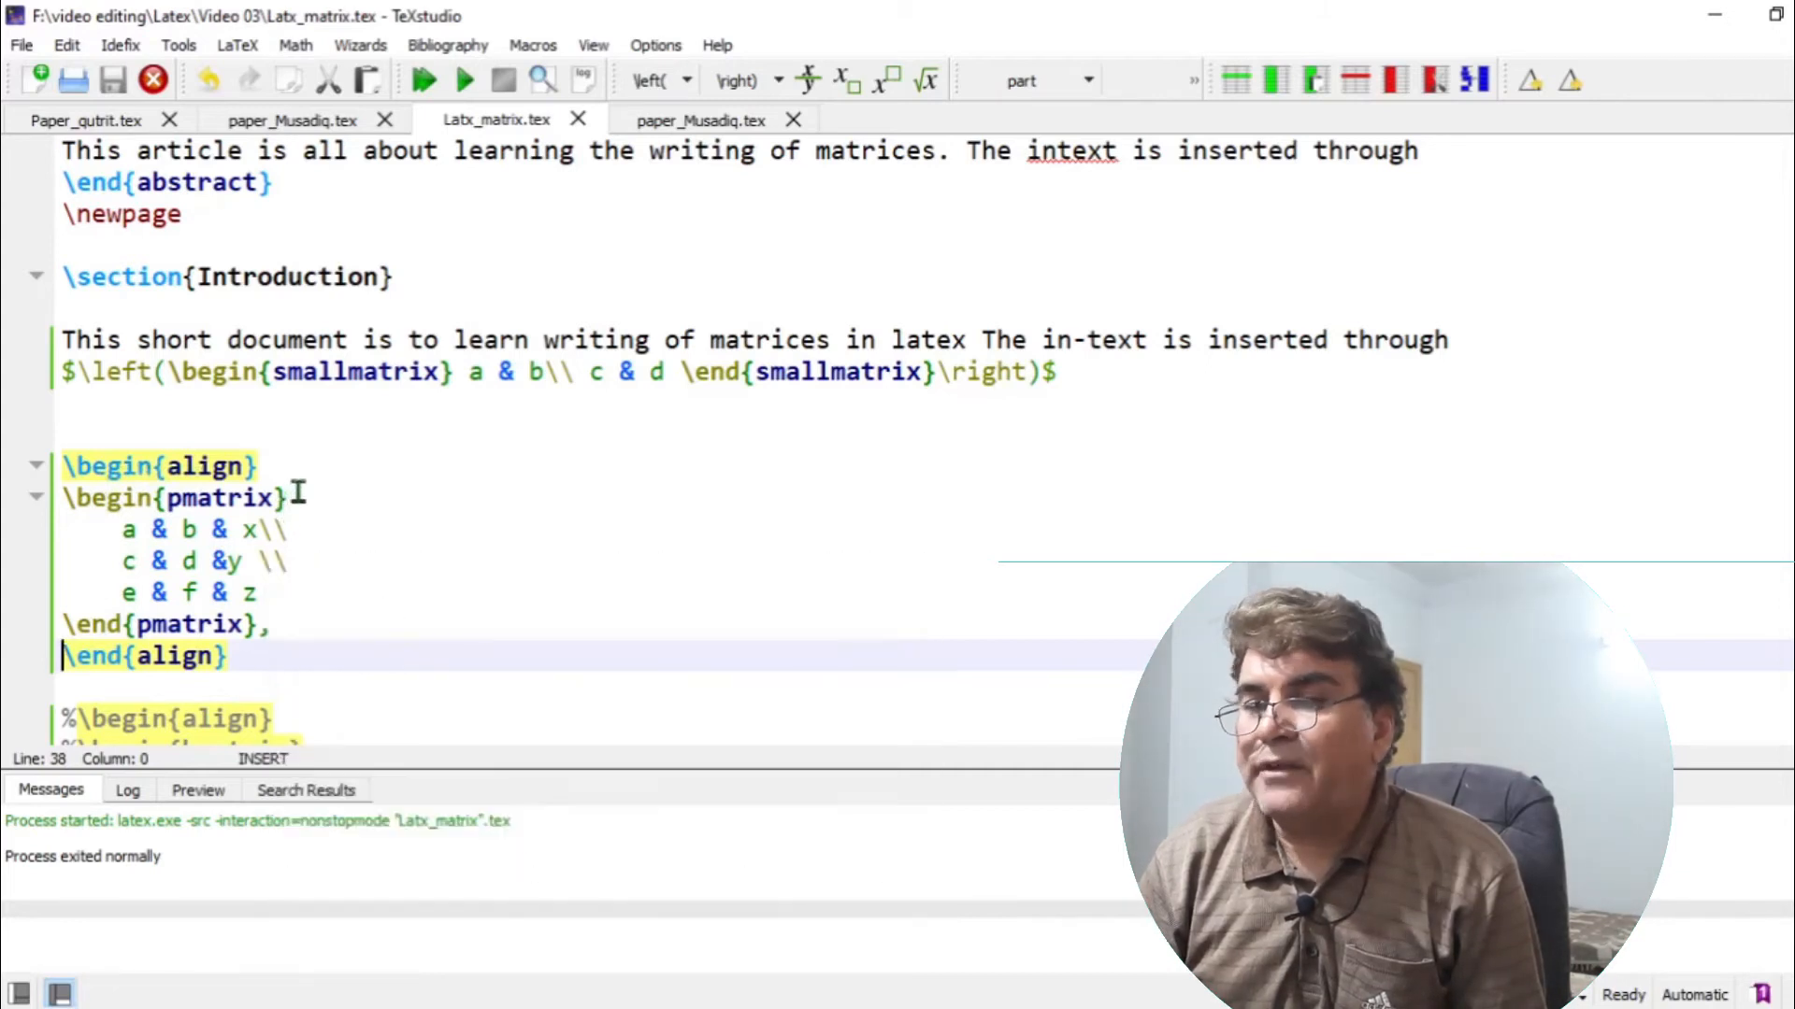
double_click(214, 498)
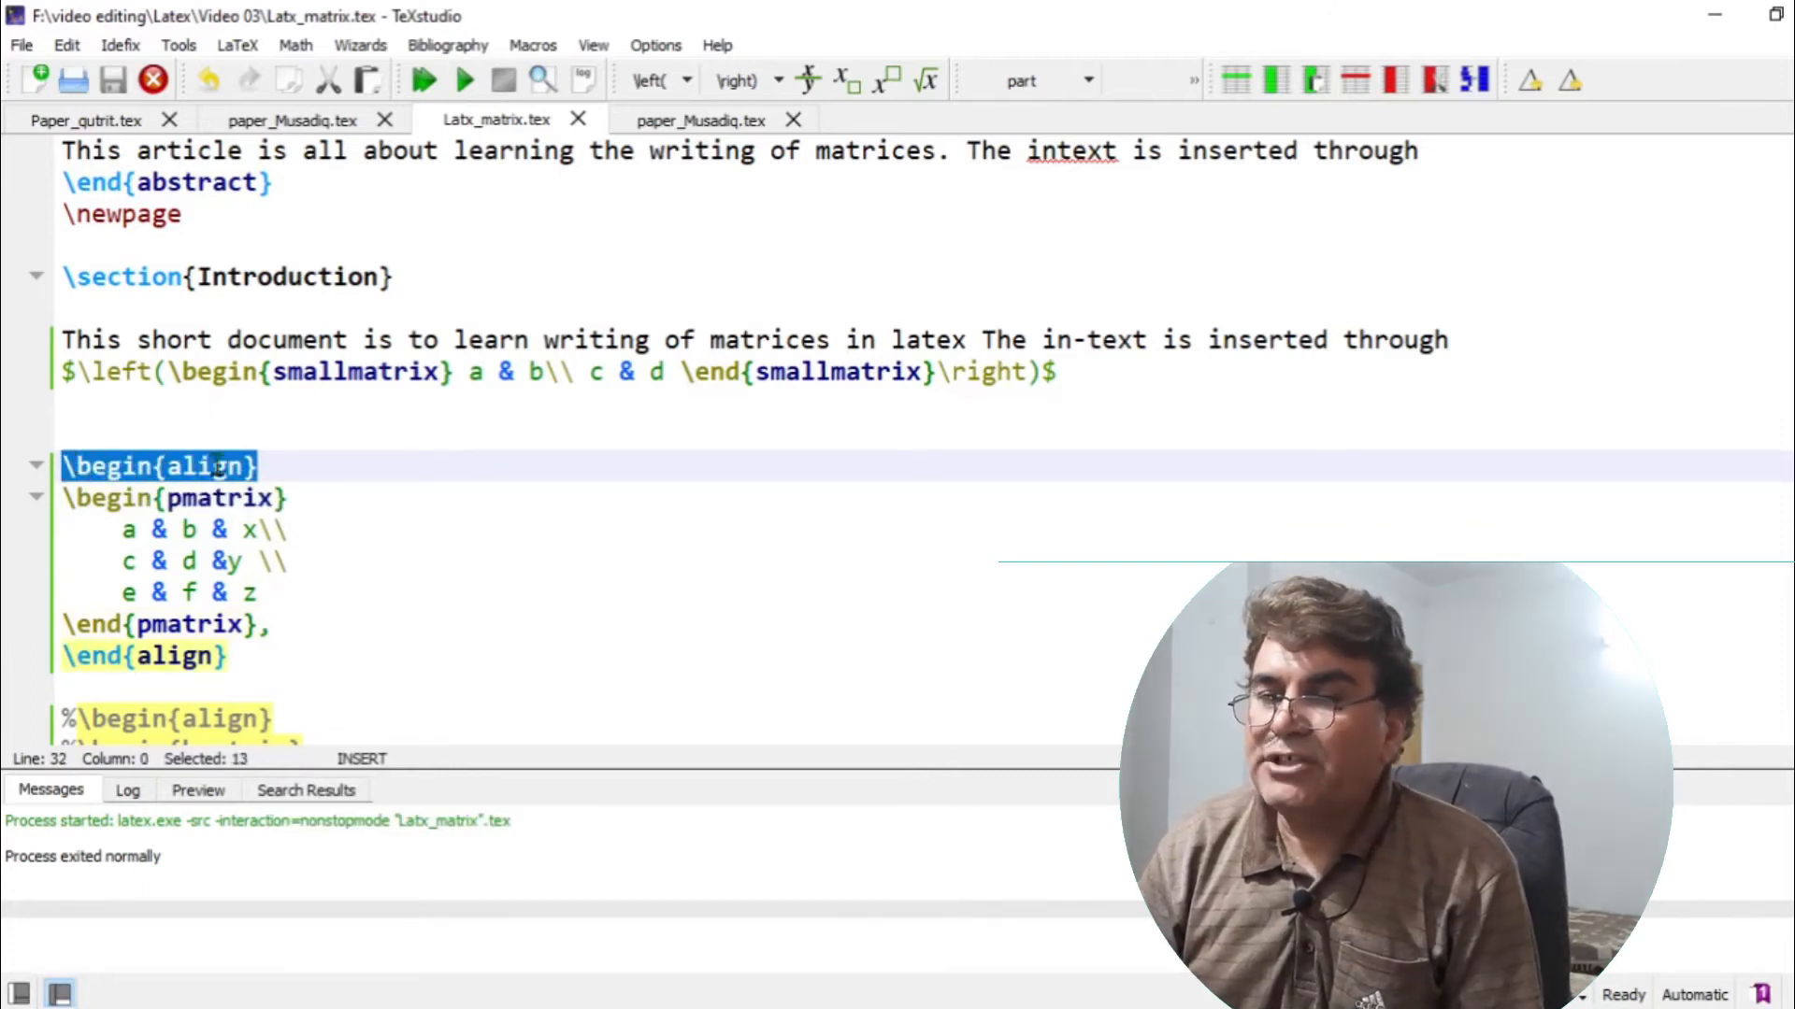
left_click(143, 656)
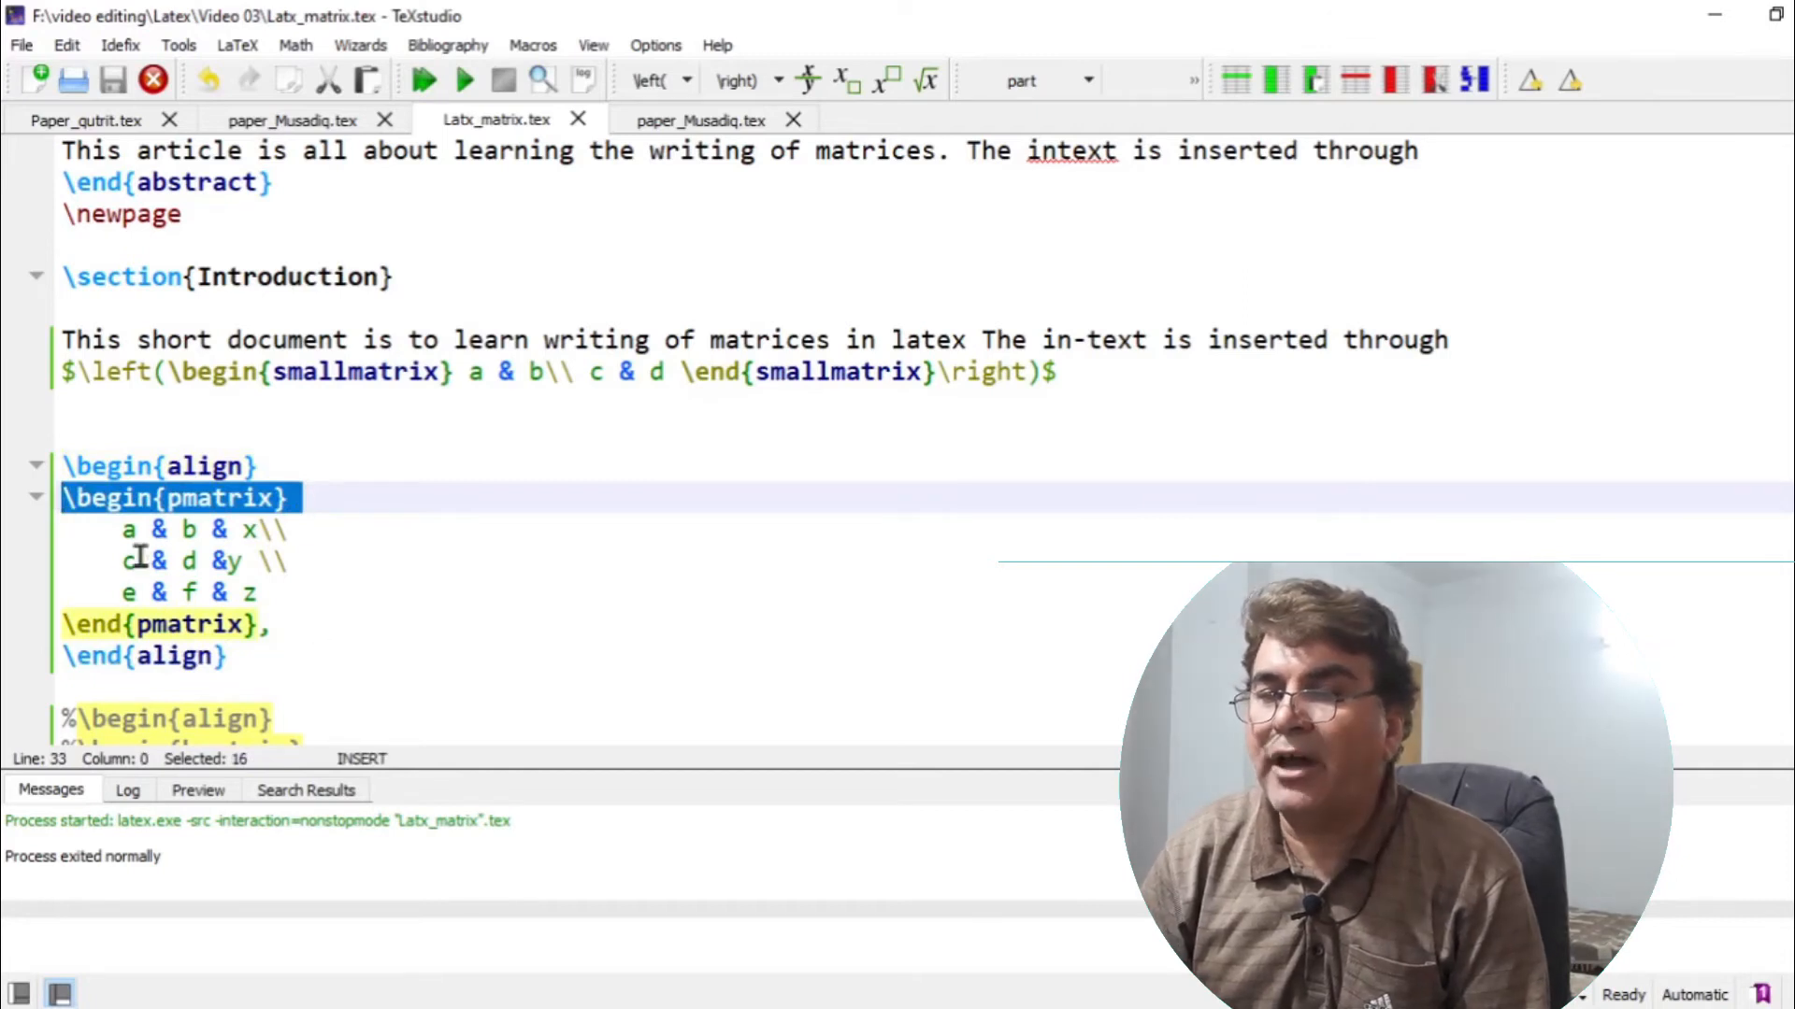
mouse_move(303, 532)
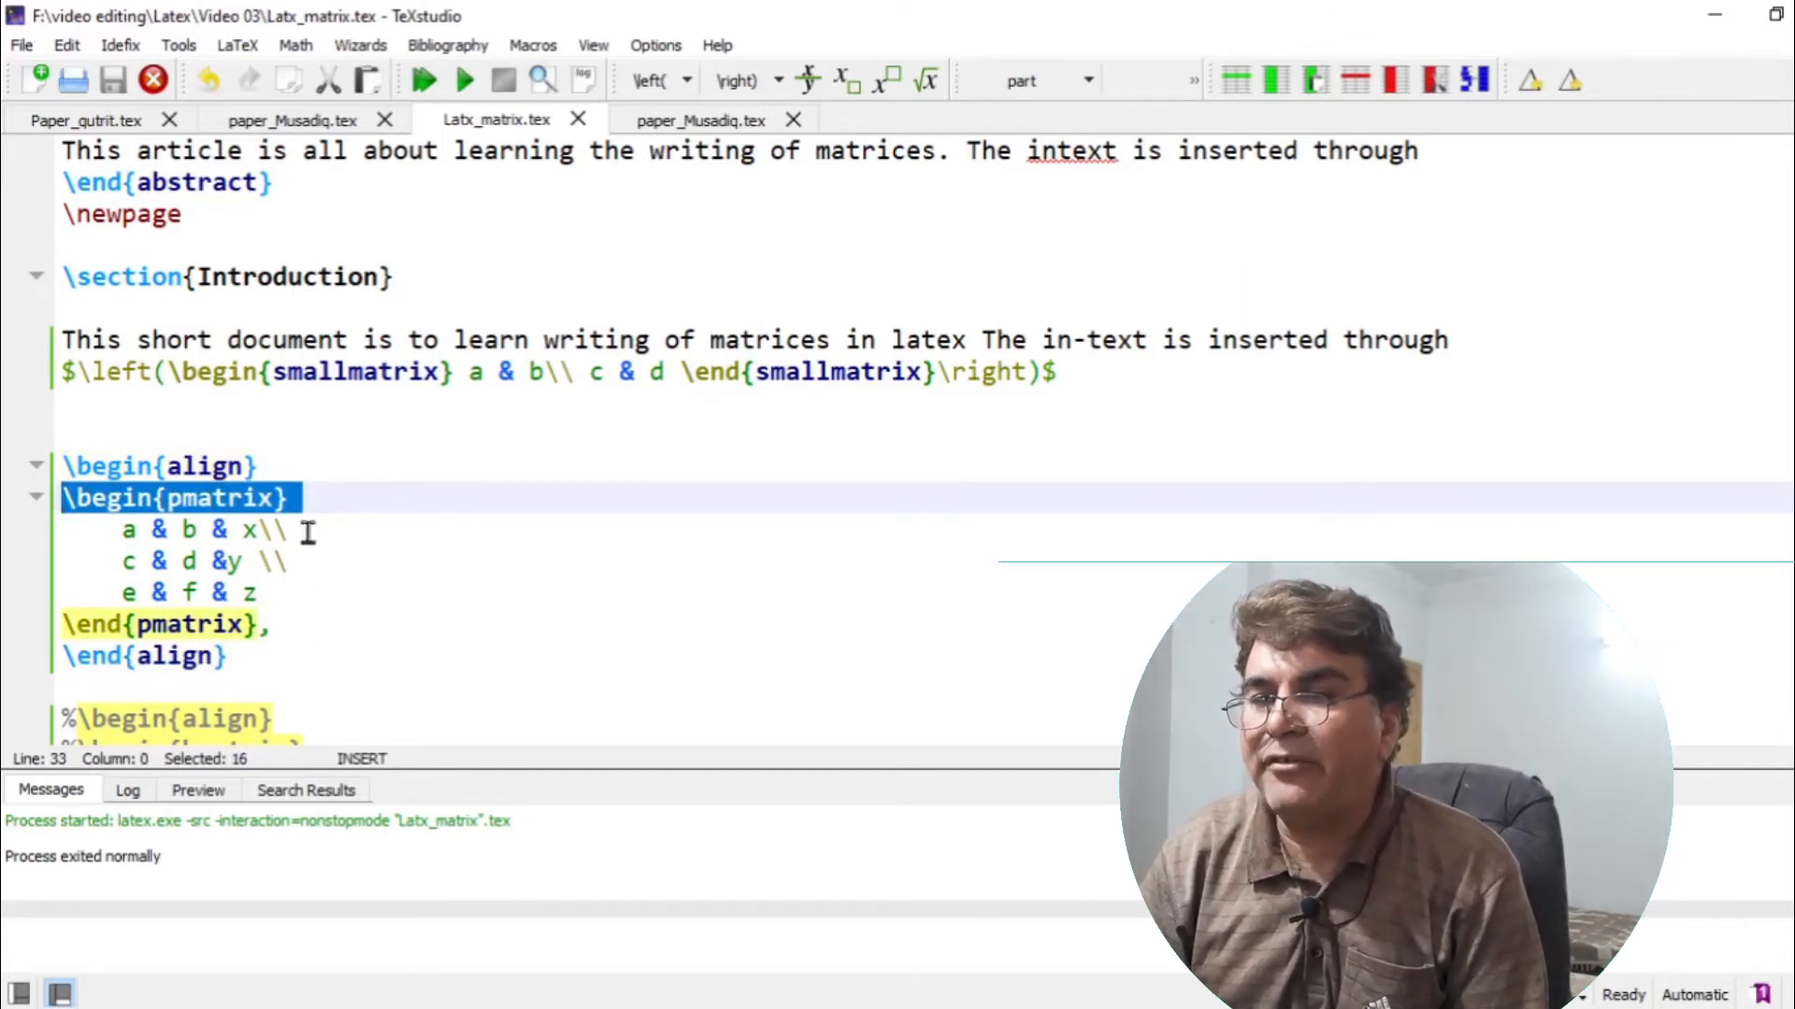
mouse_move(309, 632)
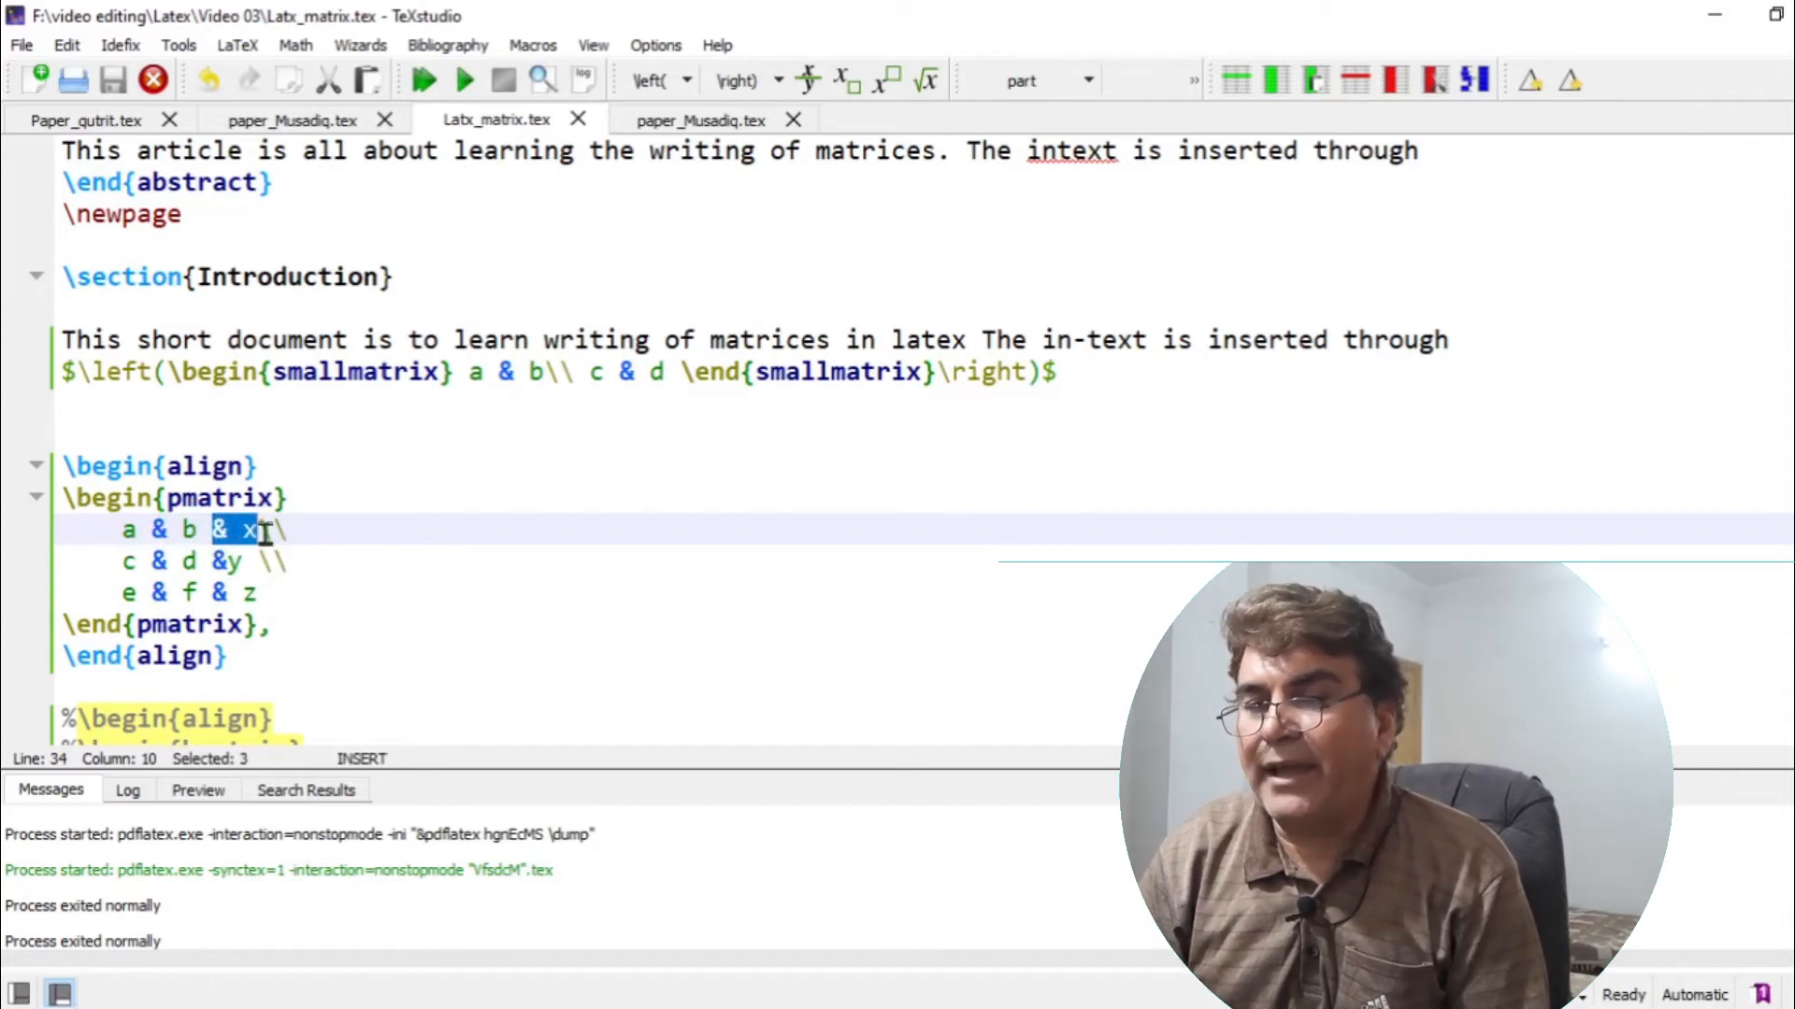
type("\\\\")
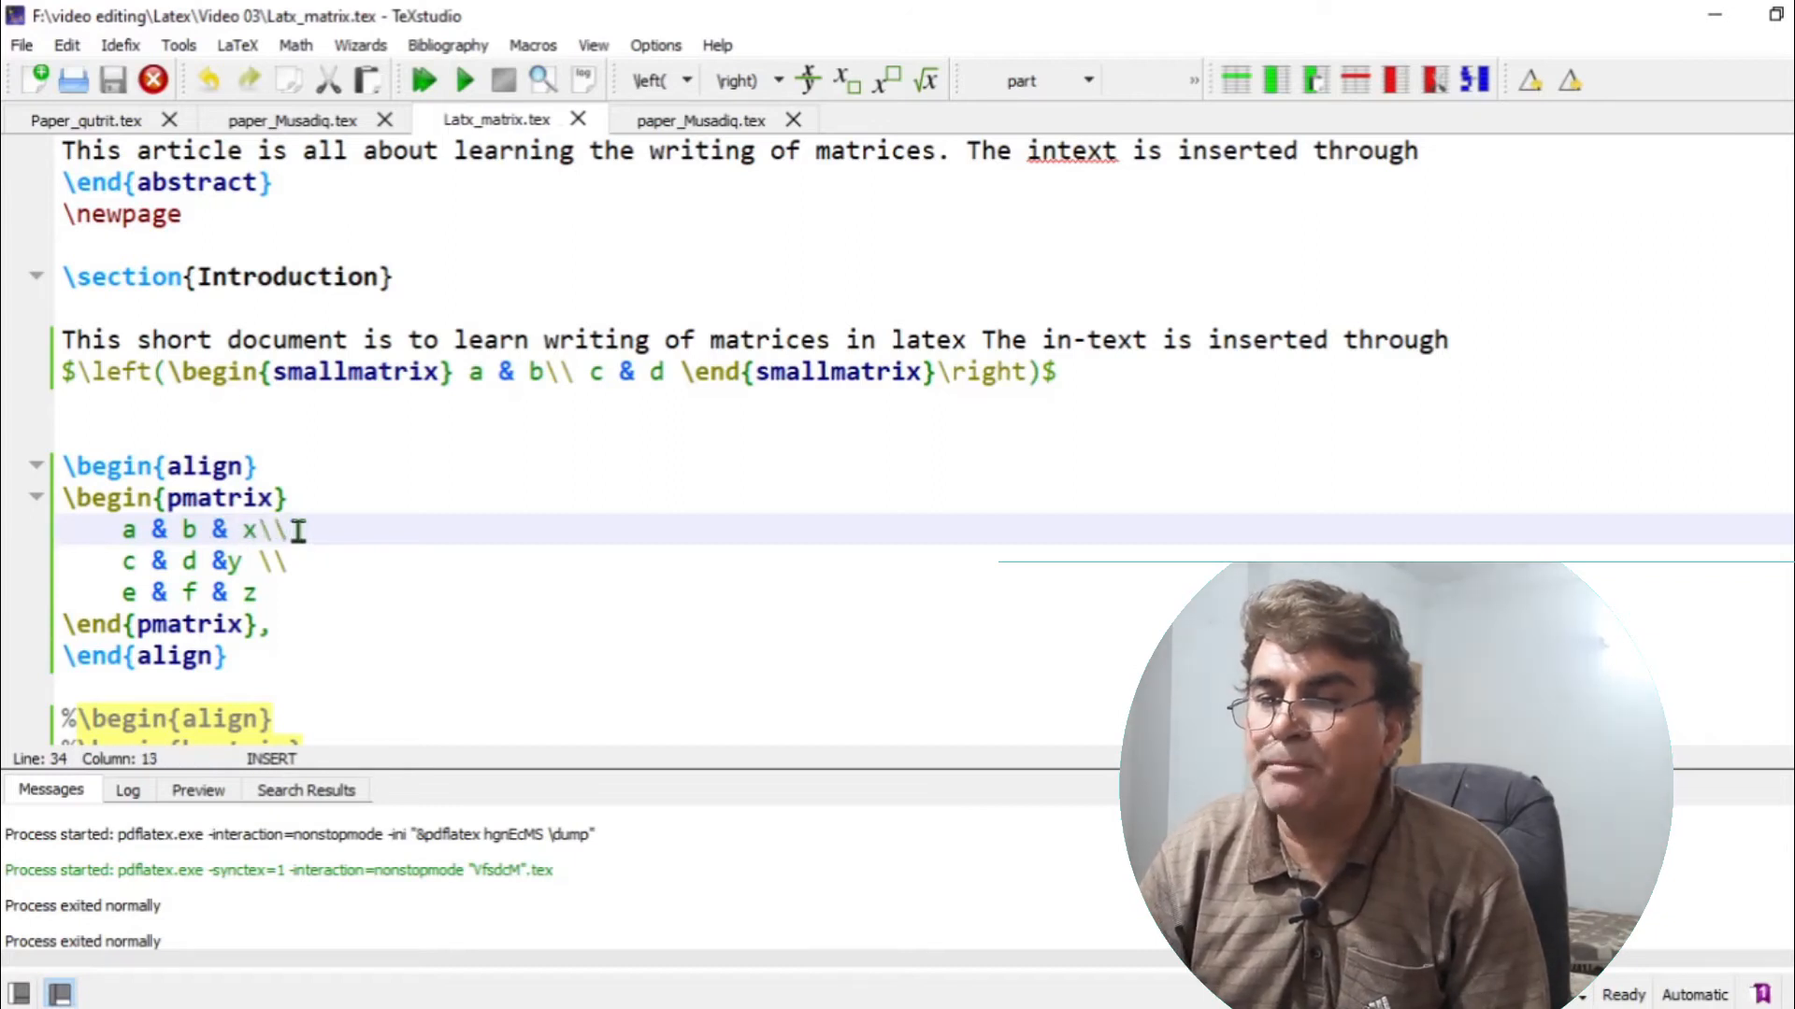
mouse_move(275, 530)
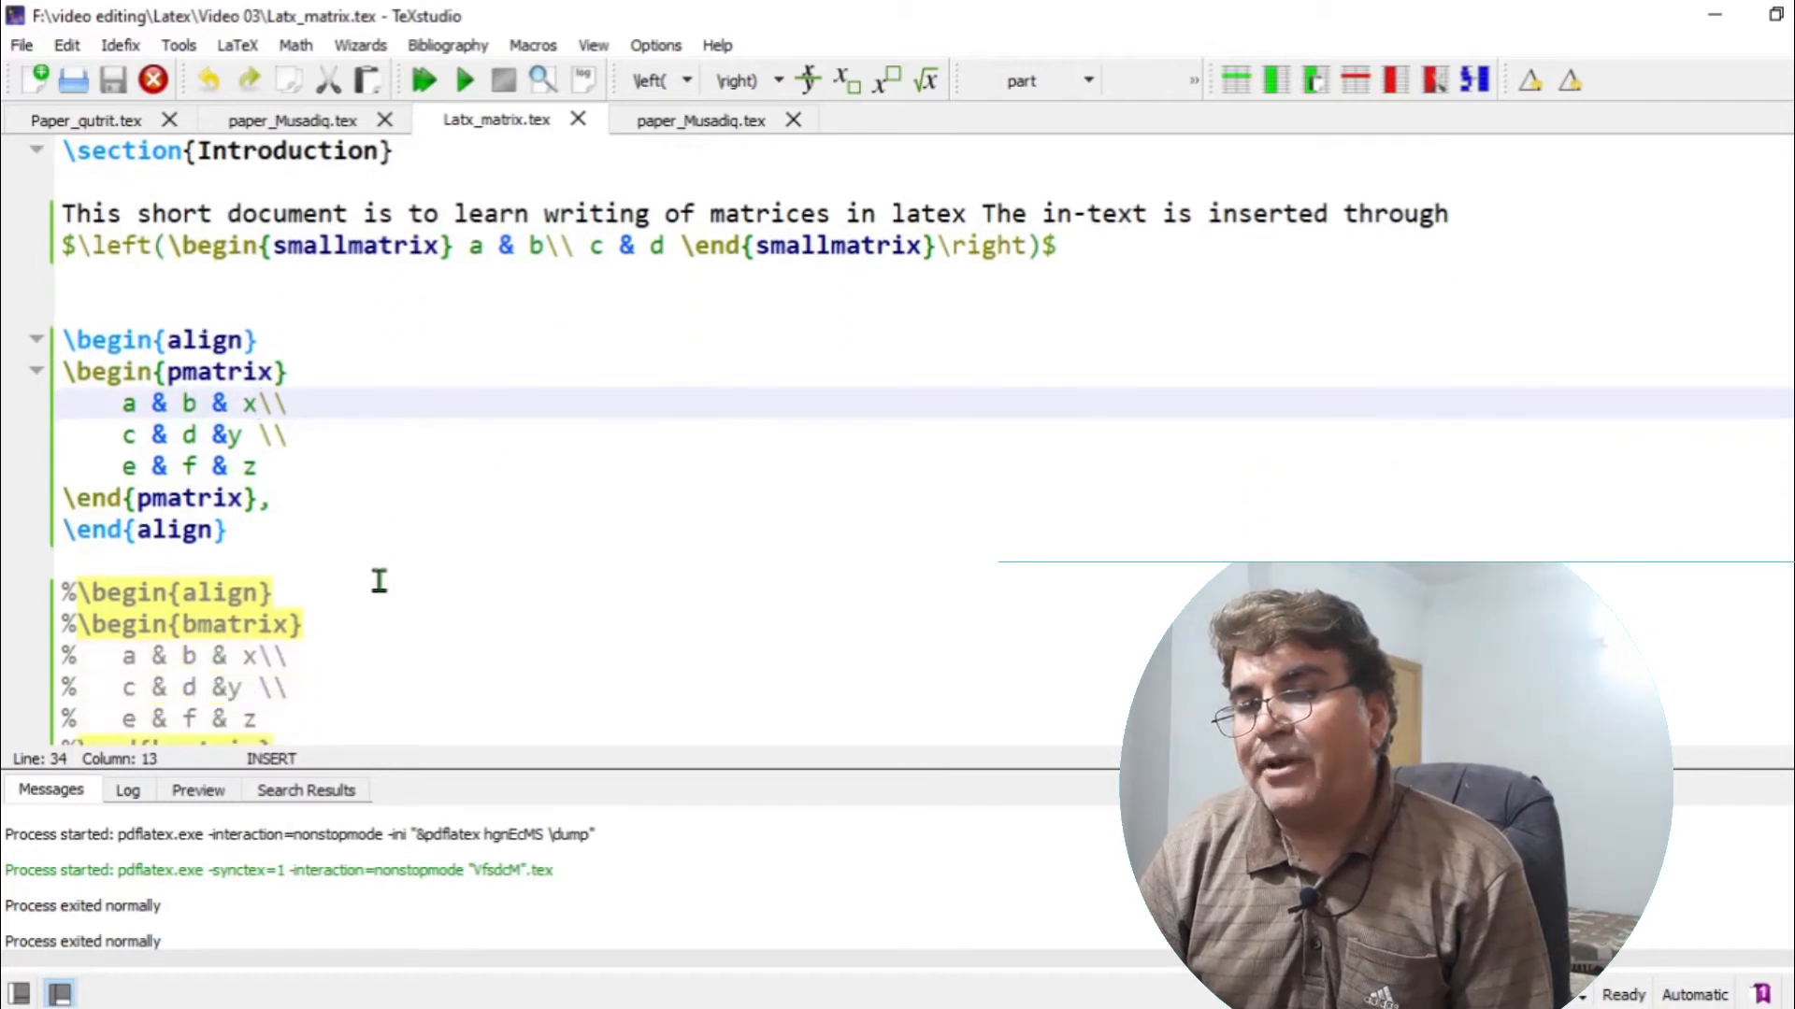
- Bring the bmatrix align block into view and compile with Build & View
scroll("up", 3)
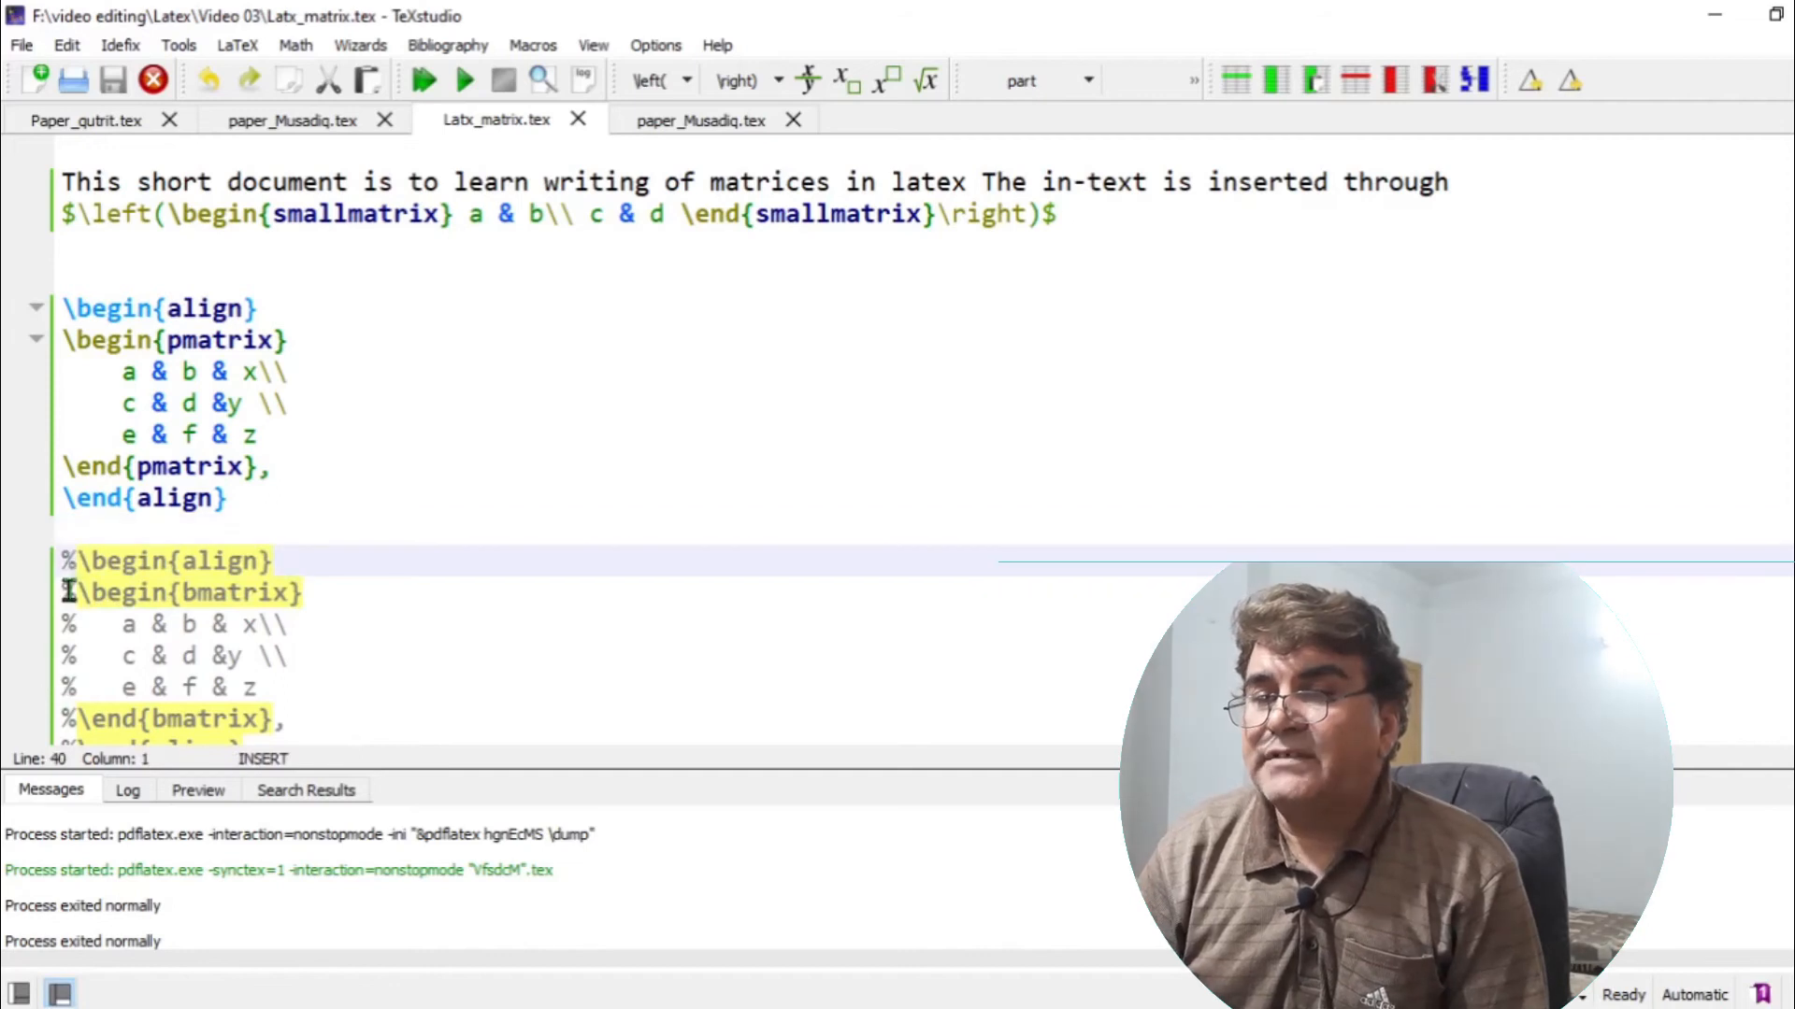
scroll("down", 3)
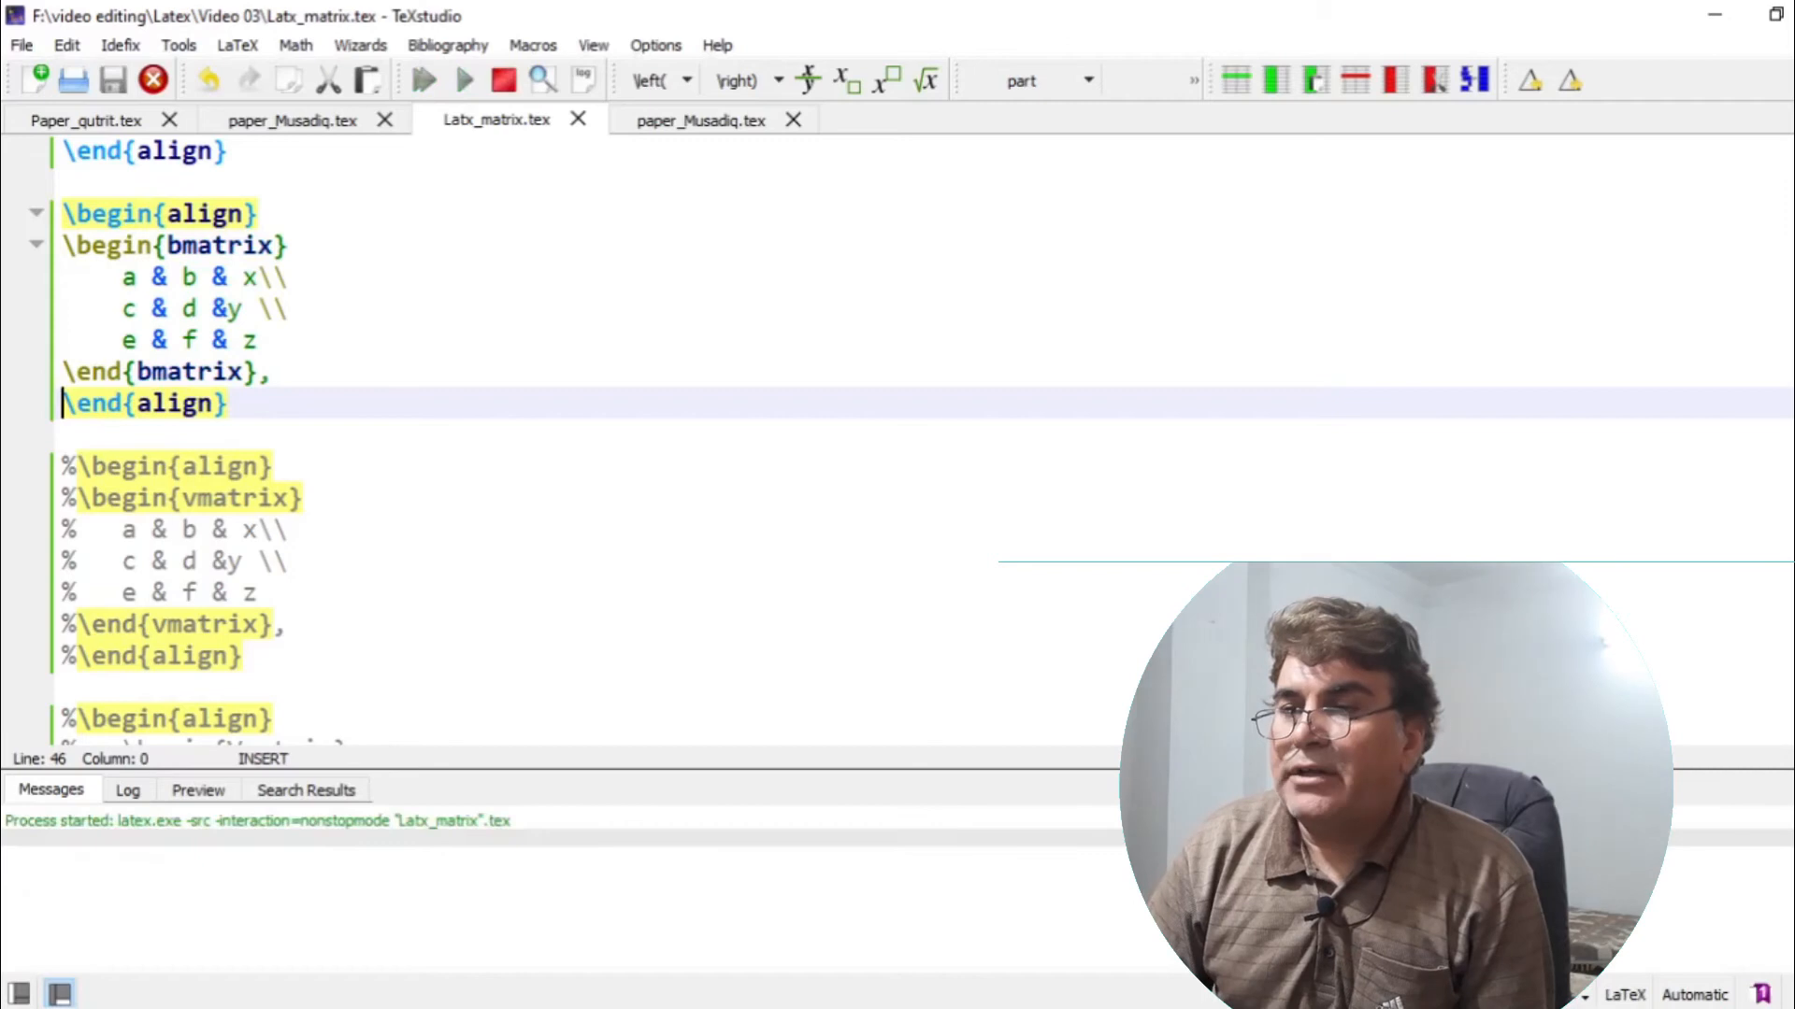
left_click(464, 78)
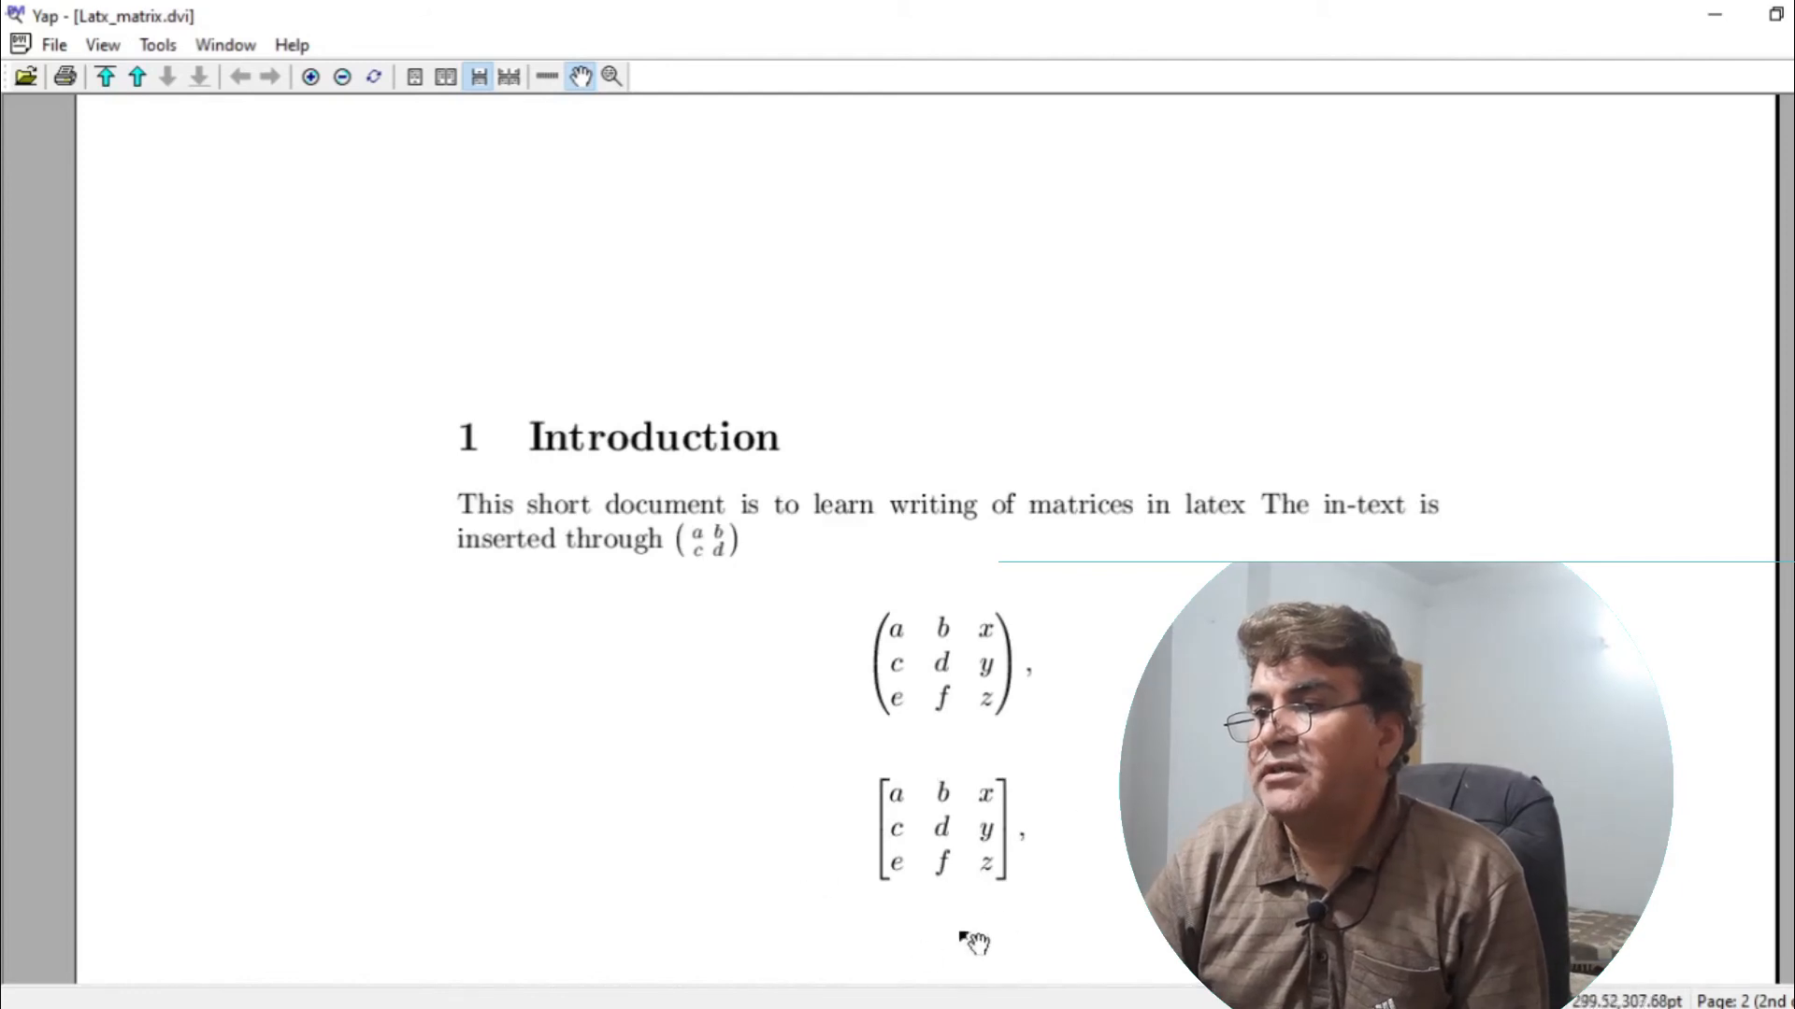
mouse_move(1047, 580)
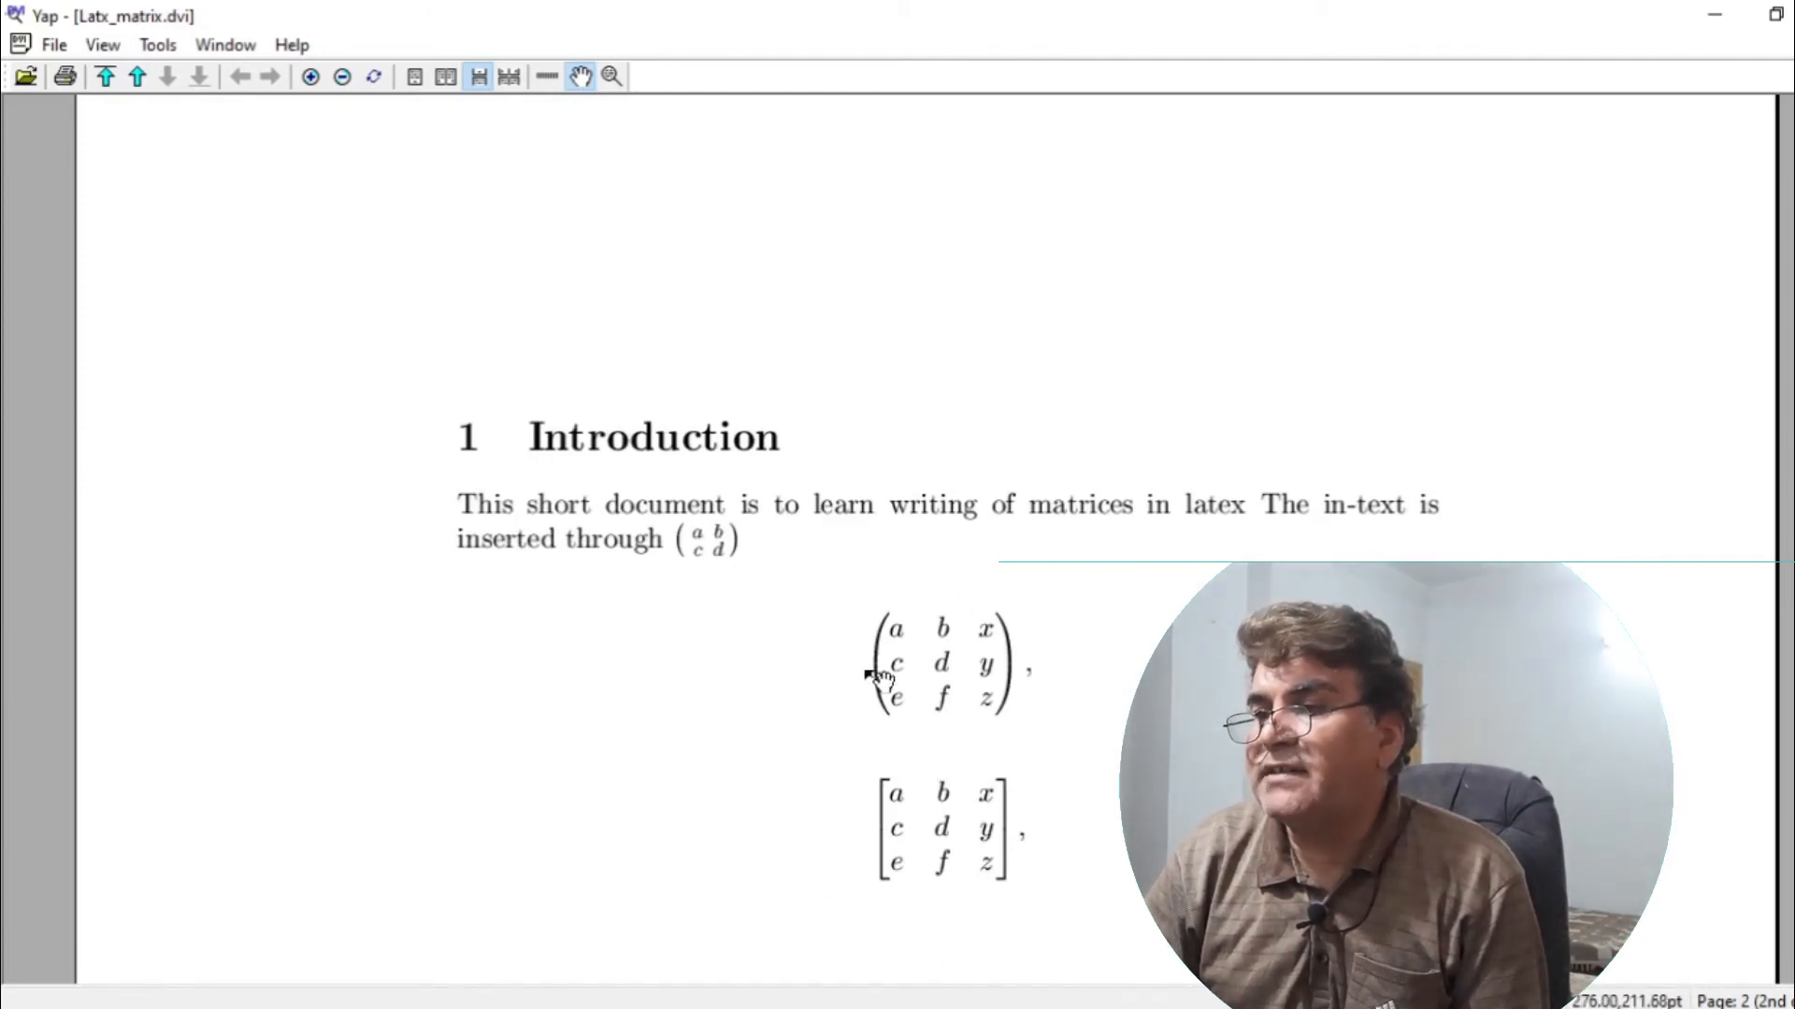
mouse_move(970, 755)
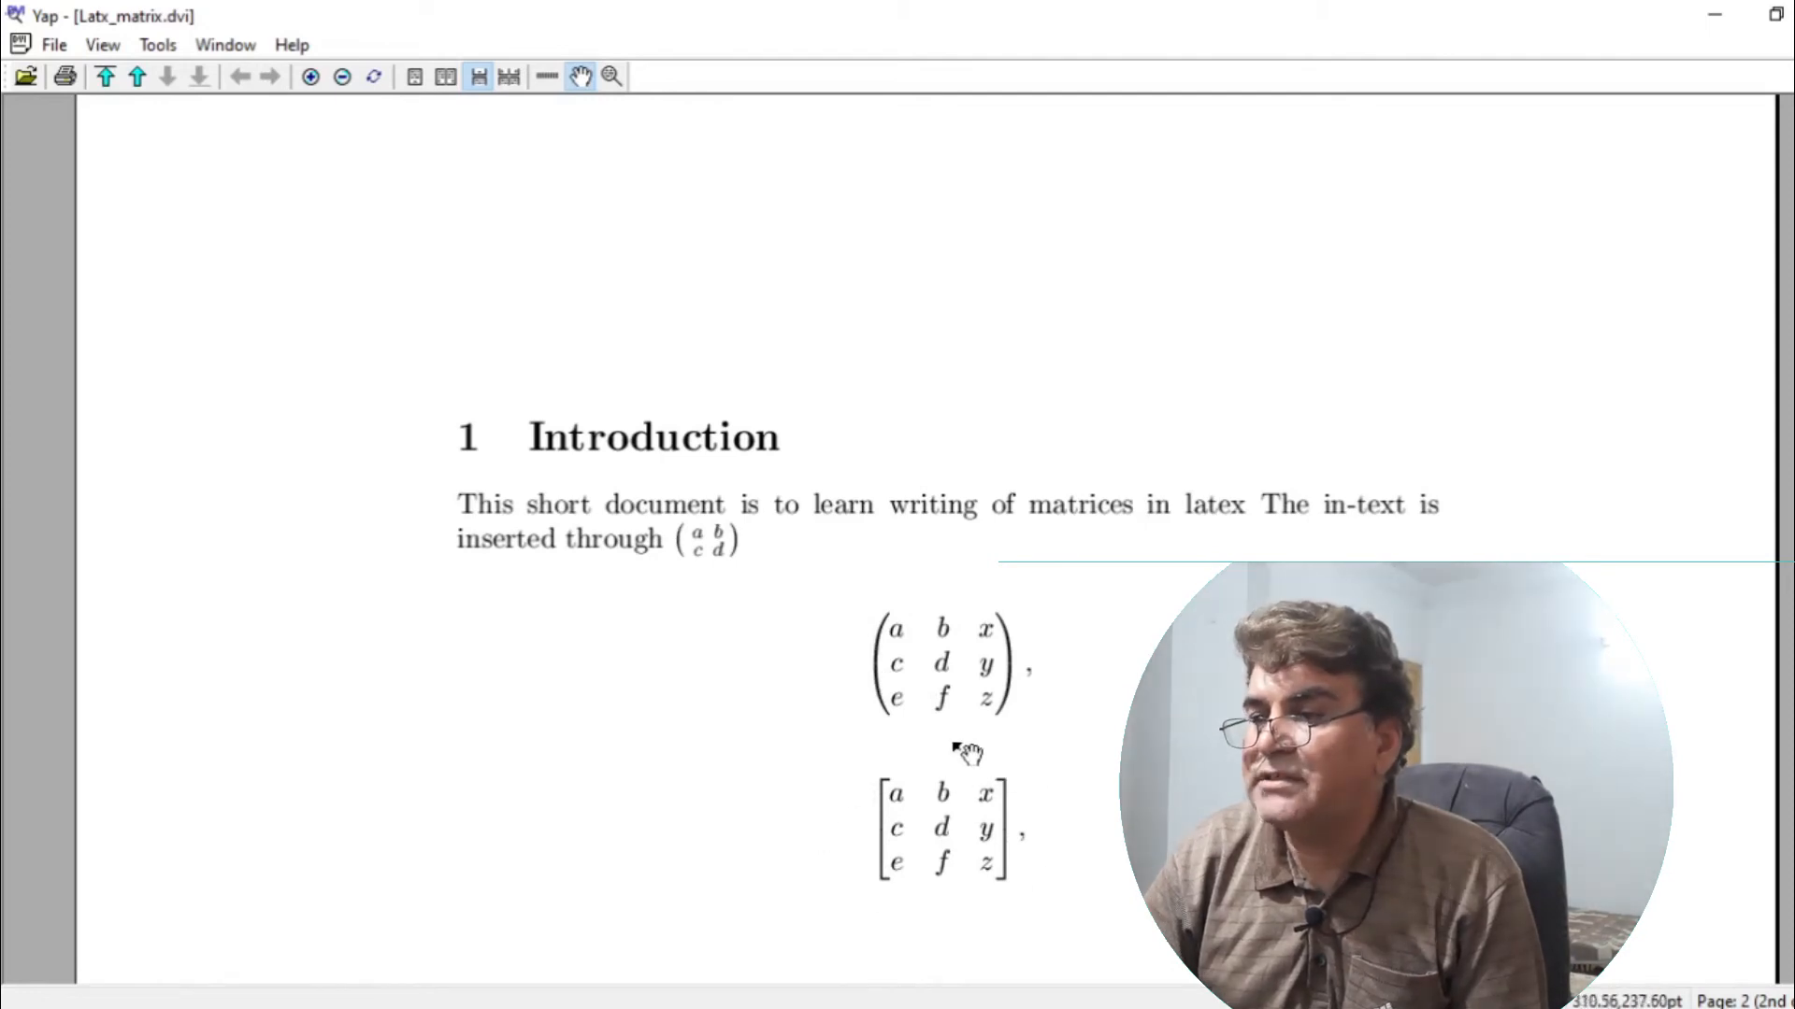
mouse_move(896, 760)
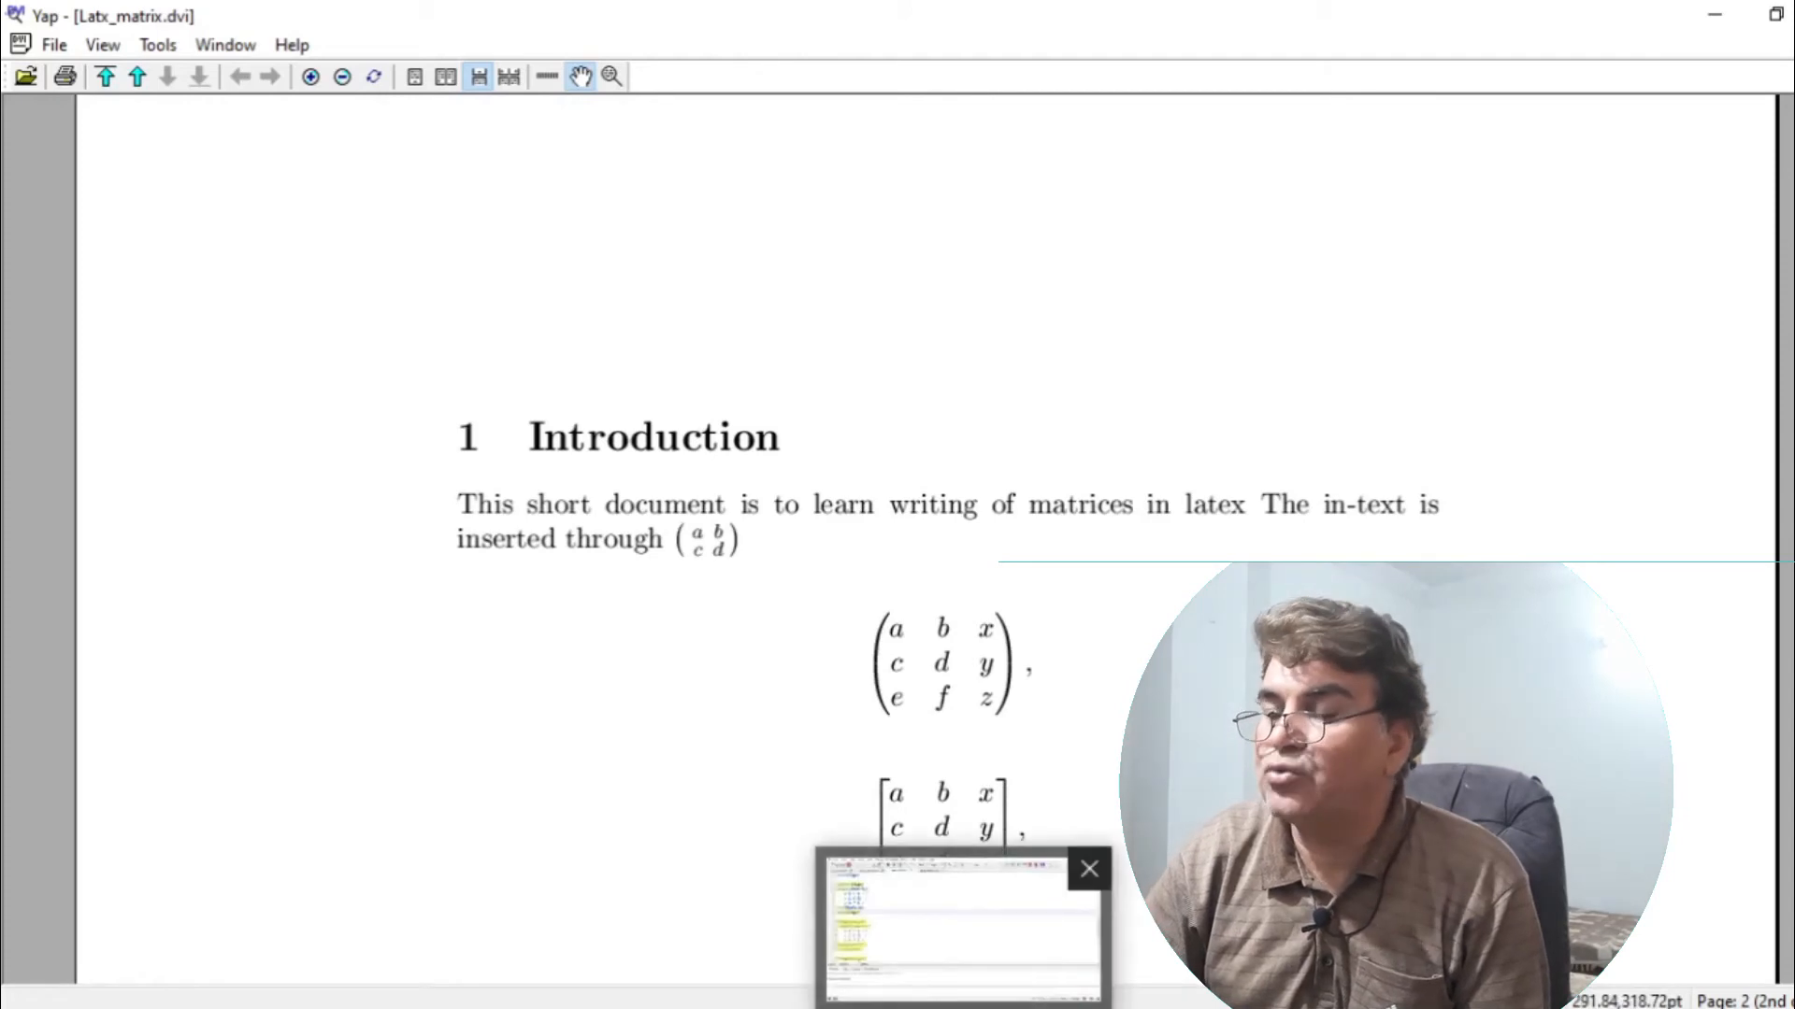
- Return from Yap to the TeXstudio source after checking the pmatrix and bmatrix output
left_click(961, 927)
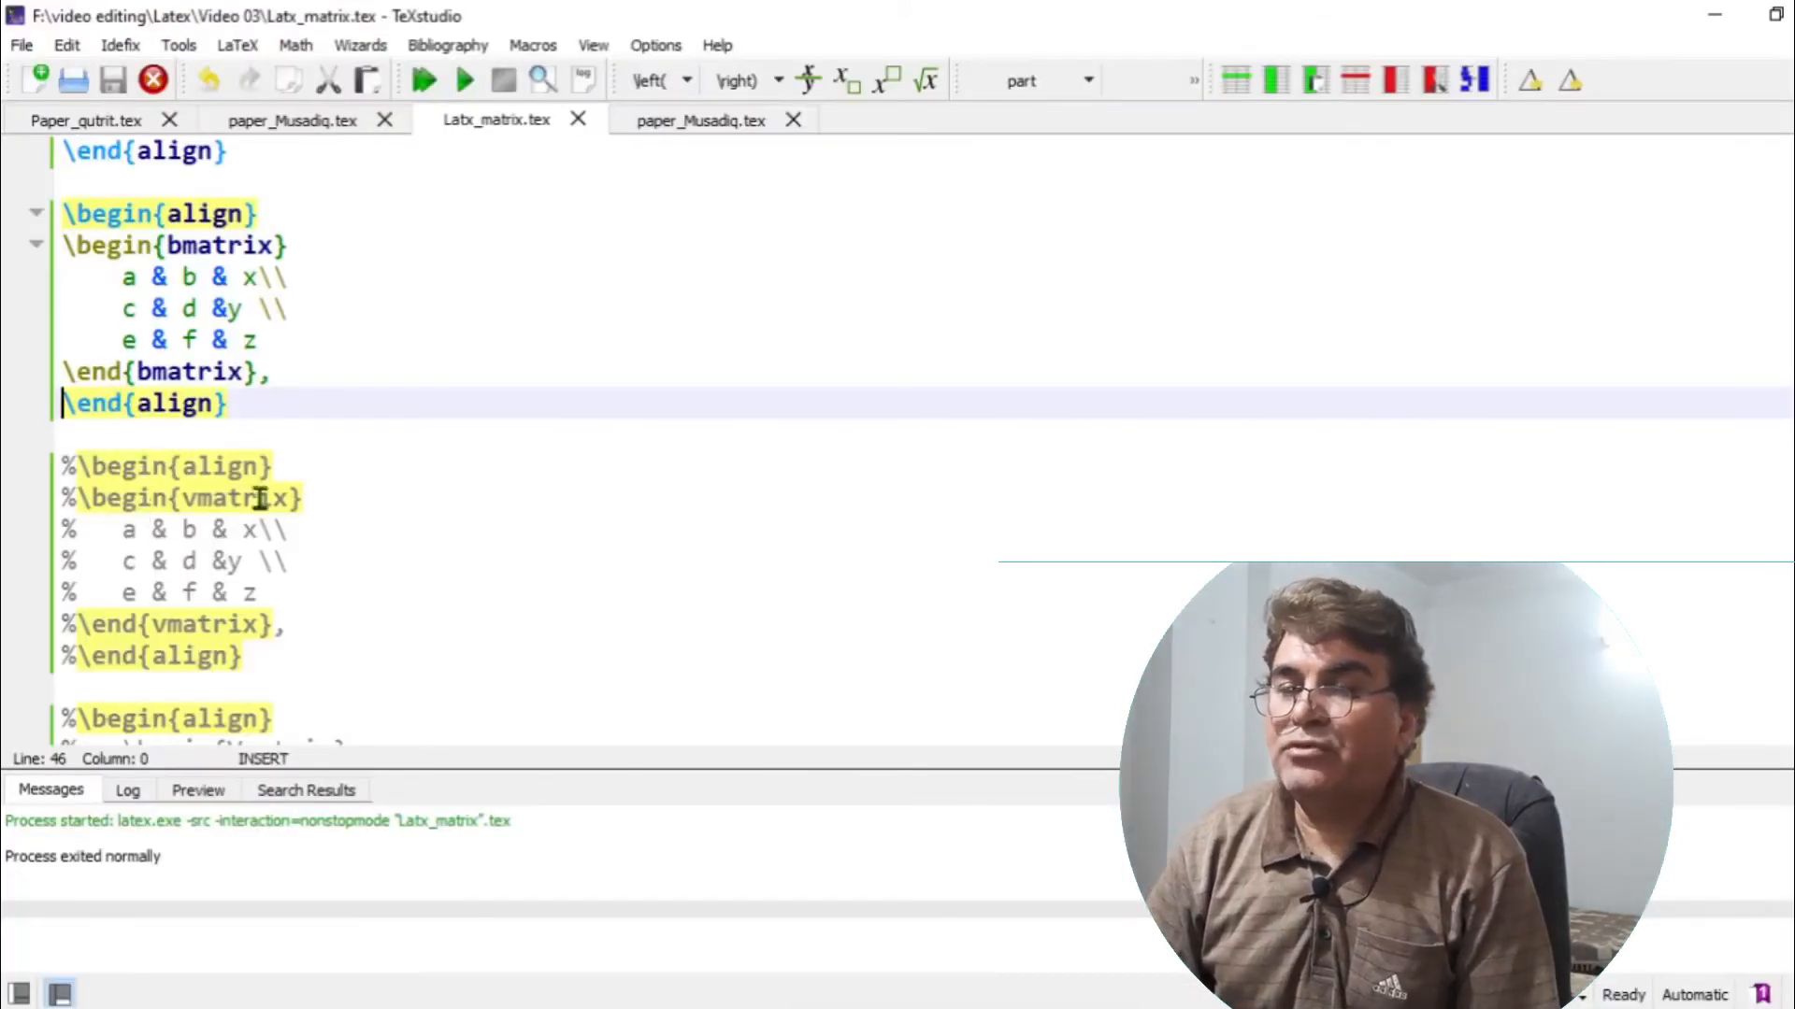
- Select the commented vmatrix environment in the align block
double_click(183, 499)
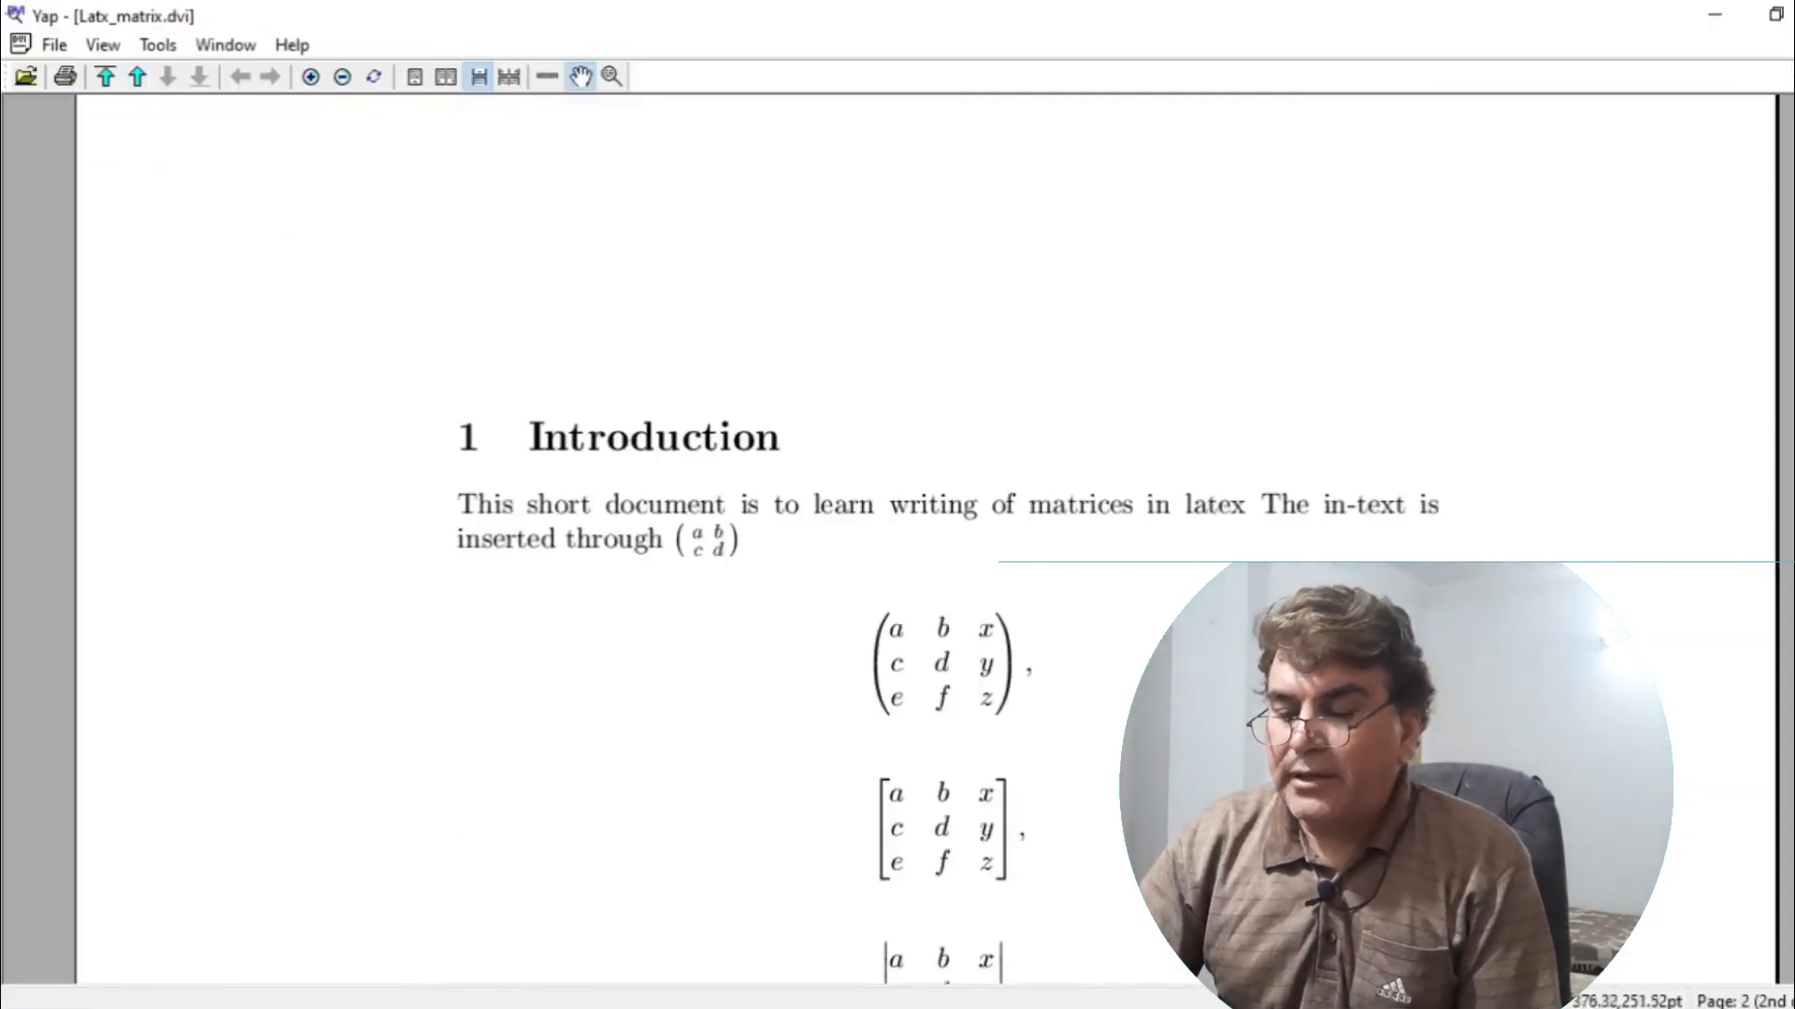
- Scroll Yap to the vertical-bar matrix (3), then return to TeXstudio
scroll("down", 3)
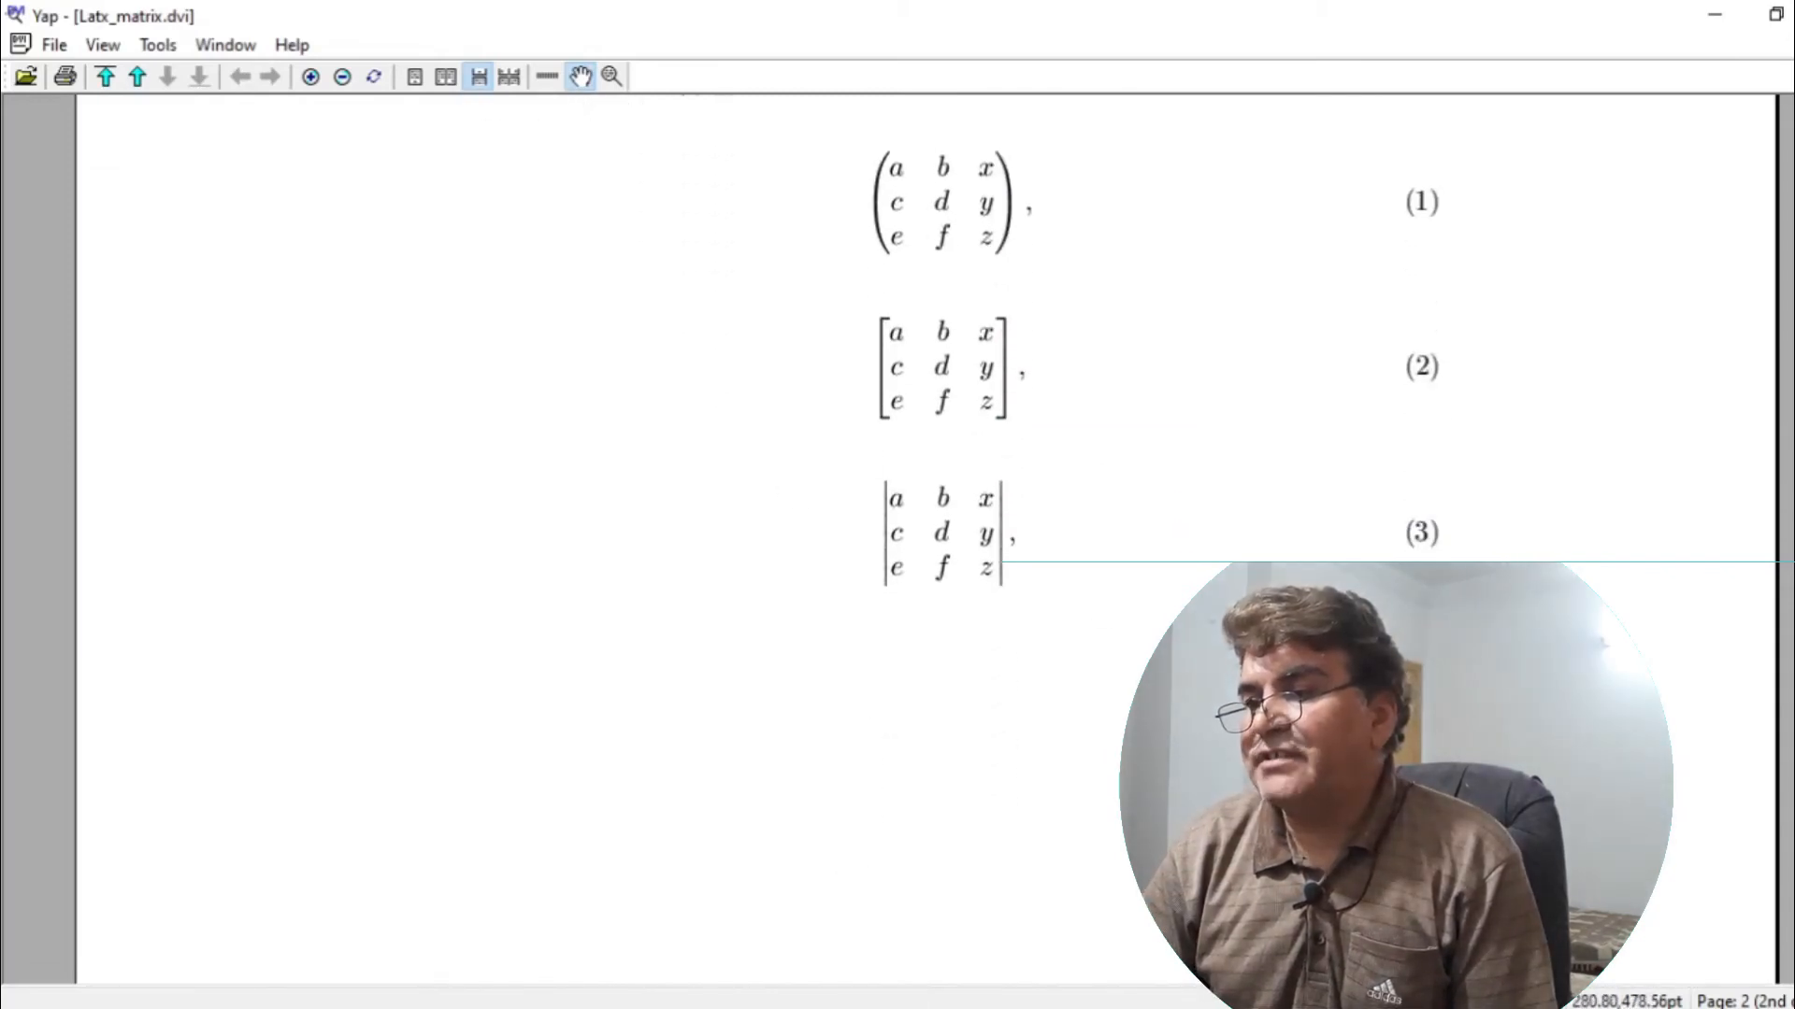
left_click(495, 121)
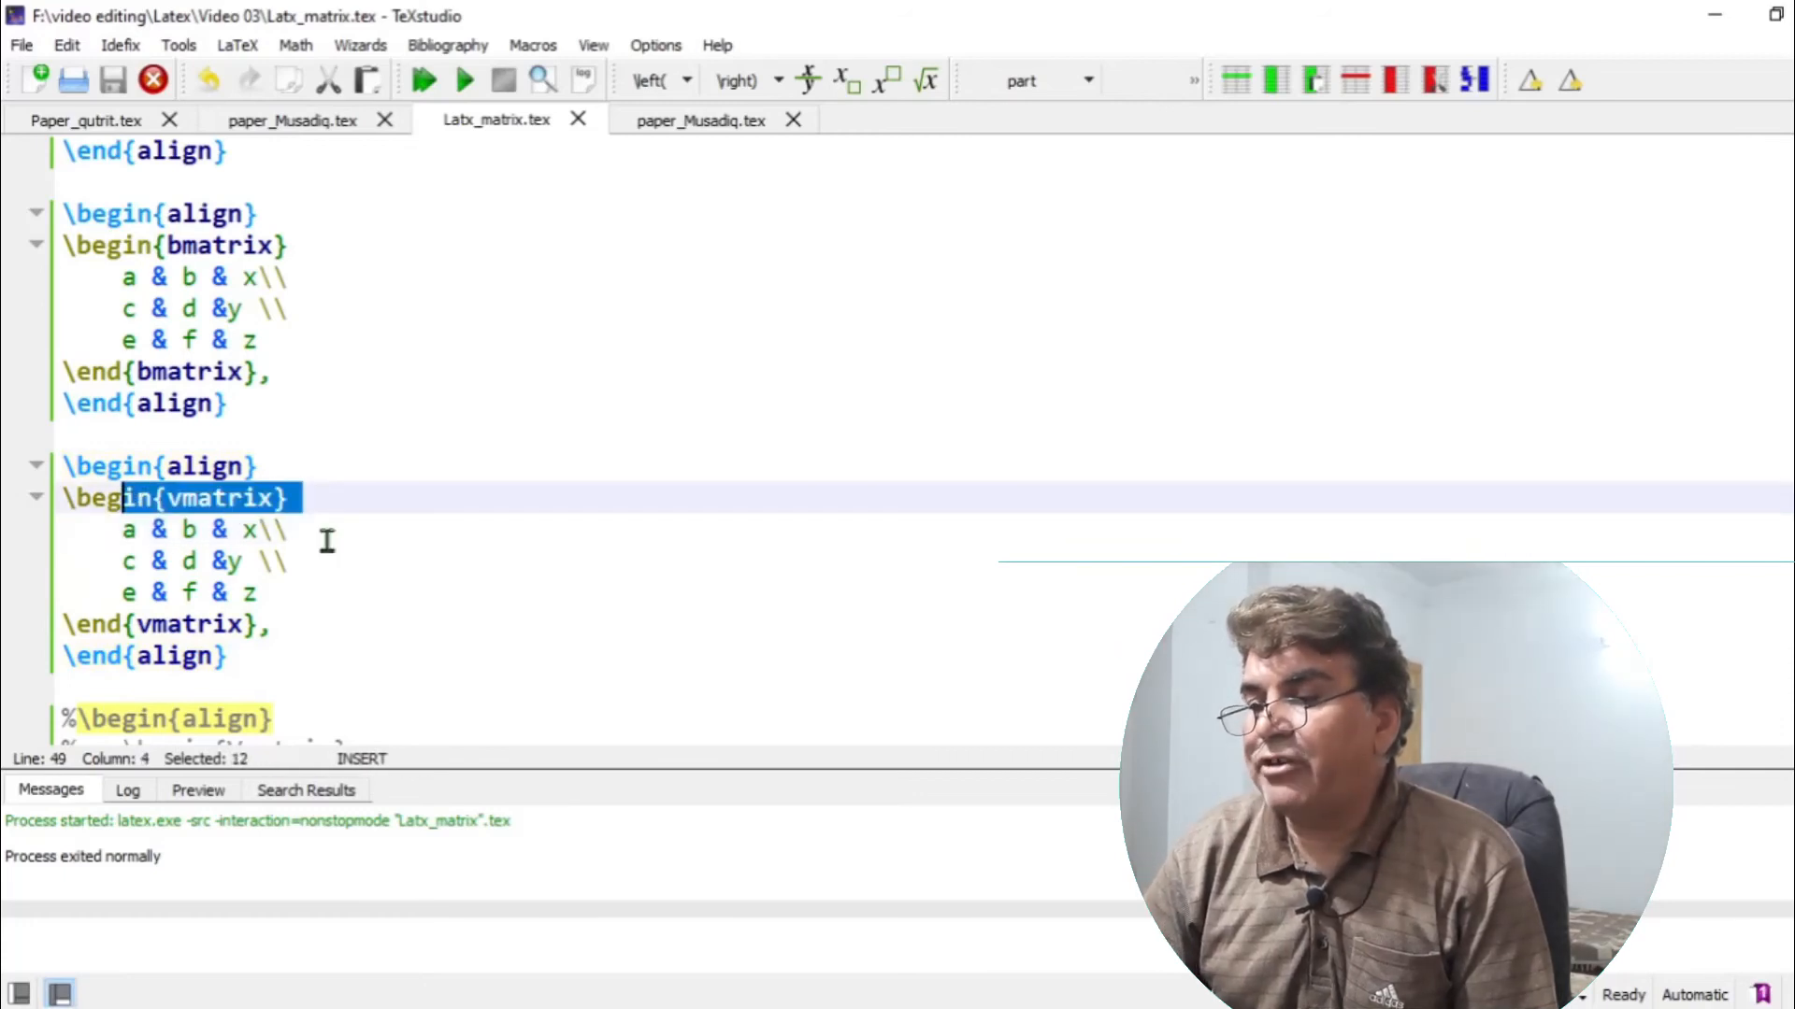
- Scroll down and begin marking the commented Vmatrix align block
scroll("down", 3)
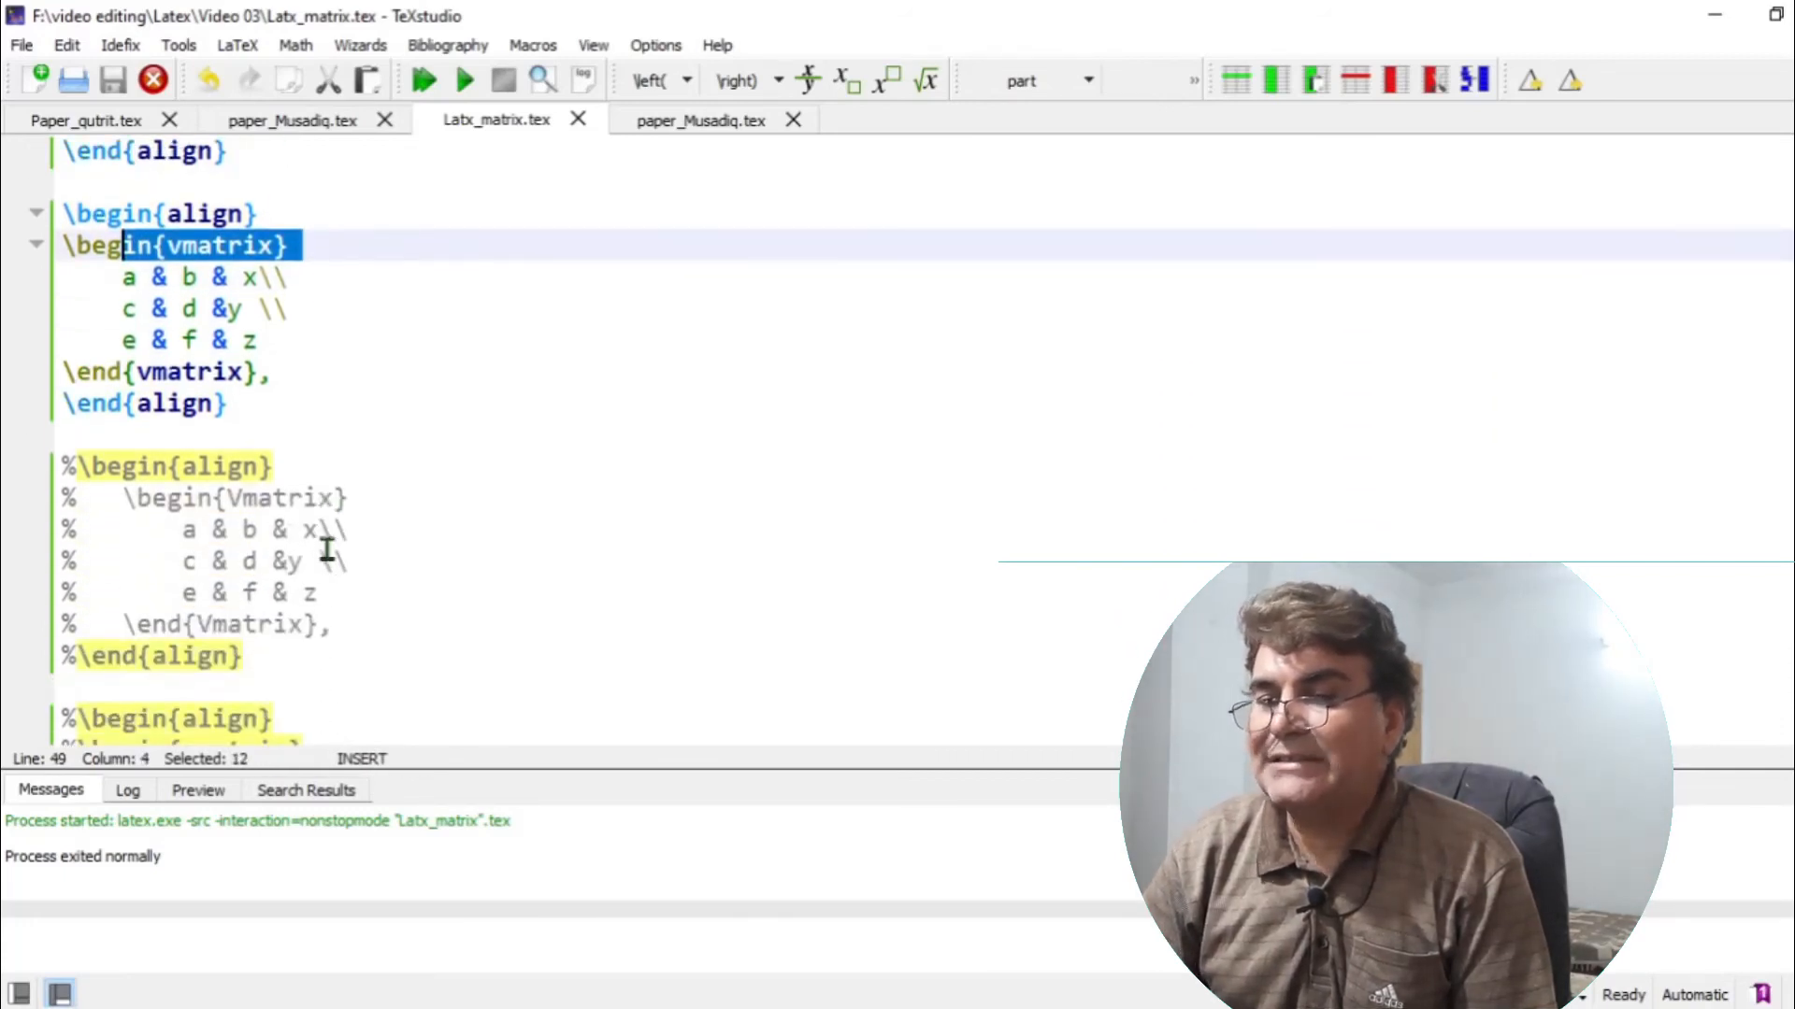
left_click(347, 465)
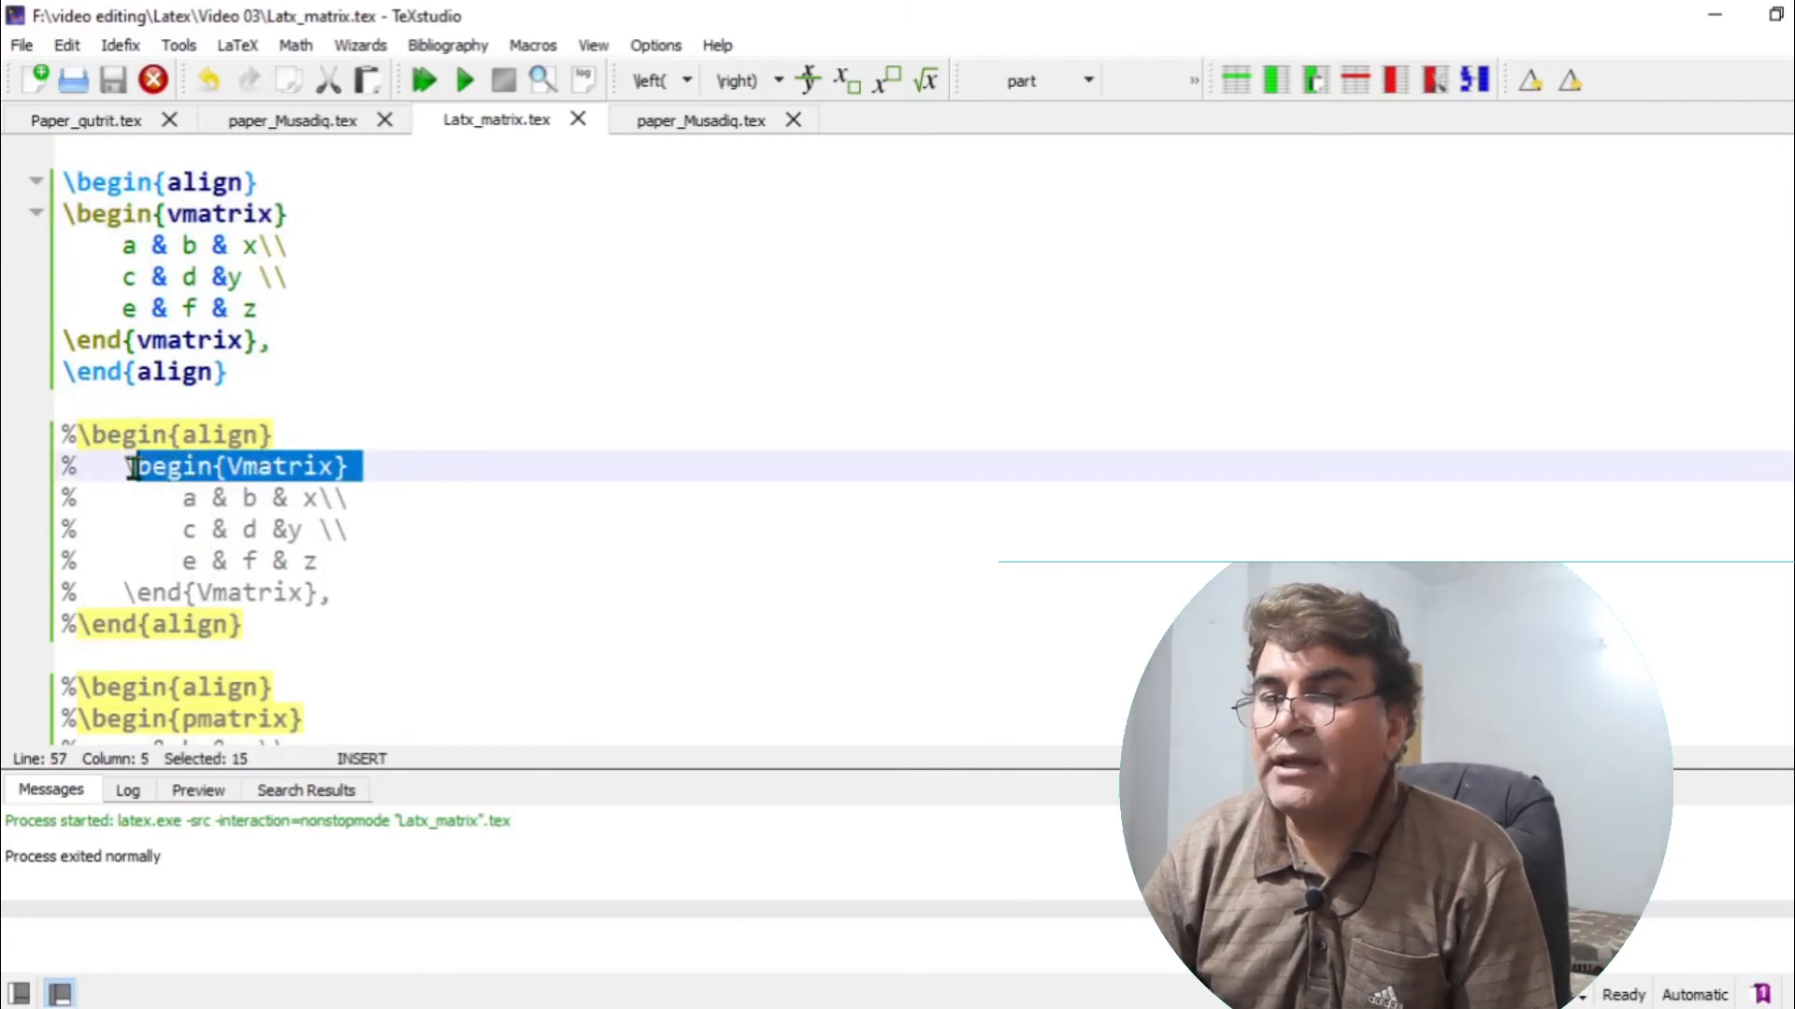
mouse_move(272, 561)
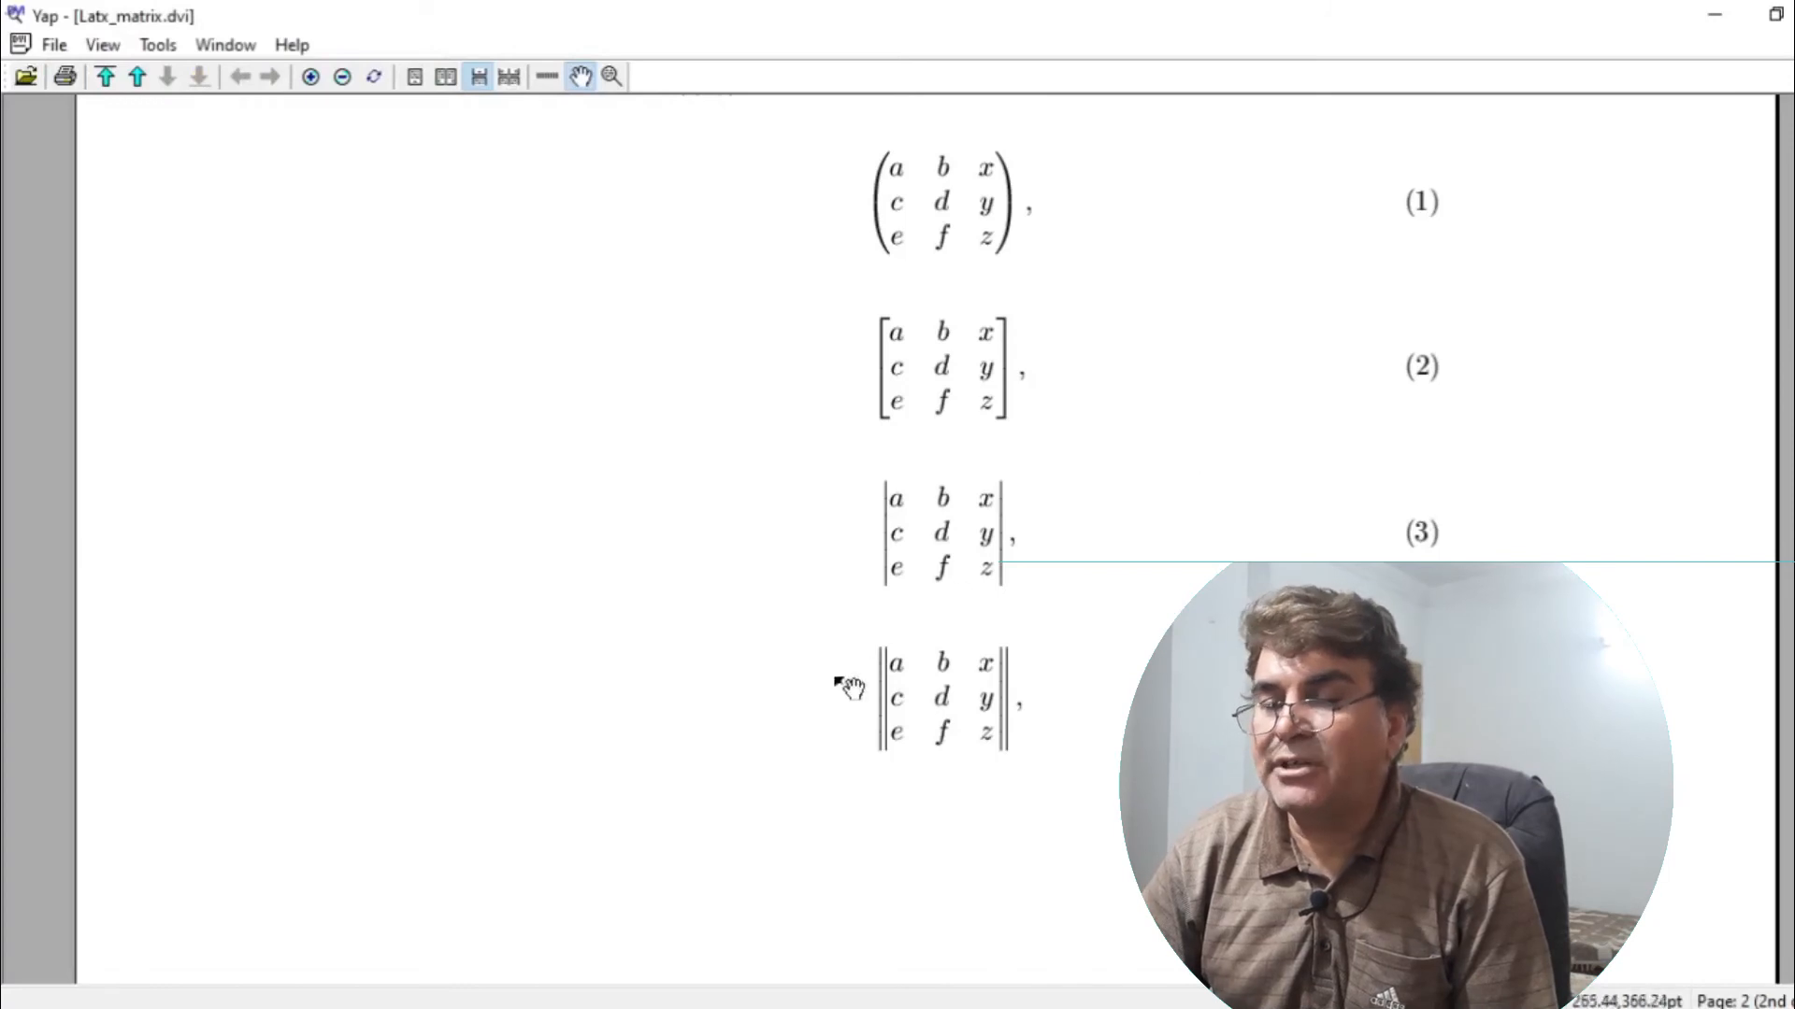
mouse_move(962, 636)
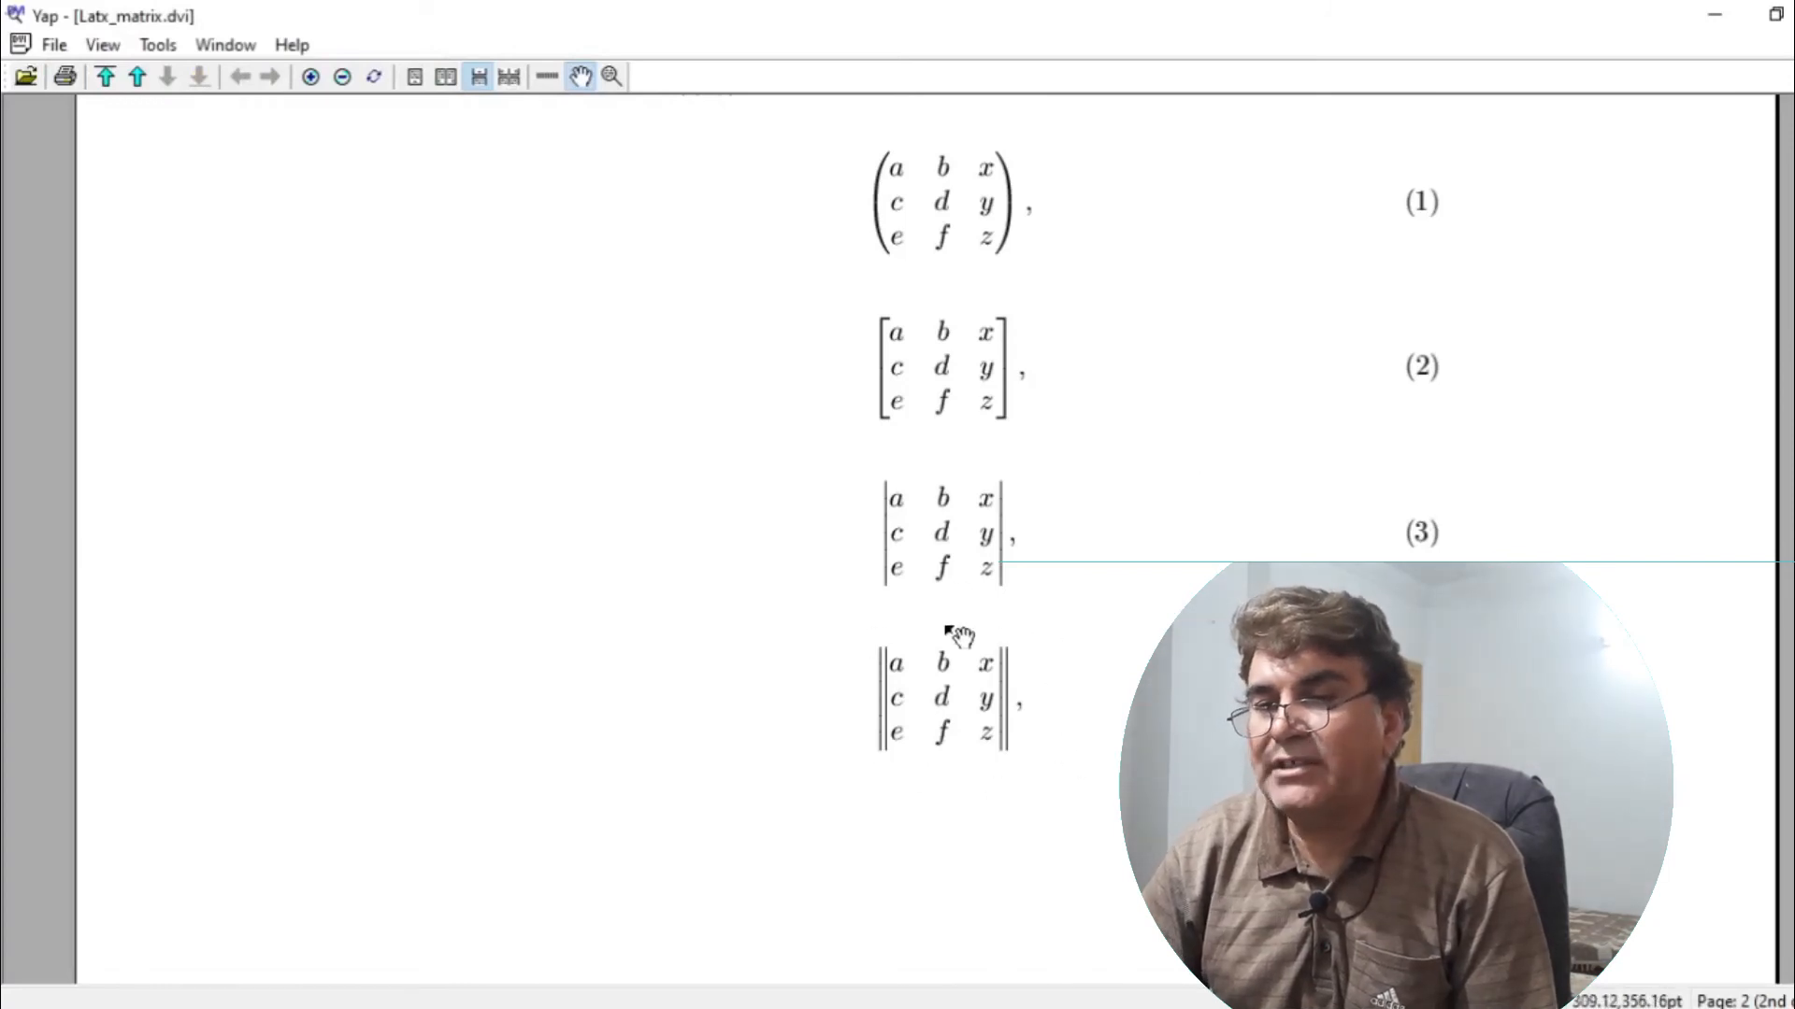
mouse_move(853, 730)
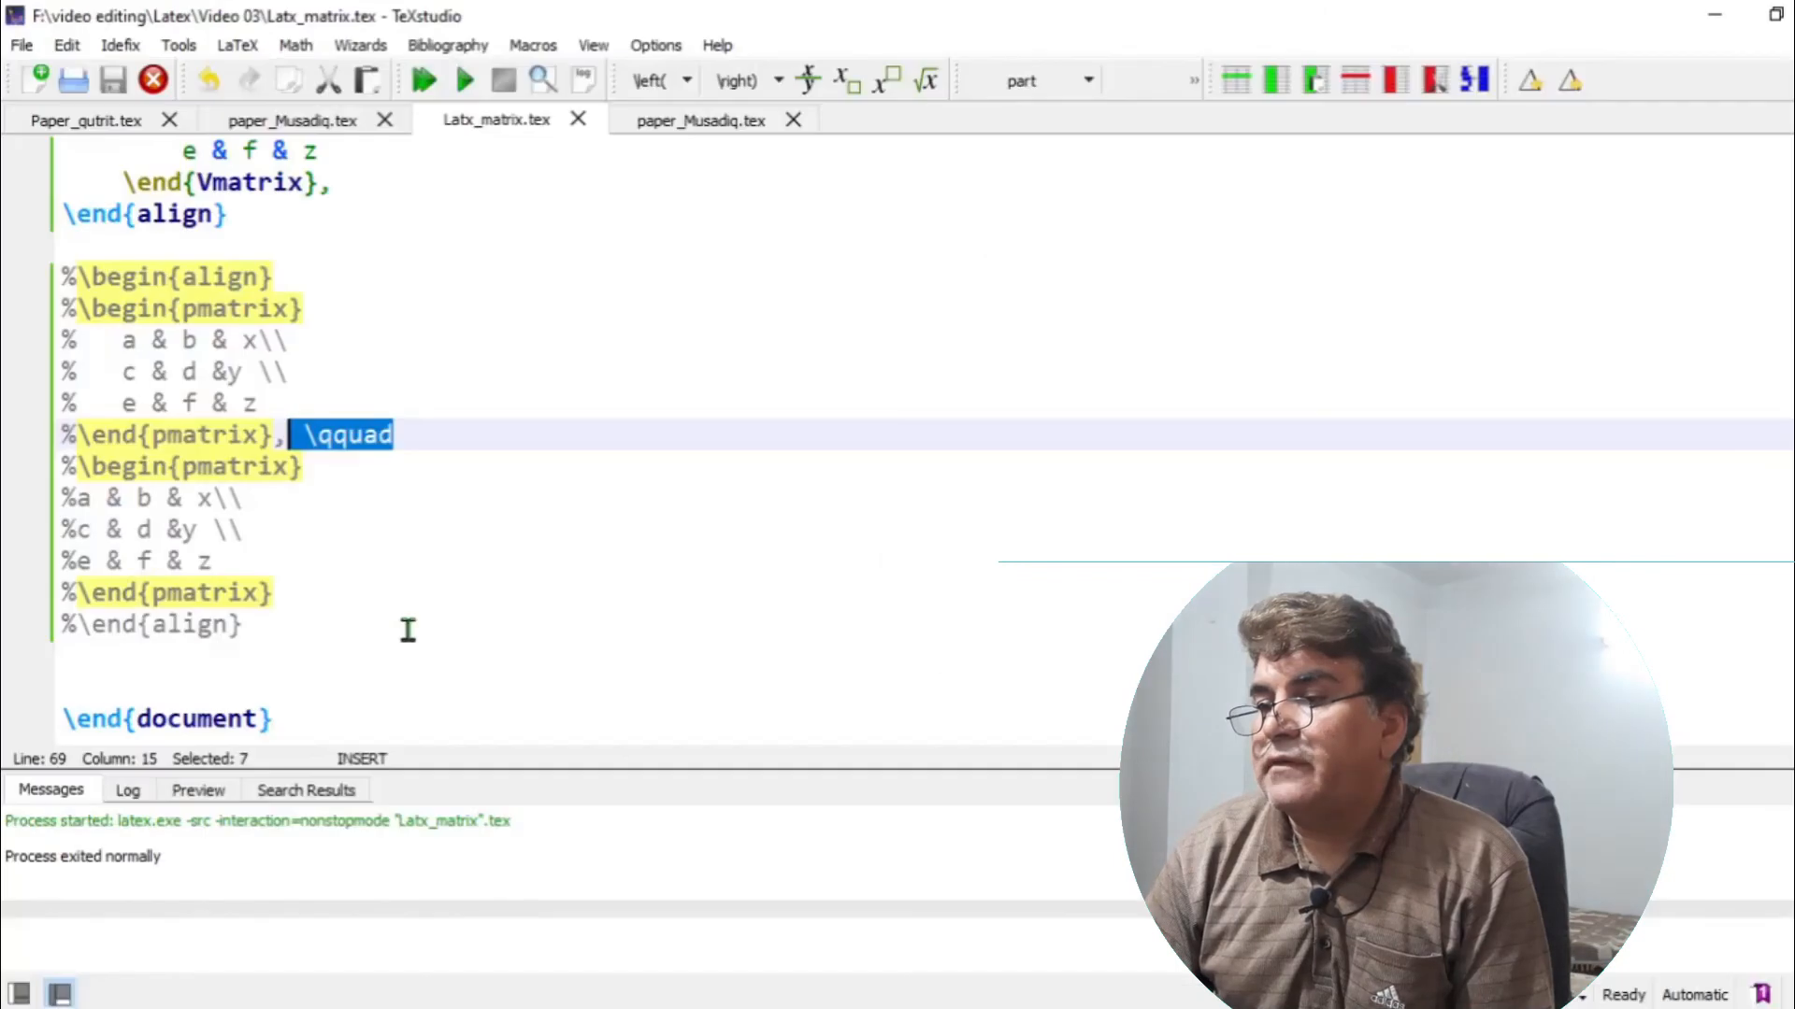
- Delete the % signs from the two-pmatrix \qquad align block, starting at \begin{pmatrix}
left_click(77, 277)
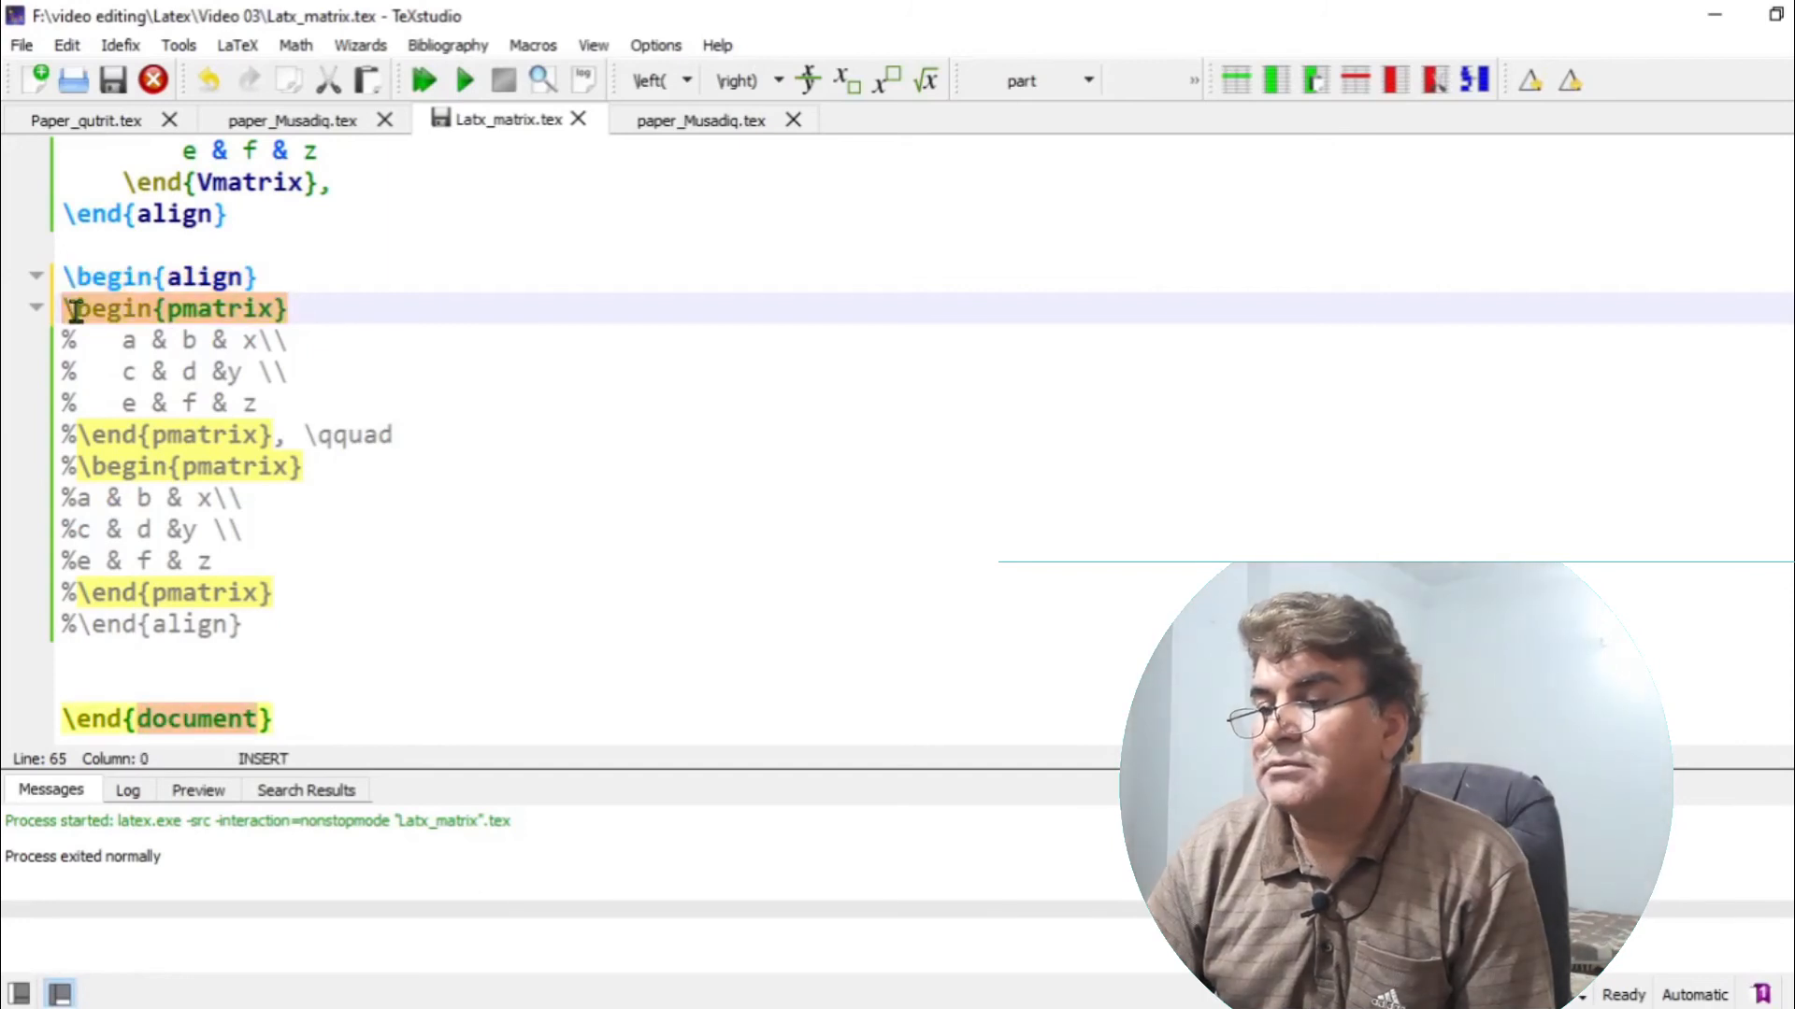
left_click(81, 340)
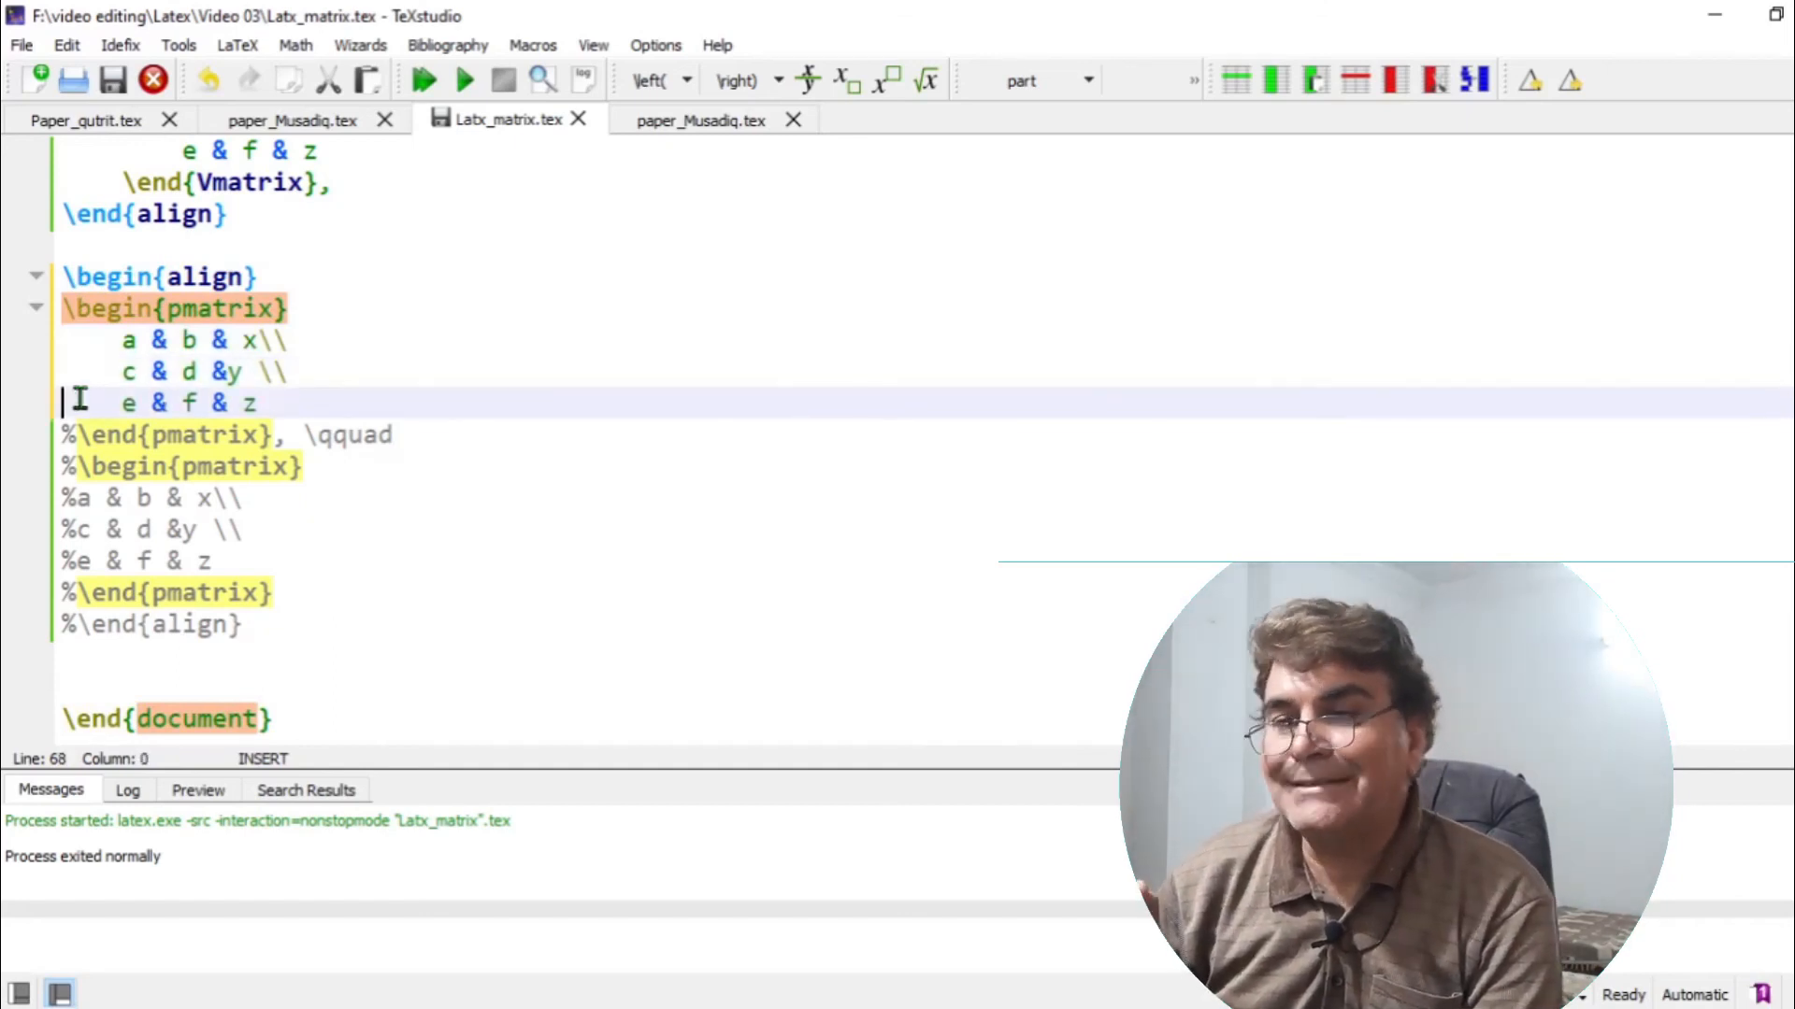
key("Delete")
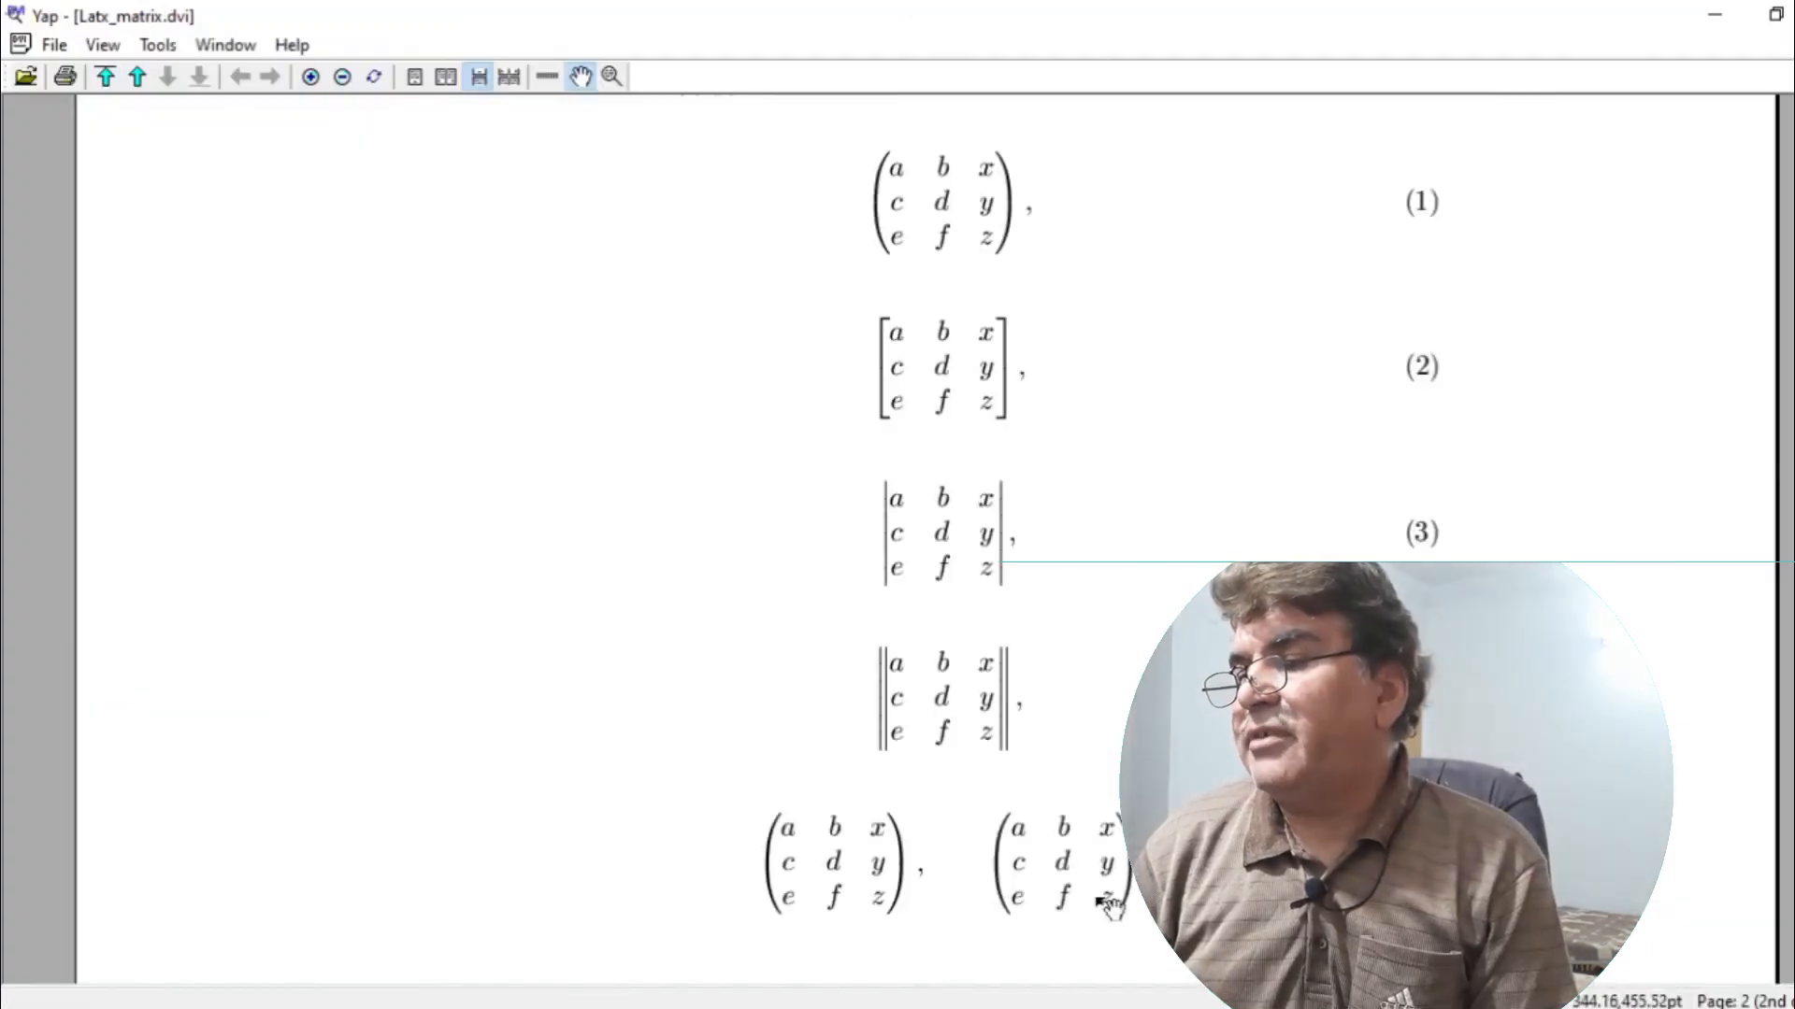
mouse_move(830, 811)
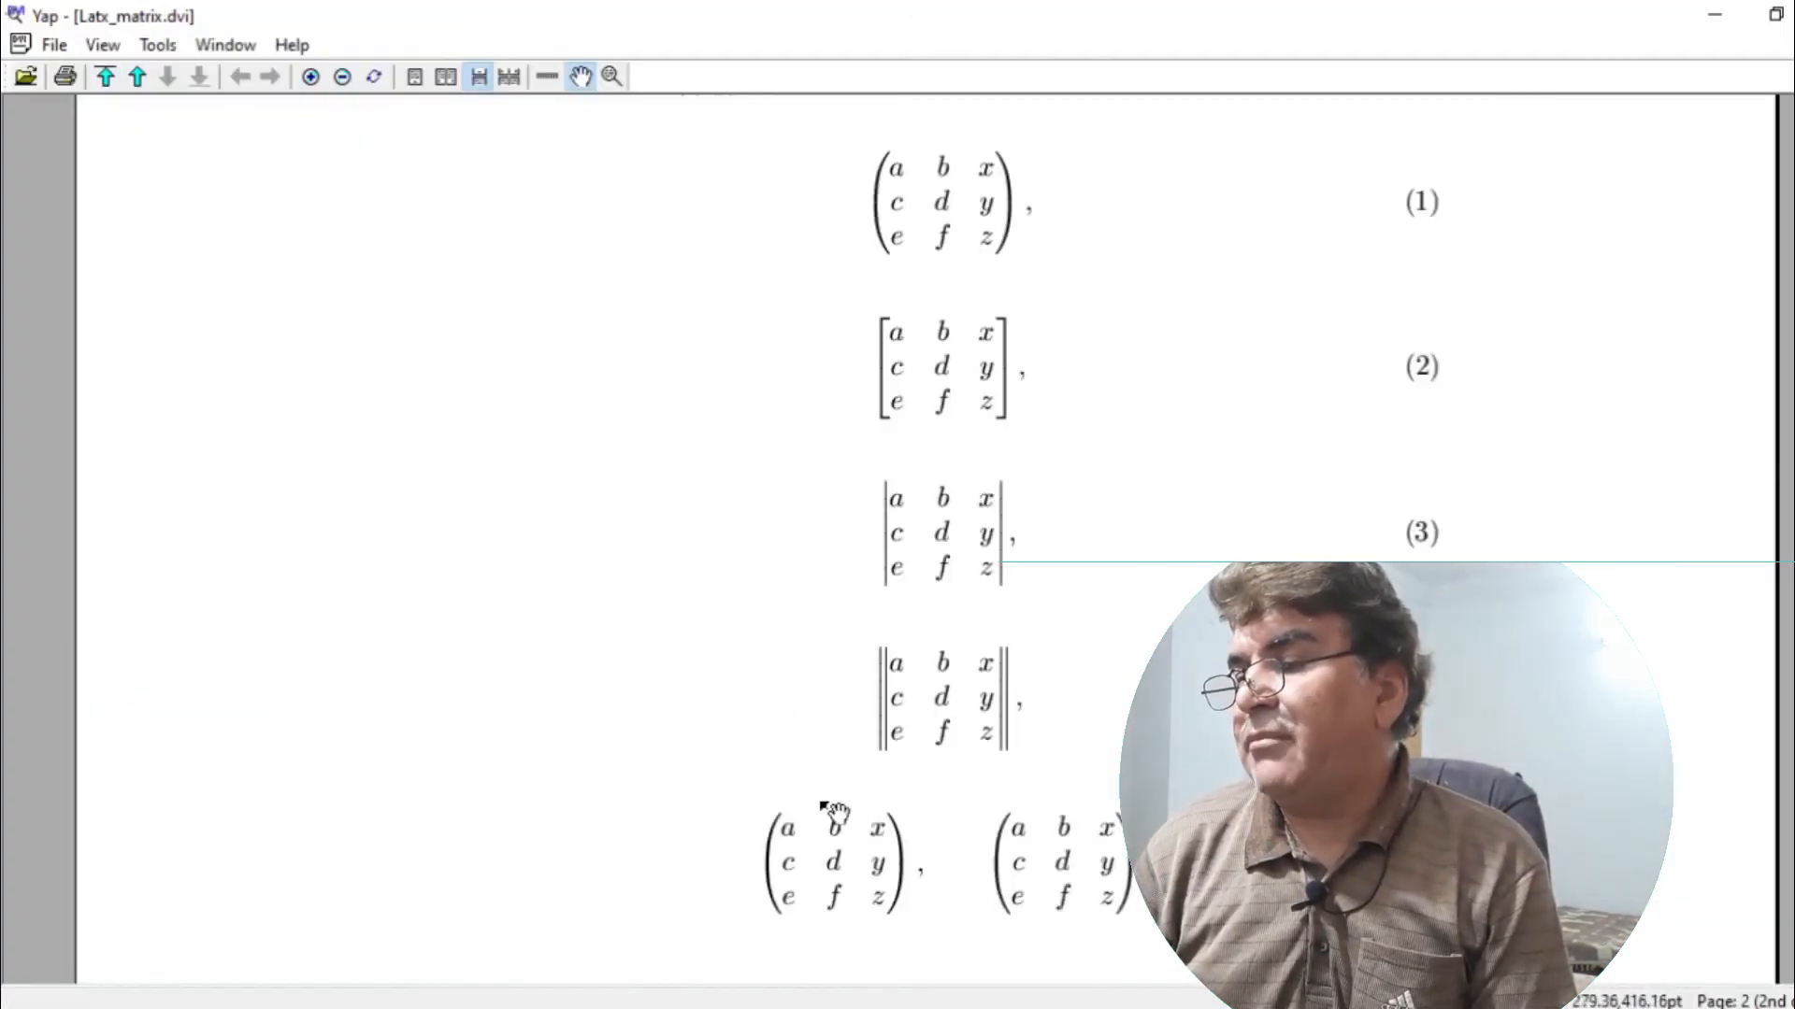
mouse_move(1139, 933)
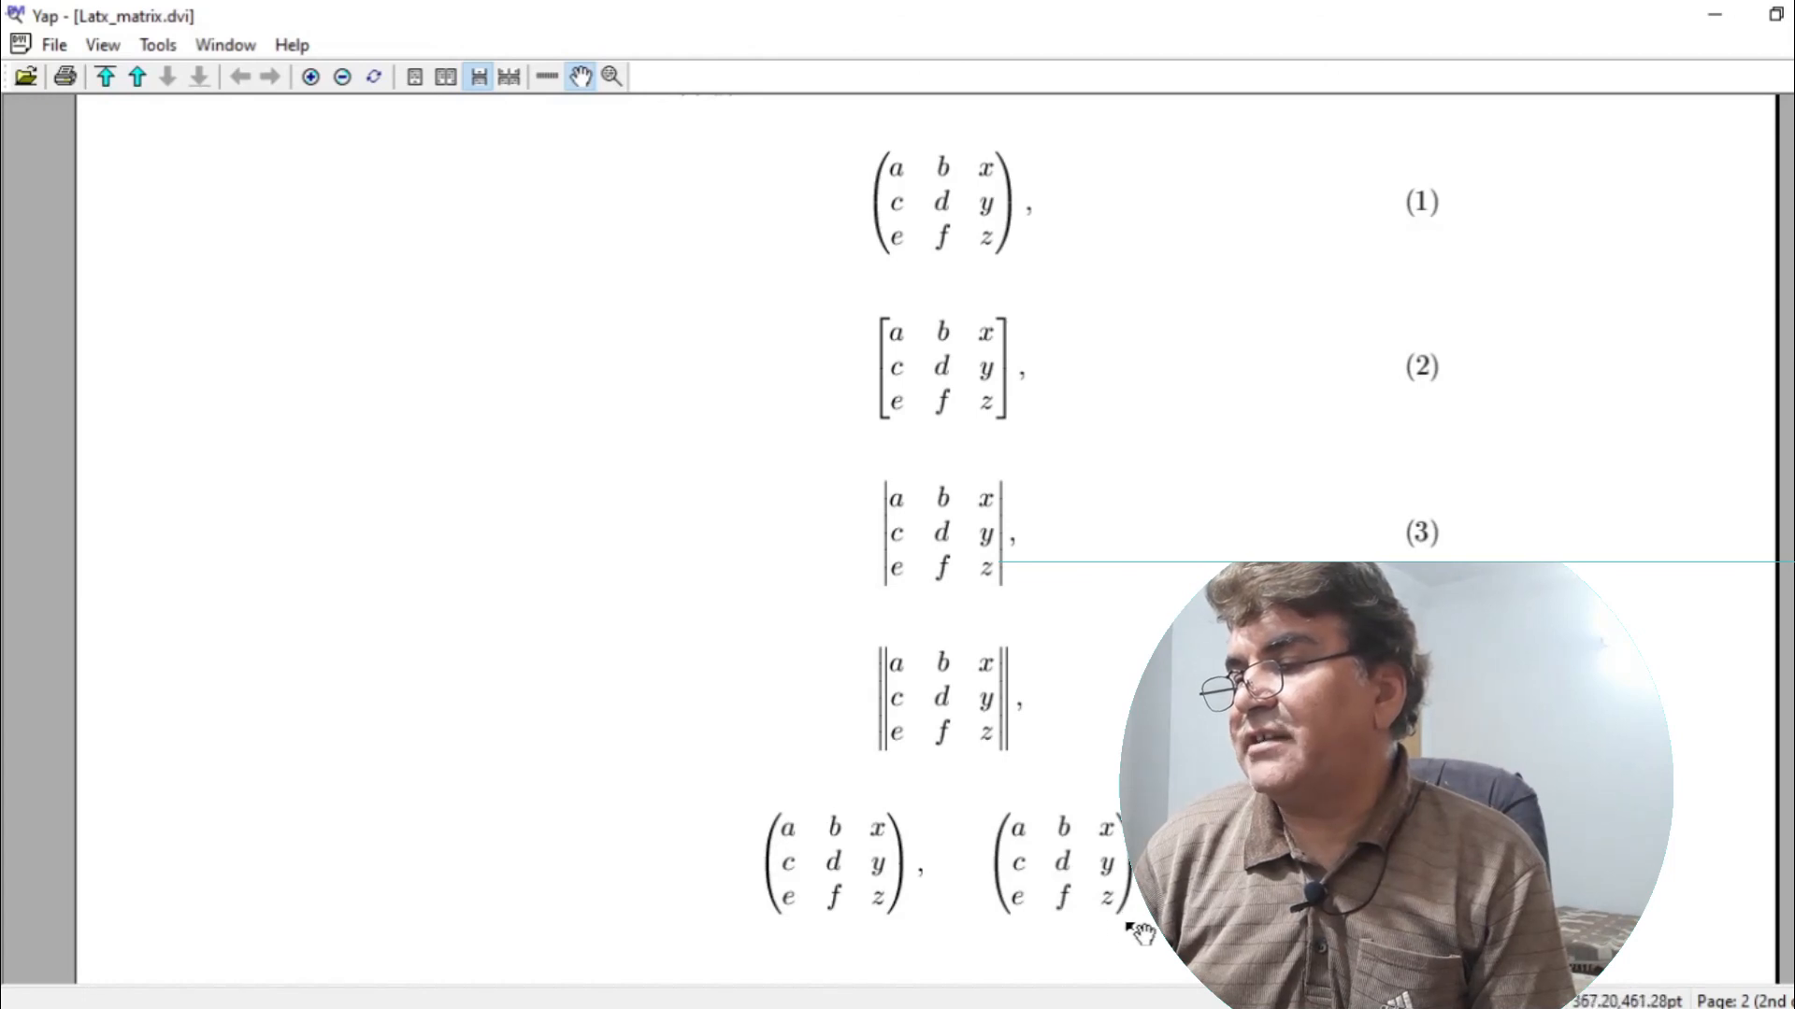